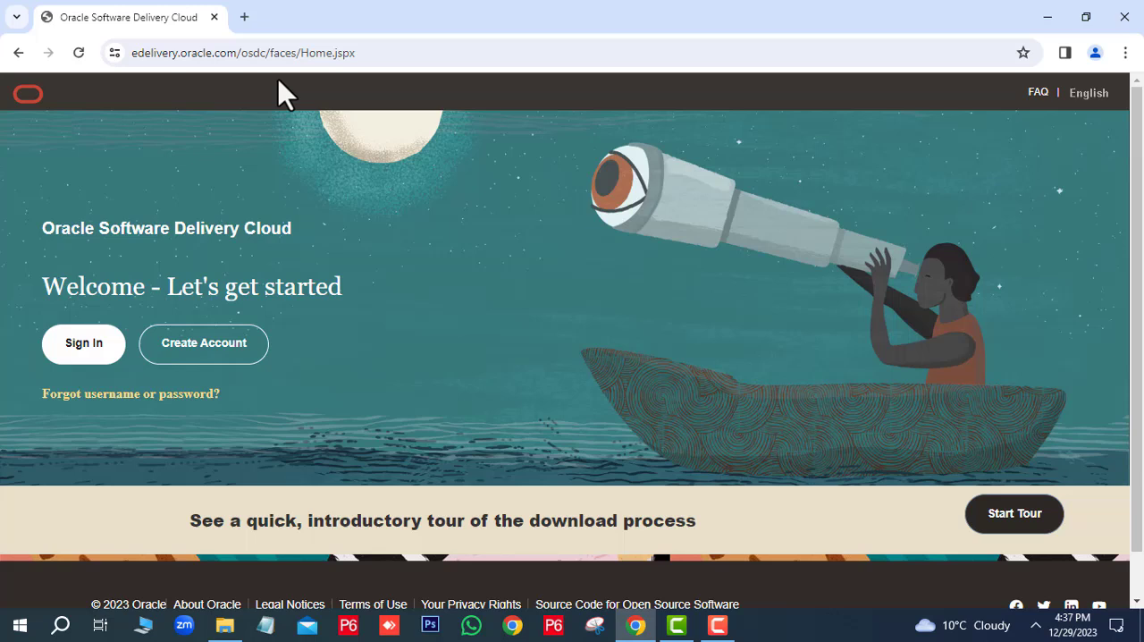
{"action": "mouse_move", "coordinate": [215, 85]}
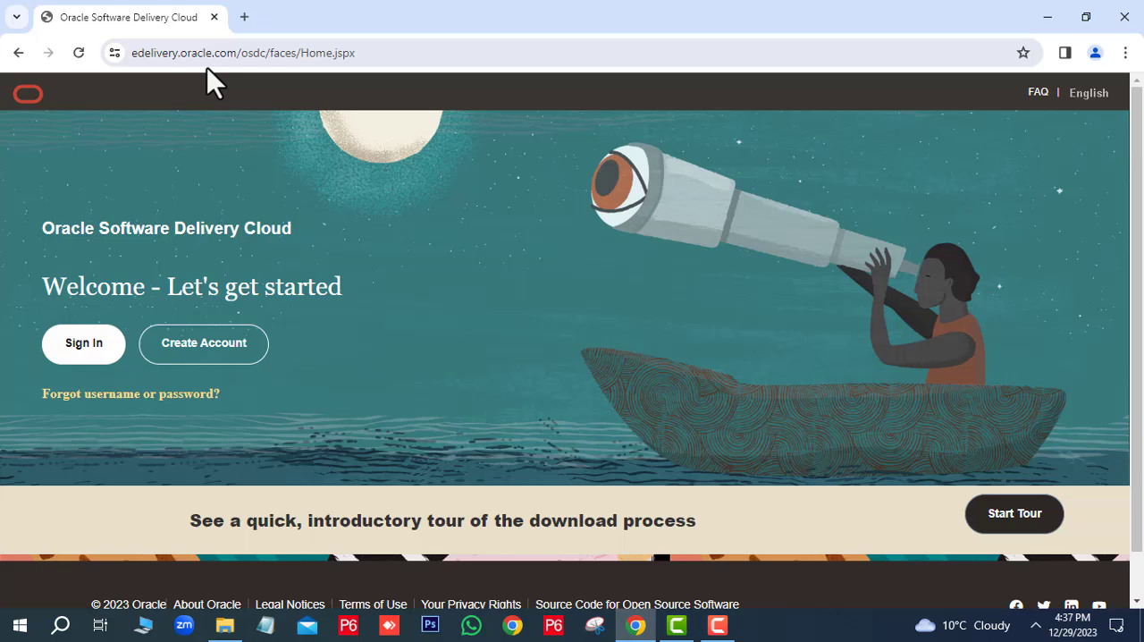
{"action": "mouse_move", "coordinate": [199, 52]}
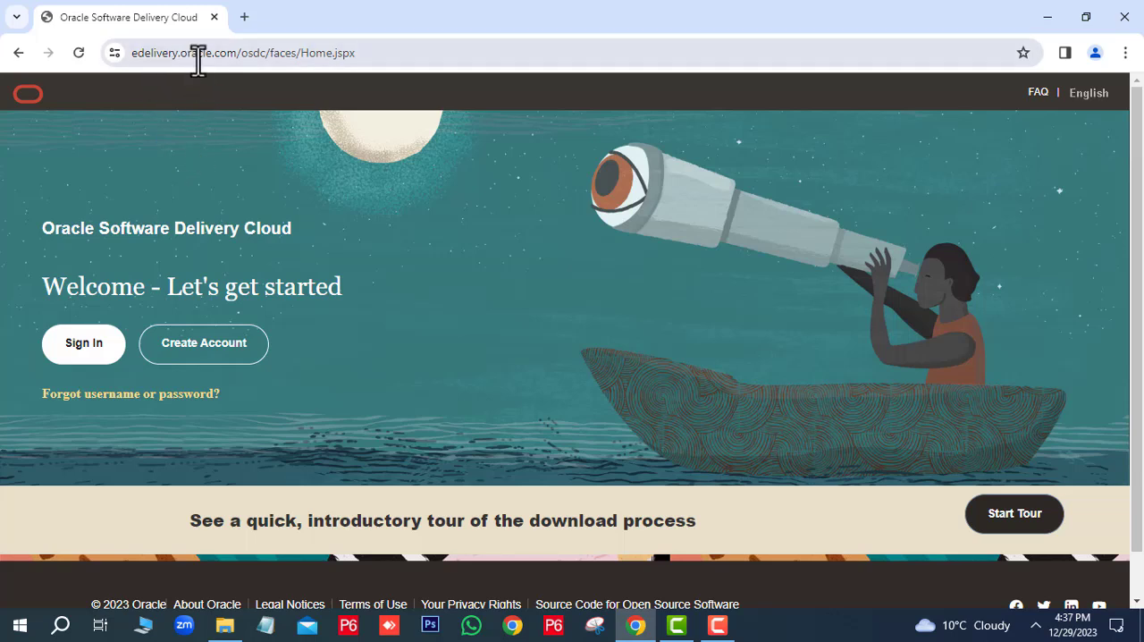
{"action": "mouse_move", "coordinate": [237, 112]}
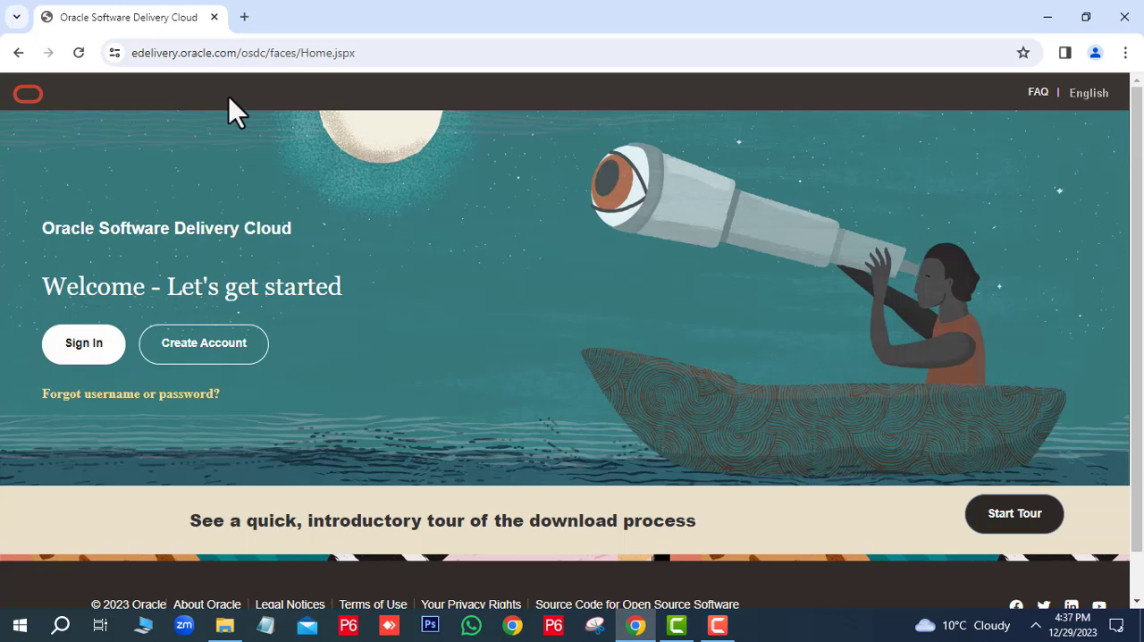
{"action": "mouse_move", "coordinate": [228, 393]}
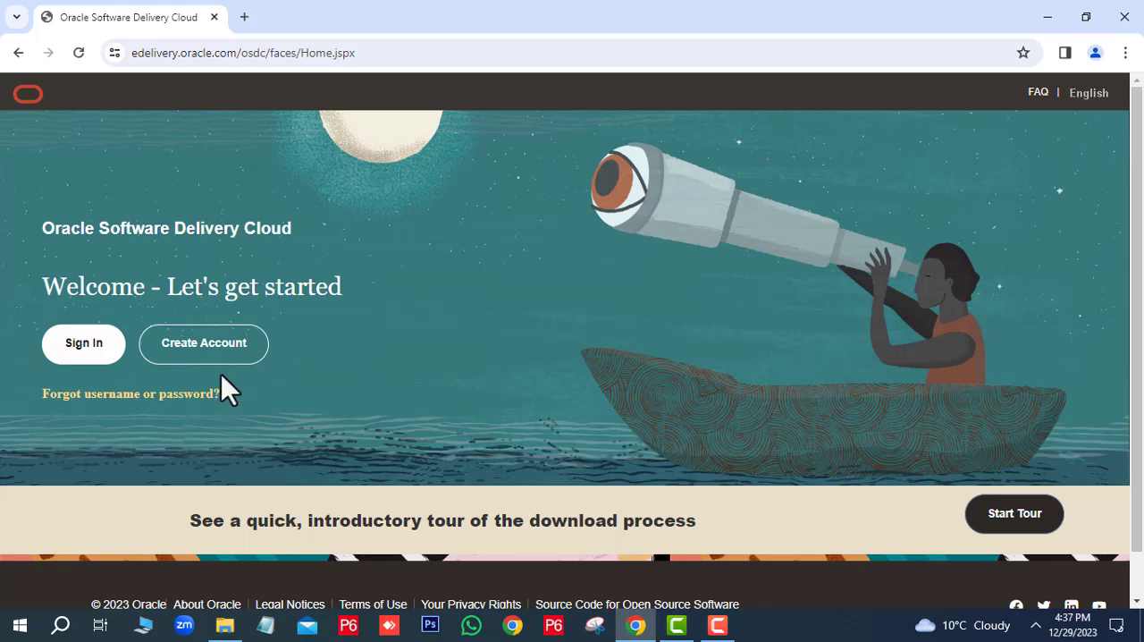
Step: Open the new Oracle account form and scroll down through it
{"action": "left_click", "coordinate": [204, 343]}
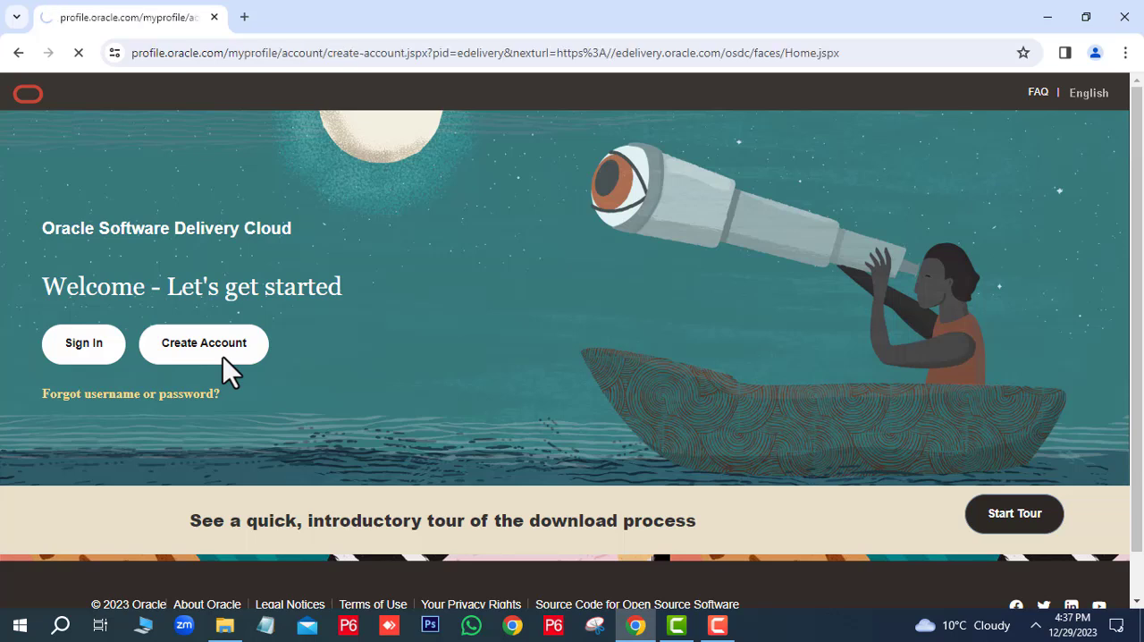
{"action": "left_click", "coordinate": [204, 343]}
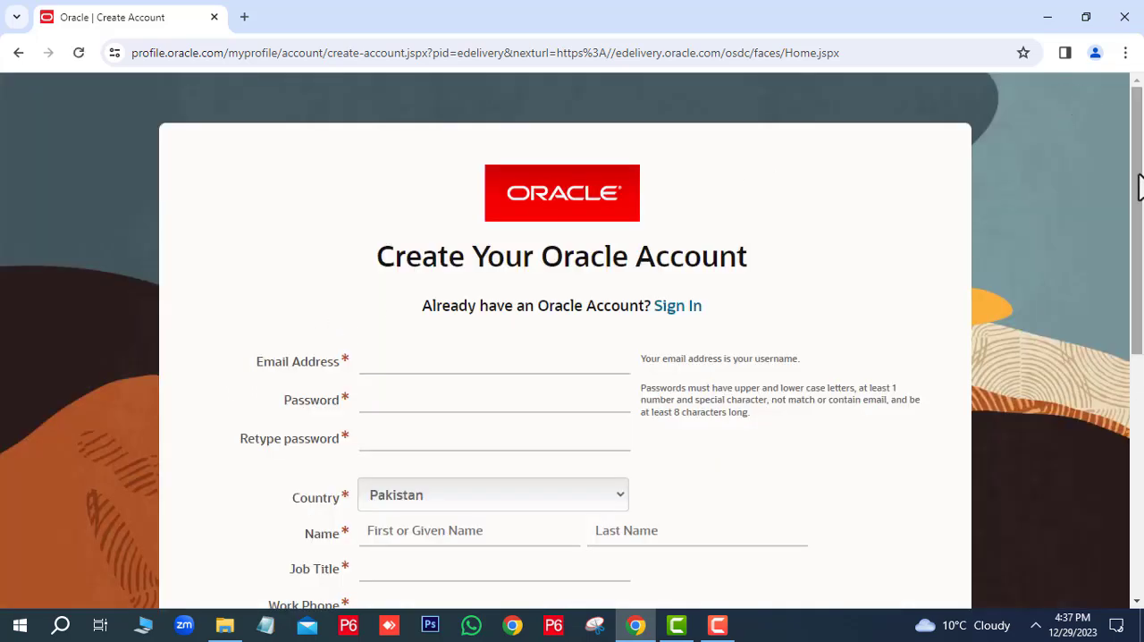
{"action": "scroll", "scroll_direction": "down", "scroll_amount": 3}
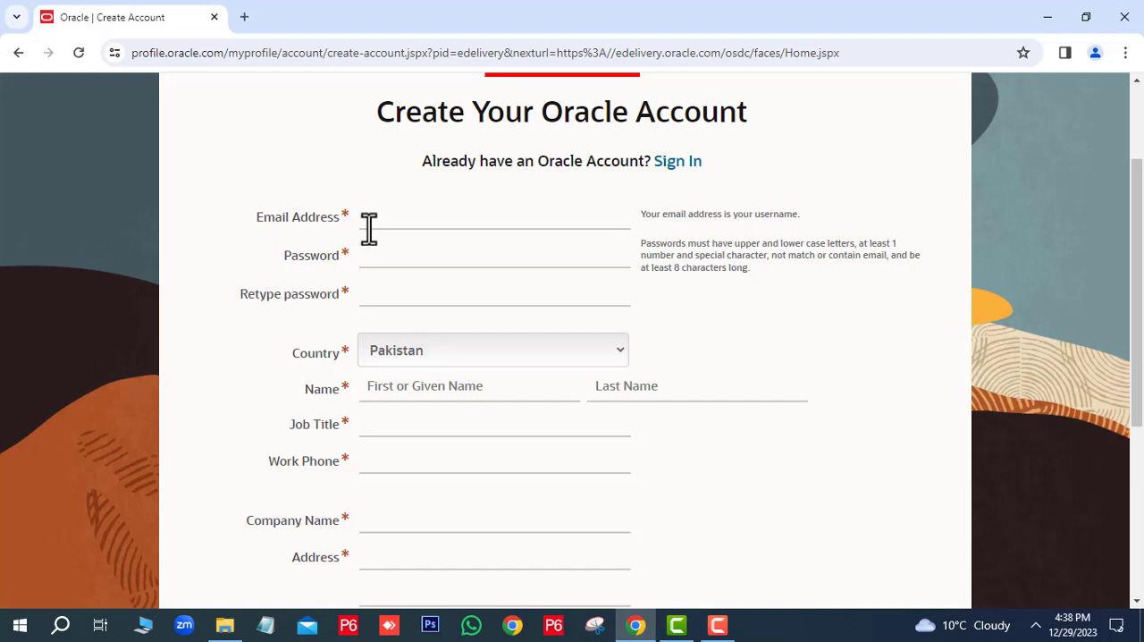
{"action": "mouse_move", "coordinate": [427, 366]}
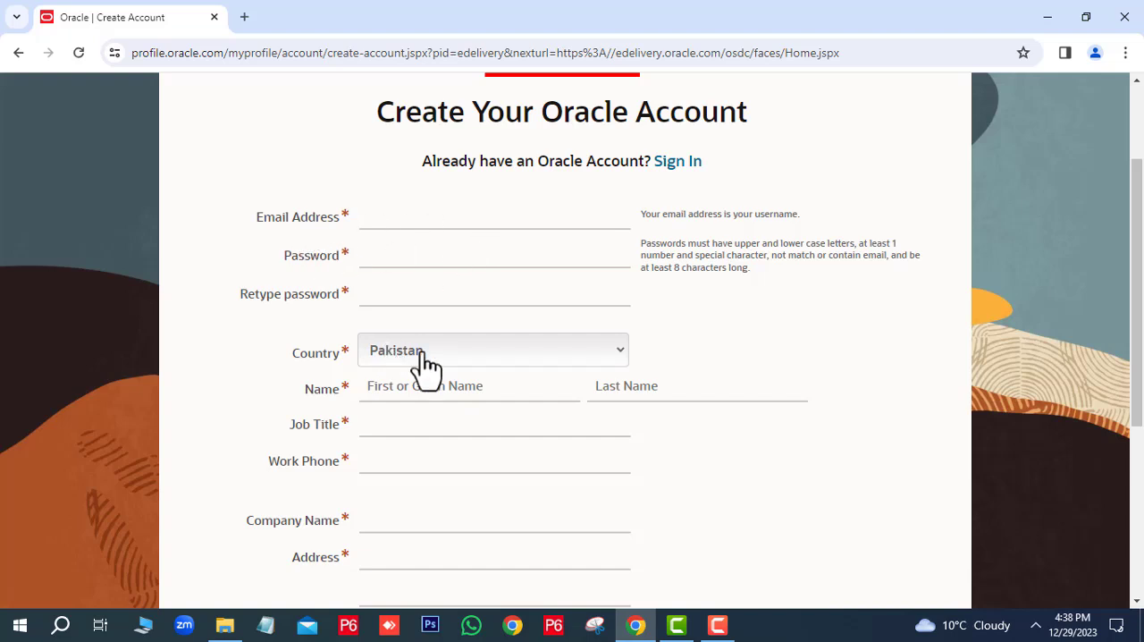
{"action": "mouse_move", "coordinate": [308, 429]}
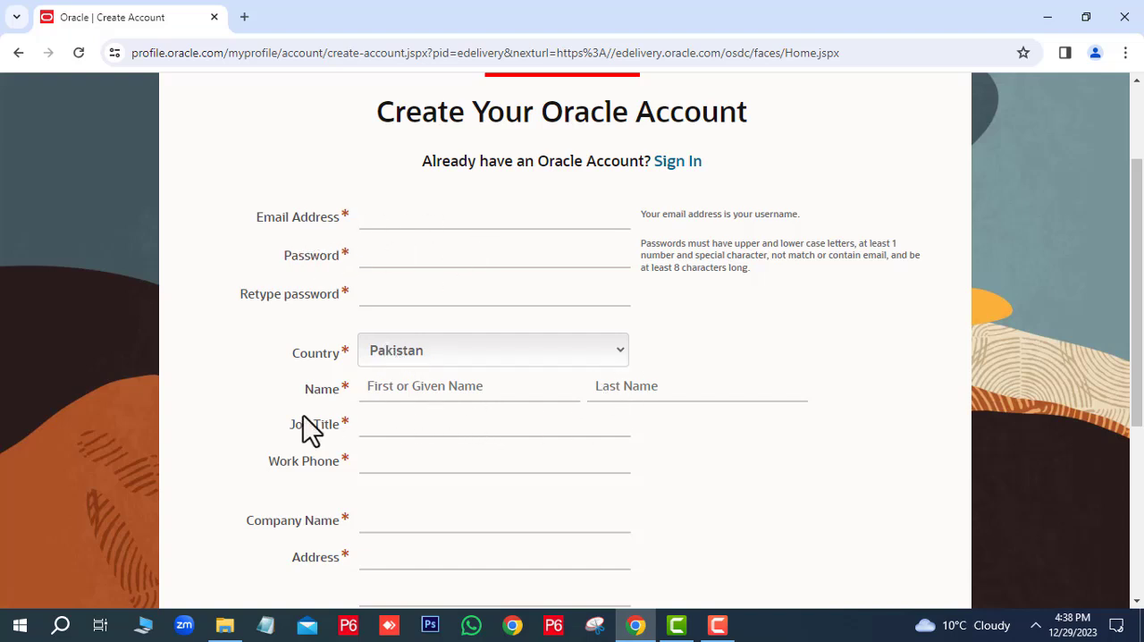
{"action": "mouse_move", "coordinate": [339, 484]}
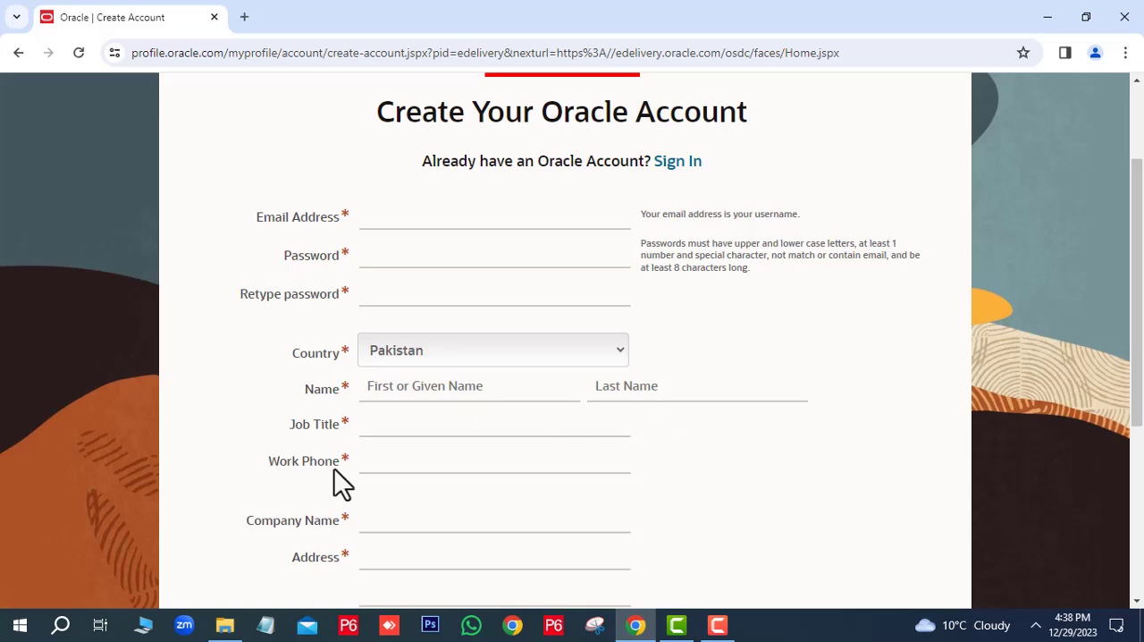
{"action": "scroll", "scroll_direction": "down", "scroll_amount": 3}
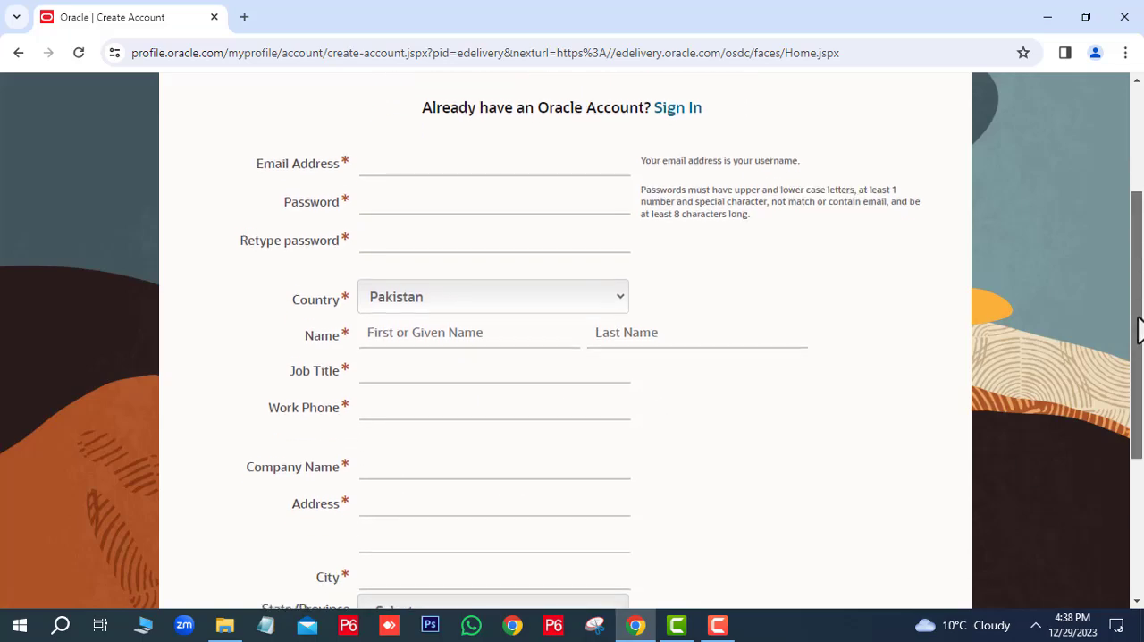
{"action": "scroll", "scroll_direction": "down", "scroll_amount": 3}
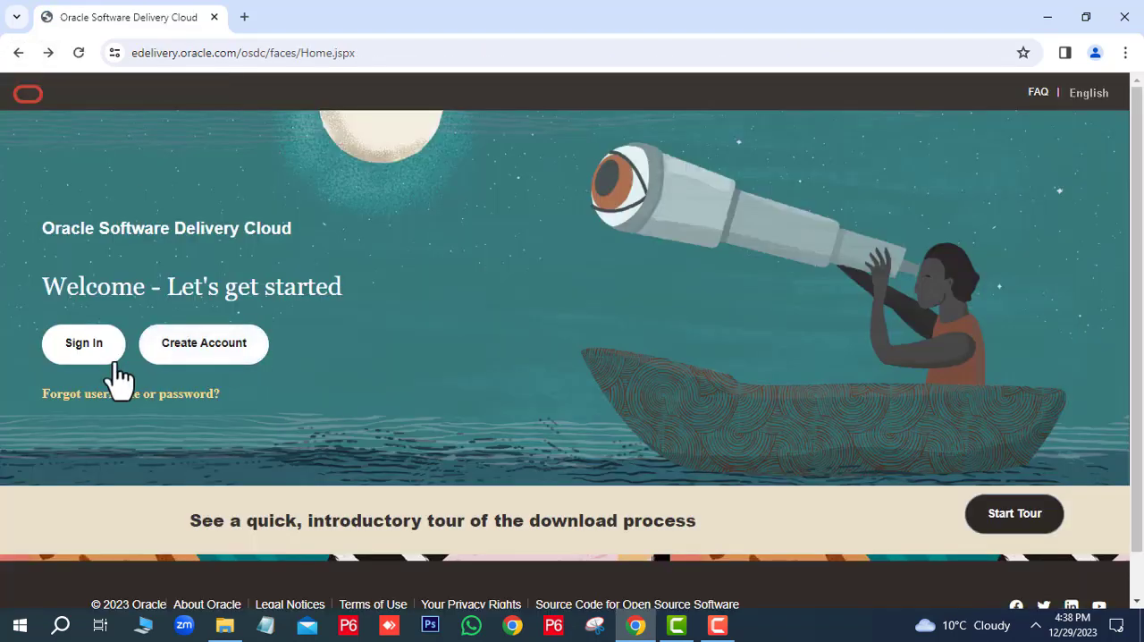
{"action": "left_click", "coordinate": [83, 342]}
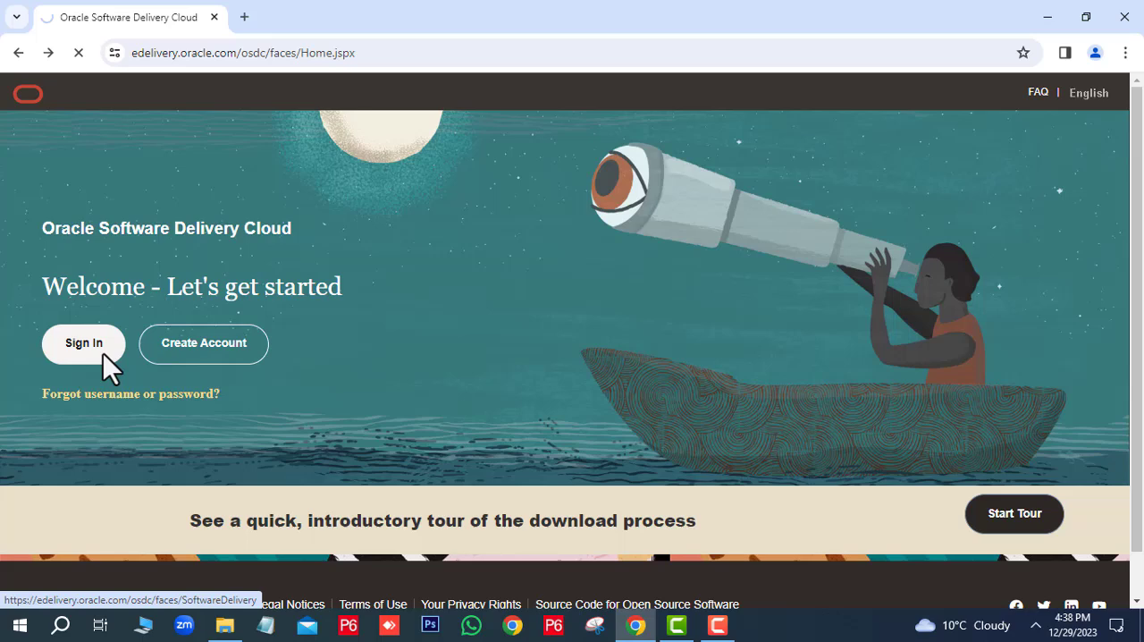
{"action": "left_click", "coordinate": [83, 342]}
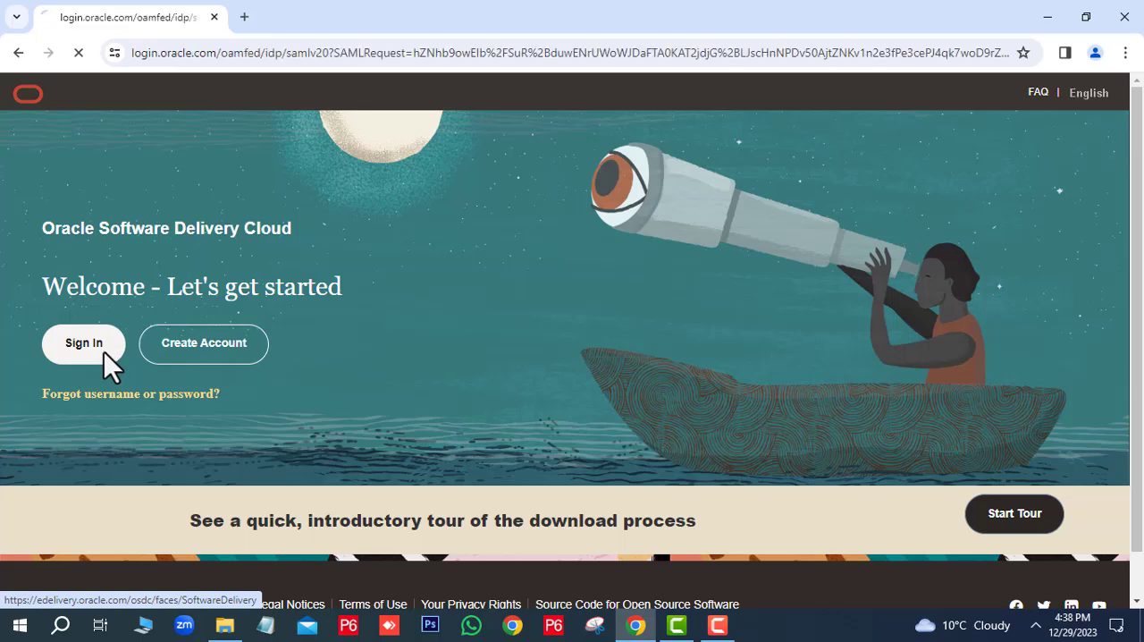
{"action": "left_click", "coordinate": [83, 343]}
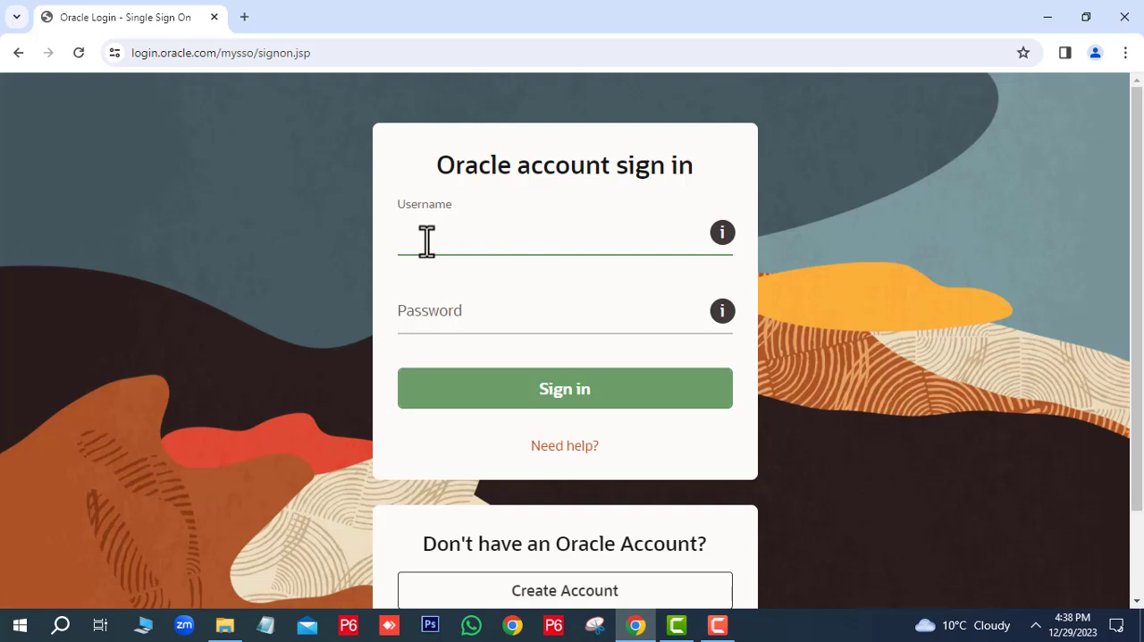
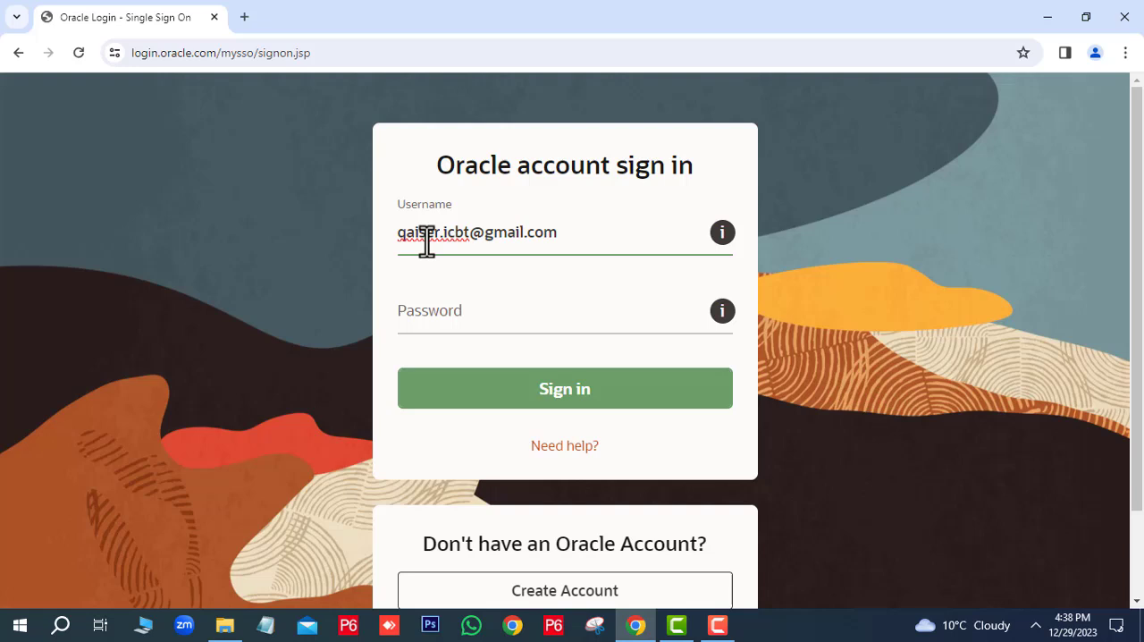
Step: Enter the account password and submit the sign-in form
{"action": "left_click", "coordinate": [537, 310]}
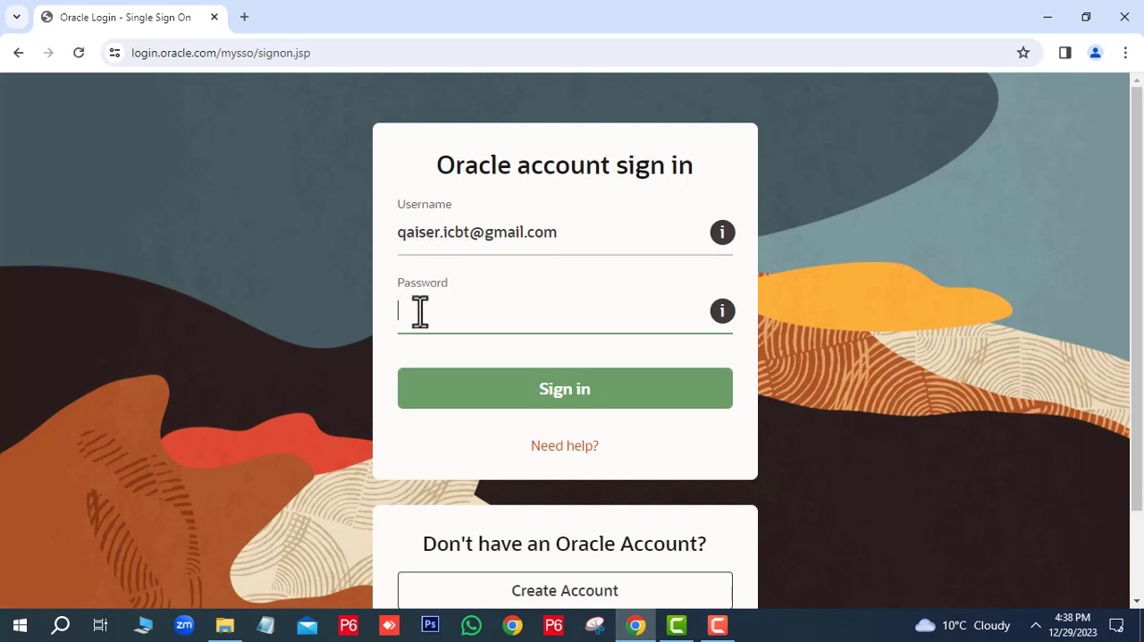
{"action": "type", "text": "password"}
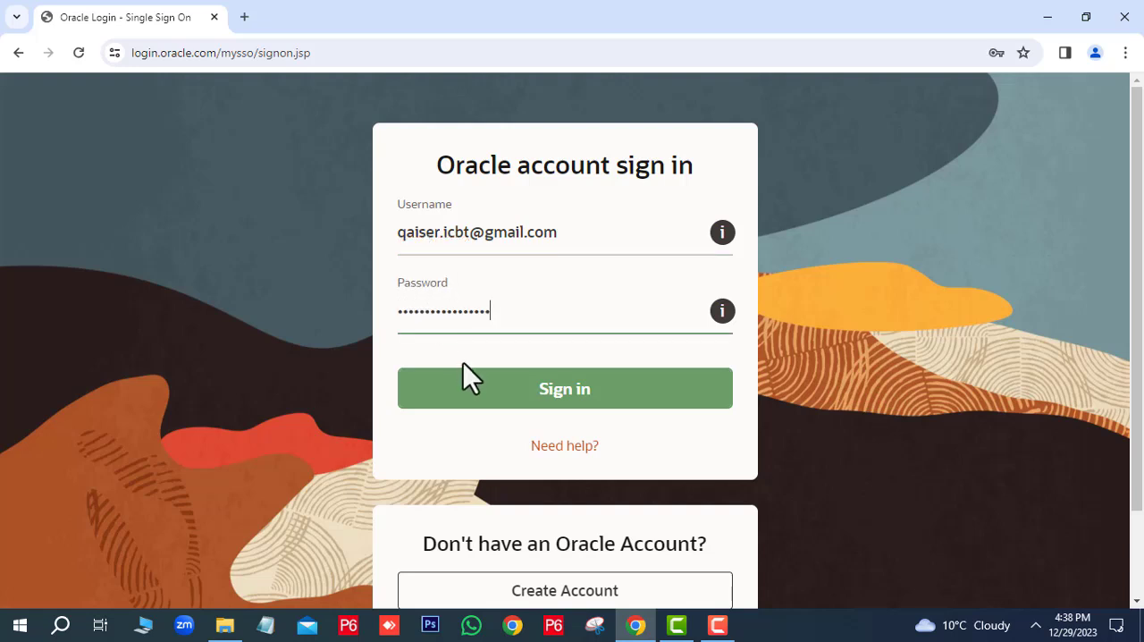
{"action": "mouse_move", "coordinate": [471, 411]}
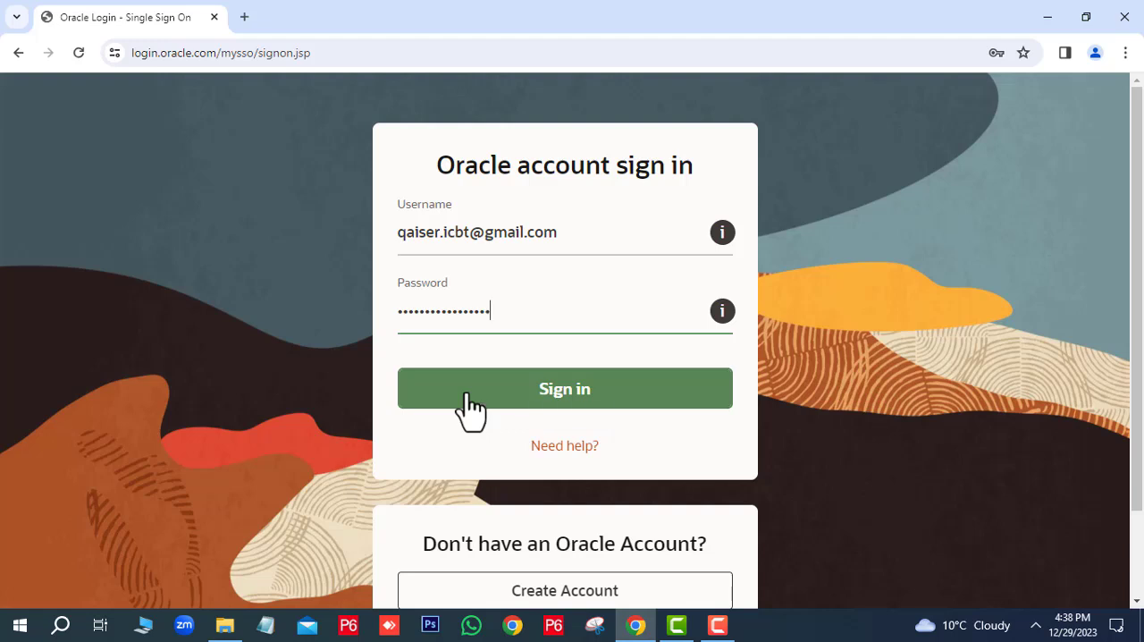
{"action": "left_click", "coordinate": [564, 388]}
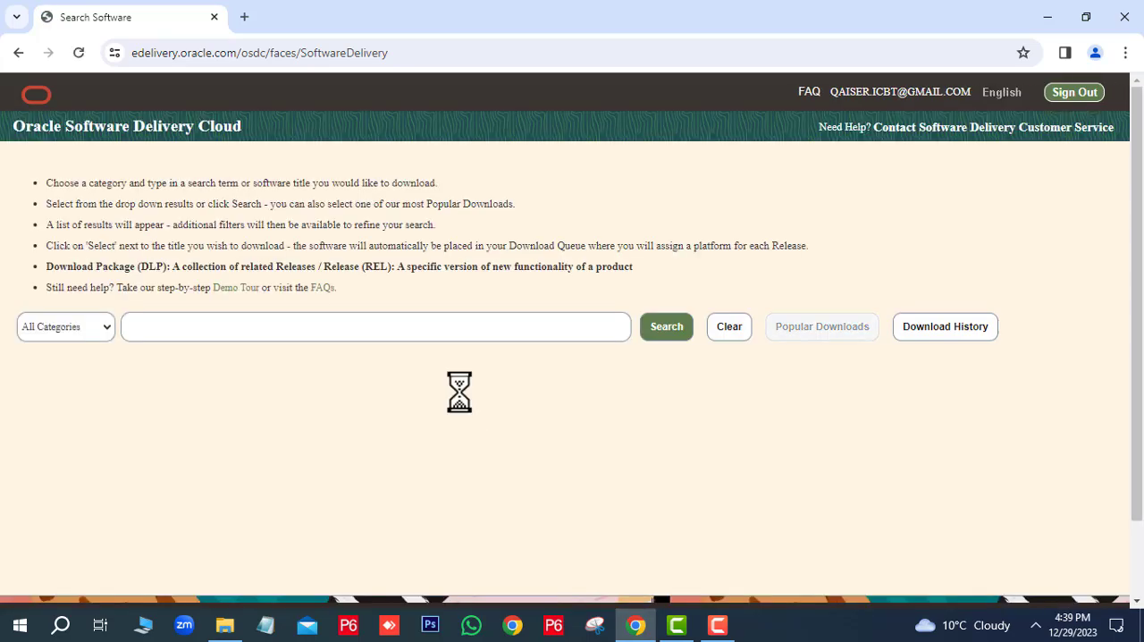
Step: Search all categories for 'primavera p6' and scroll through the 34 results
{"action": "left_click", "coordinate": [820, 326]}
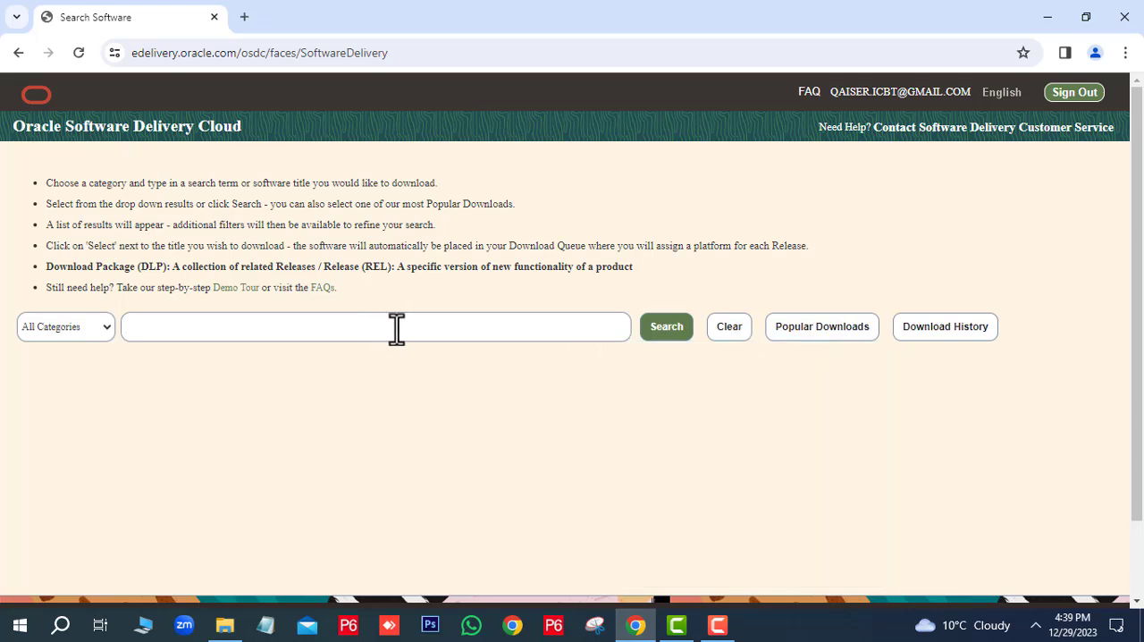
{"action": "type", "text": "primav"}
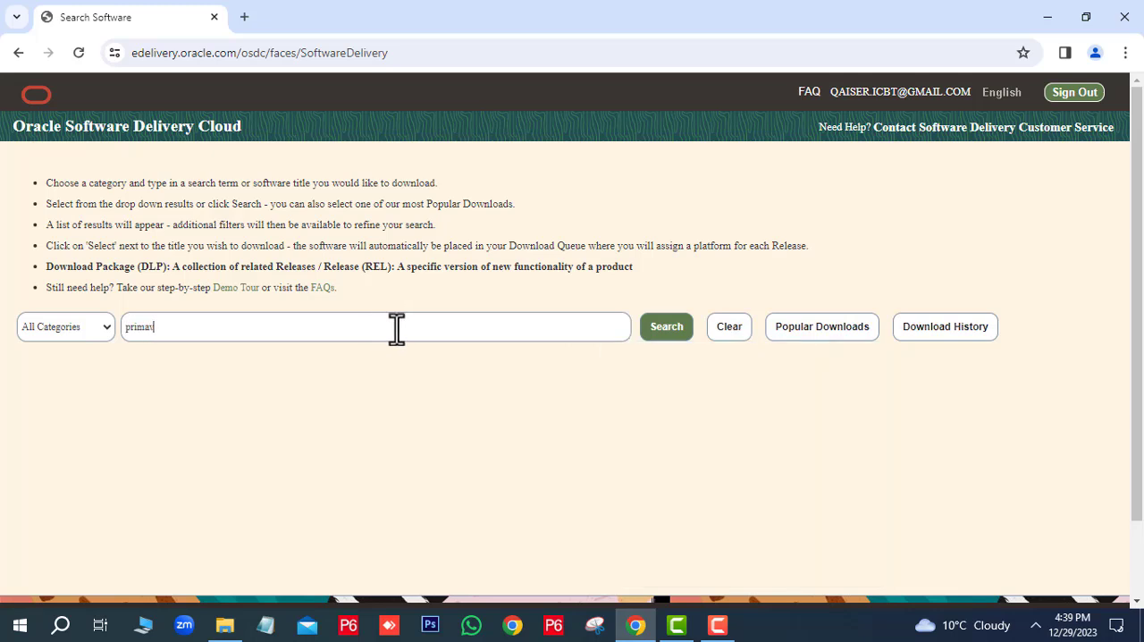
{"action": "type", "text": "rimavera p"}
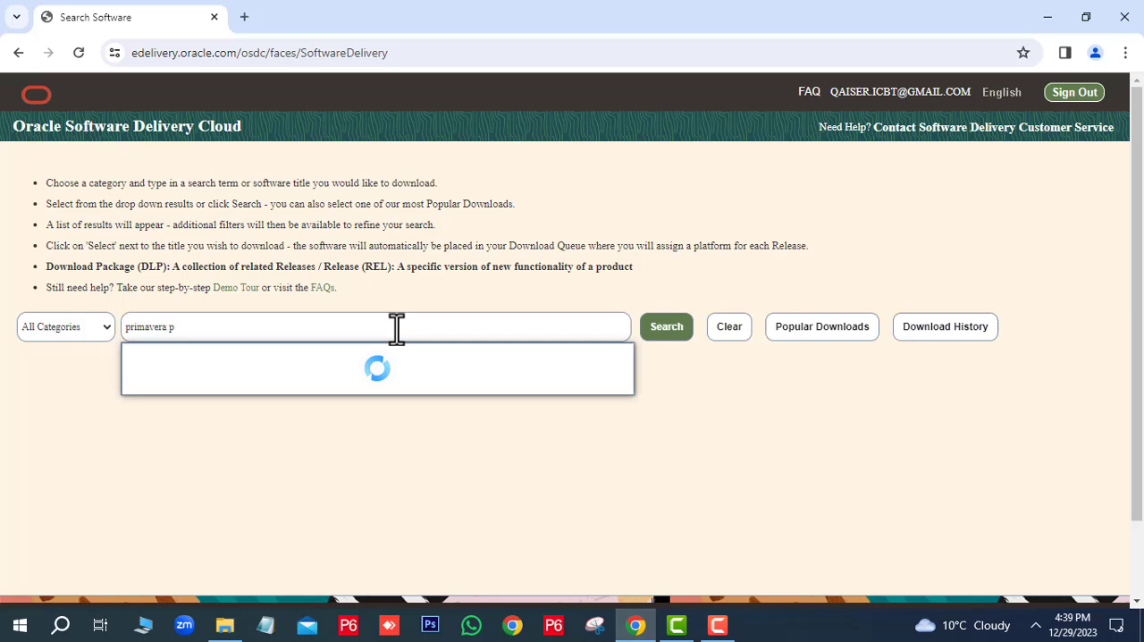
{"action": "type", "text": "6"}
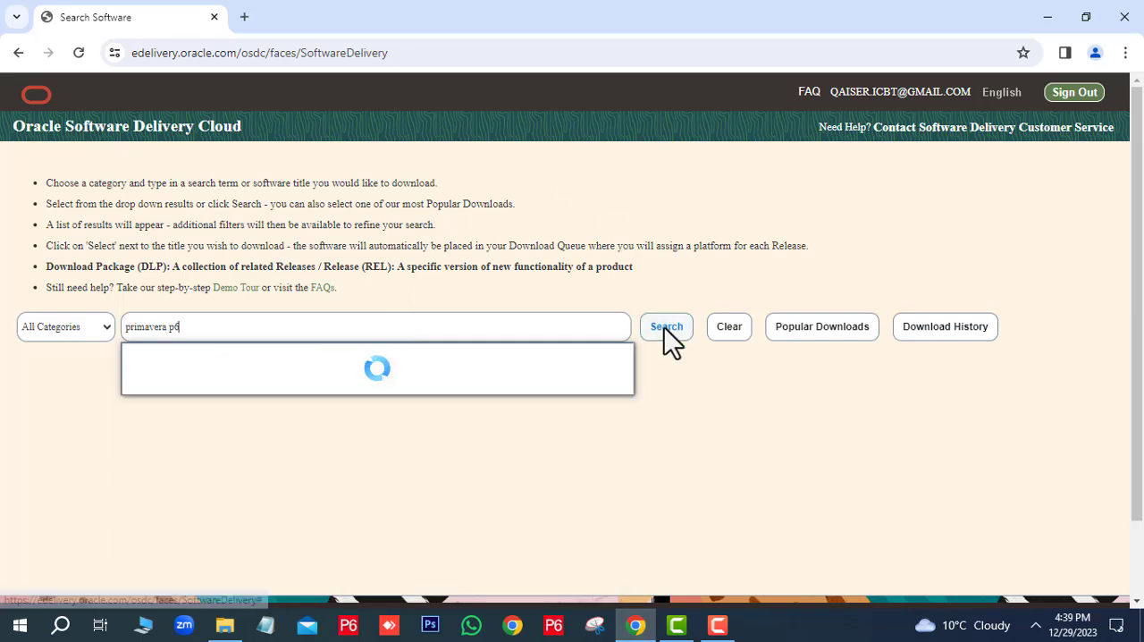
{"action": "left_click", "coordinate": [666, 326]}
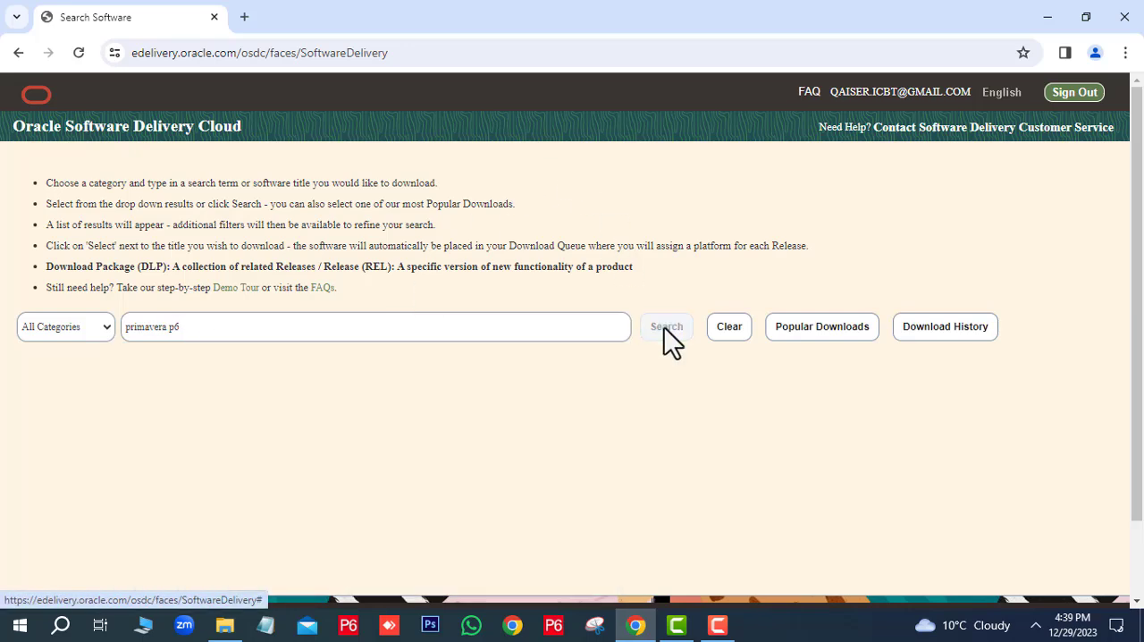
{"action": "left_click", "coordinate": [665, 327]}
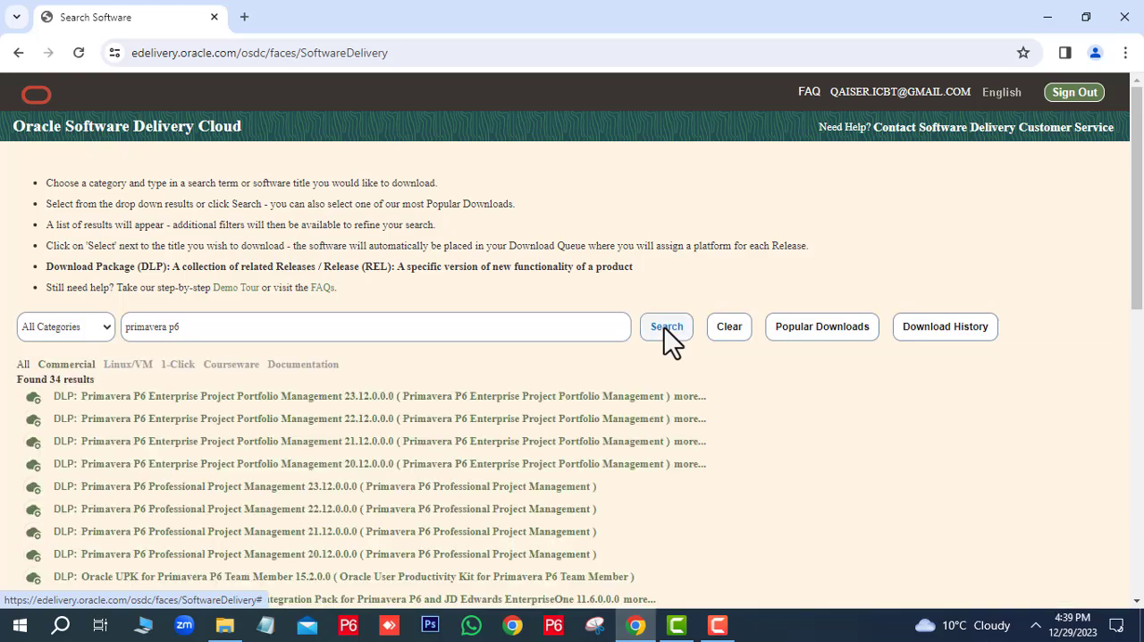
{"action": "scroll", "scroll_direction": "down", "scroll_amount": 3}
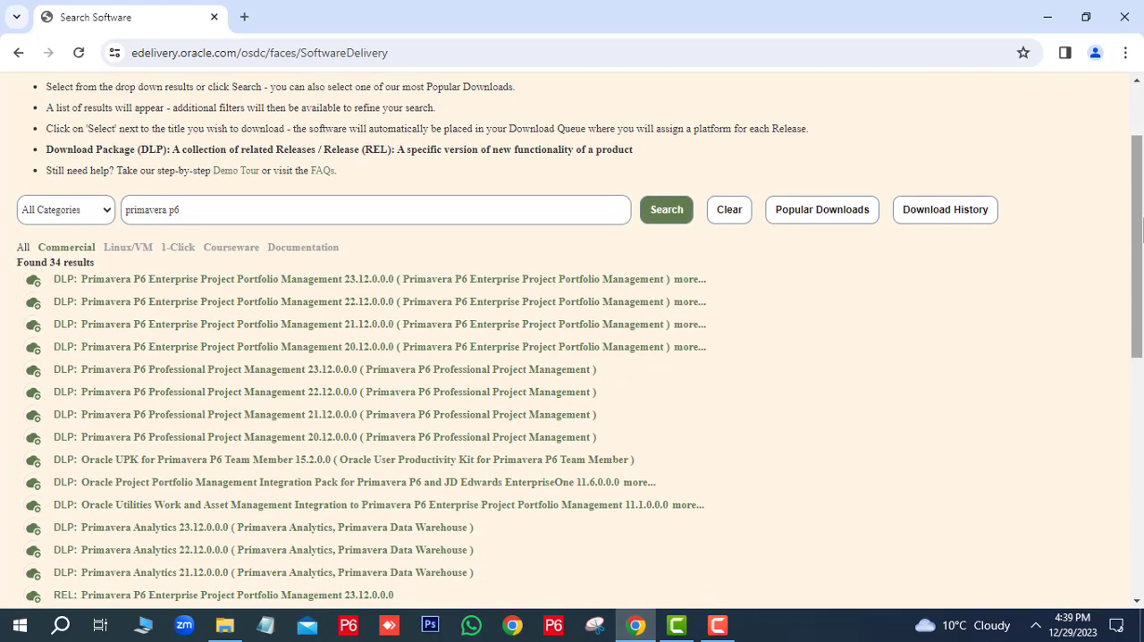
{"action": "mouse_move", "coordinate": [212, 391]}
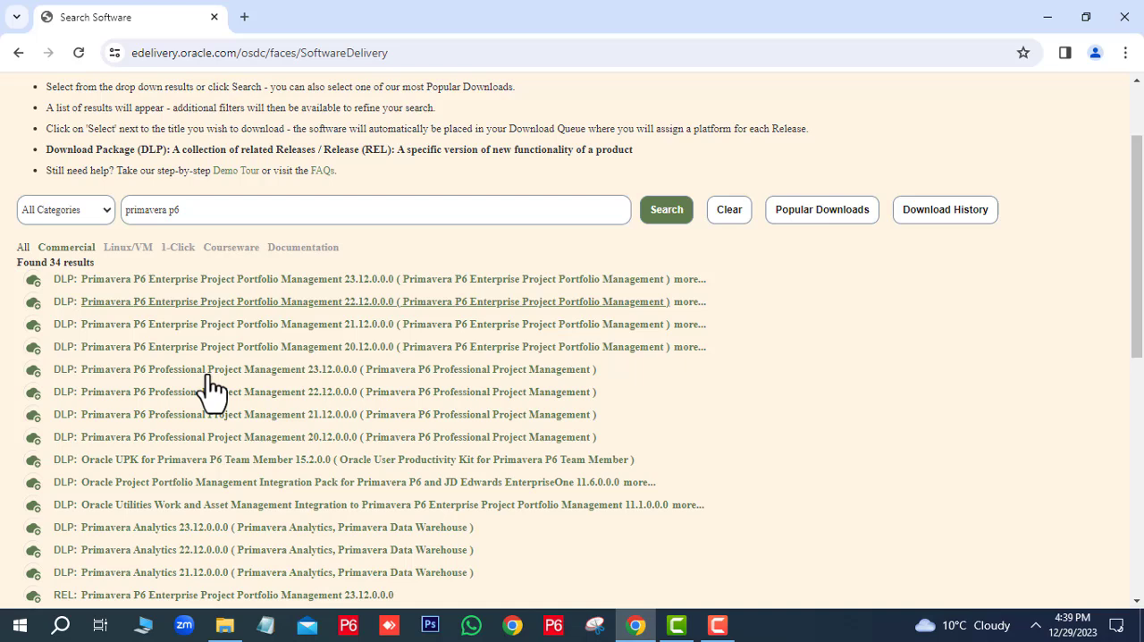
{"action": "mouse_move", "coordinate": [808, 451]}
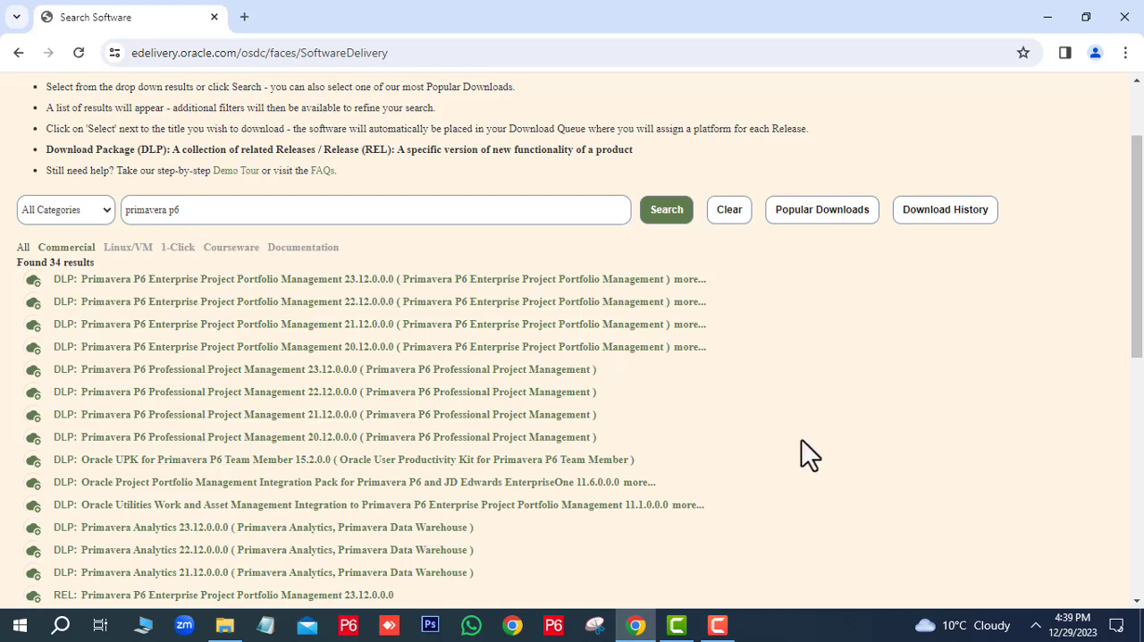
{"action": "mouse_move", "coordinate": [255, 522]}
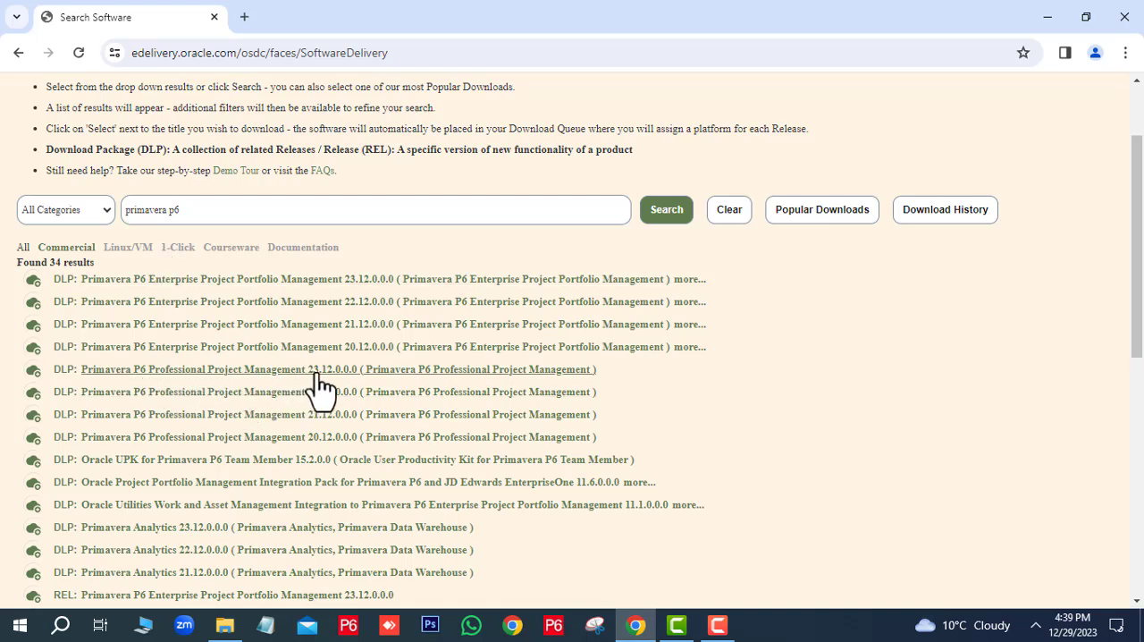
{"action": "mouse_move", "coordinate": [286, 384]}
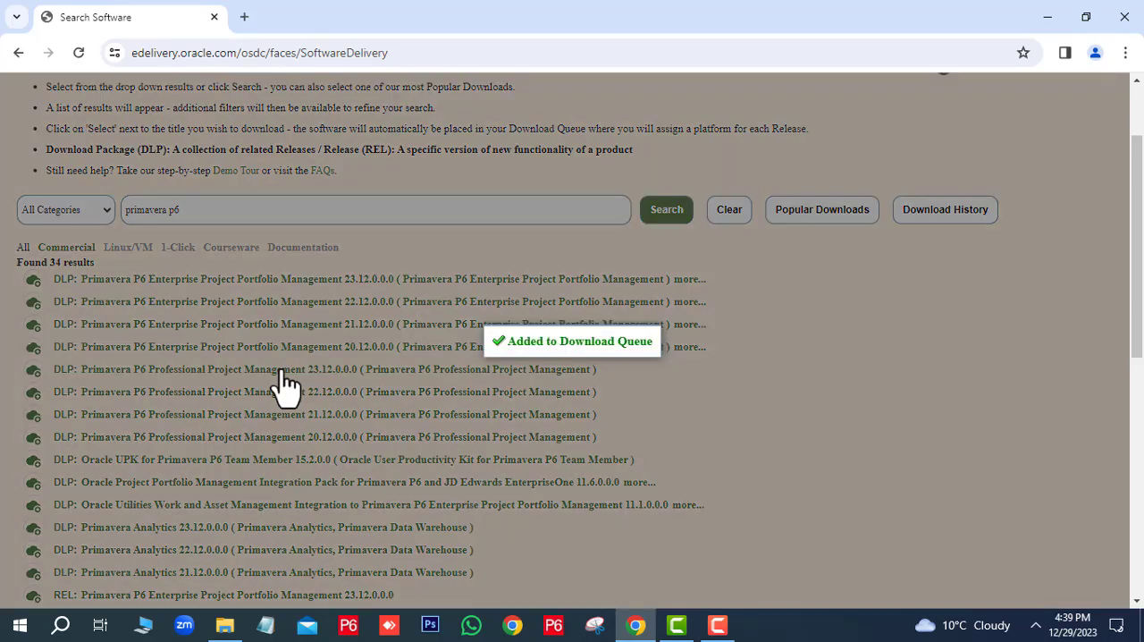
Step: Queue P6 Professional Project Management 23.12.0.0.0 and view the download queue
{"action": "scroll", "scroll_direction": "down", "scroll_amount": 3}
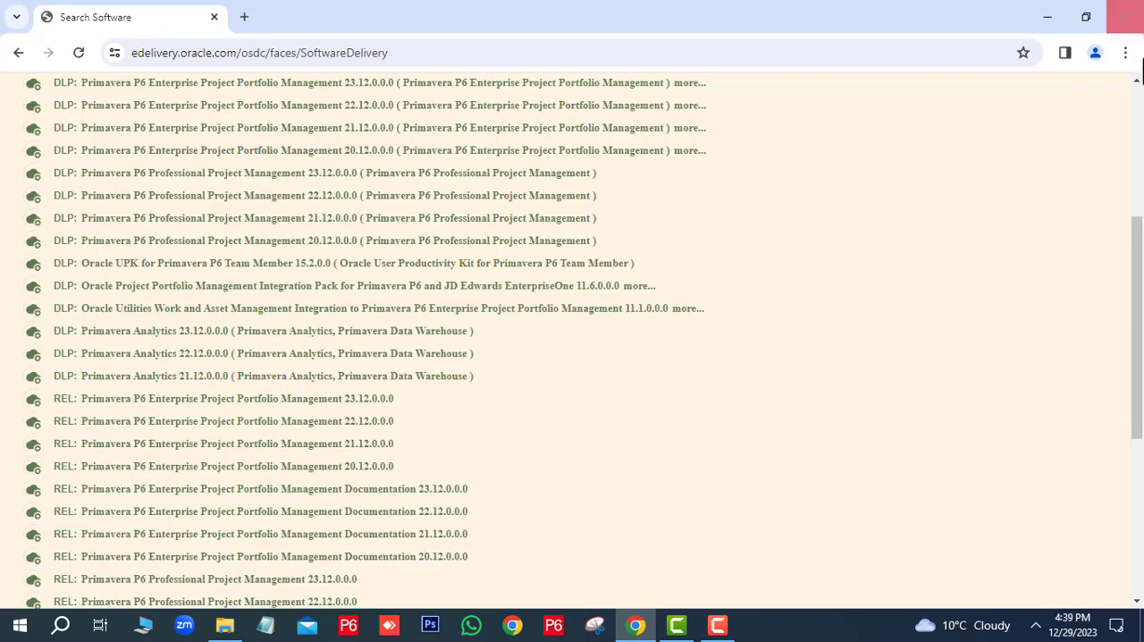
{"action": "scroll", "scroll_direction": "up", "scroll_amount": 3}
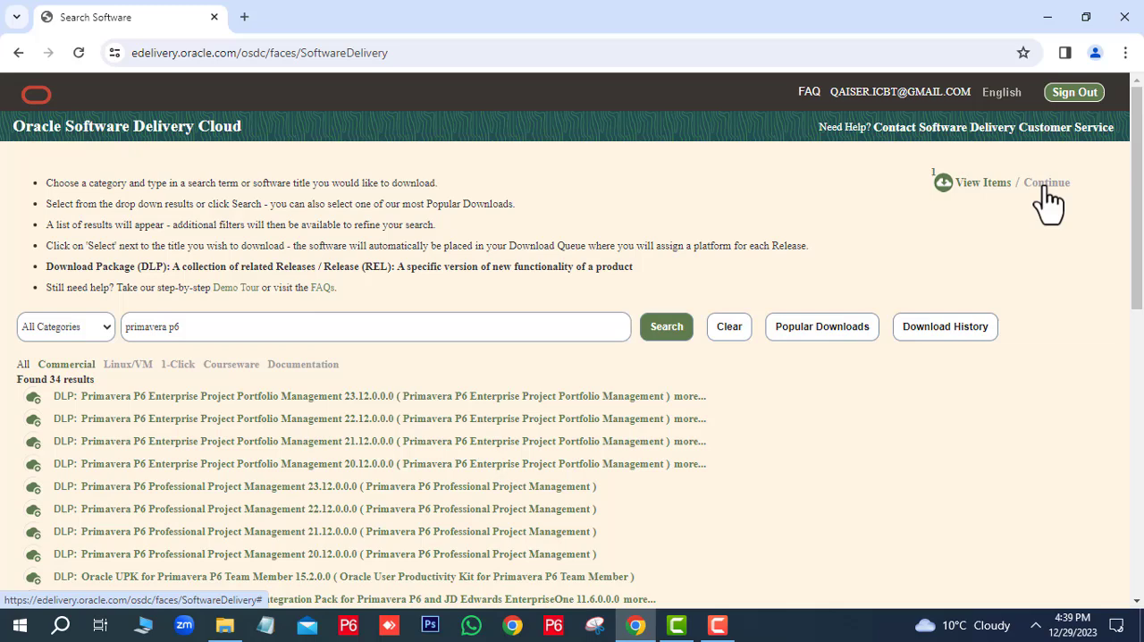
{"action": "left_click", "coordinate": [1046, 182]}
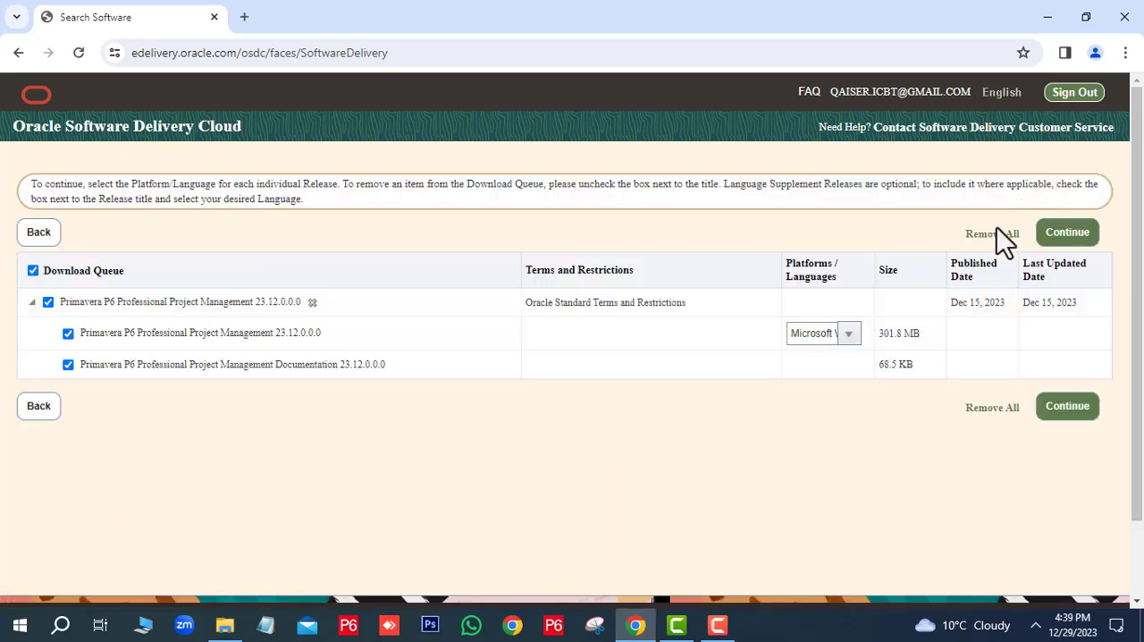
{"action": "mouse_move", "coordinate": [335, 438]}
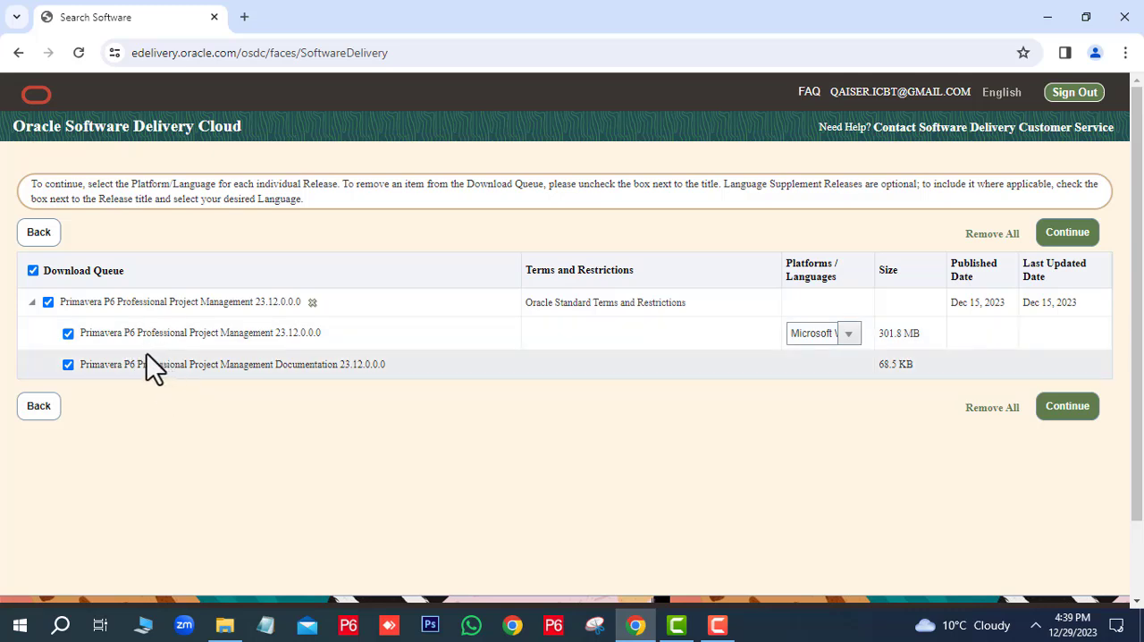
{"action": "mouse_move", "coordinate": [969, 183]}
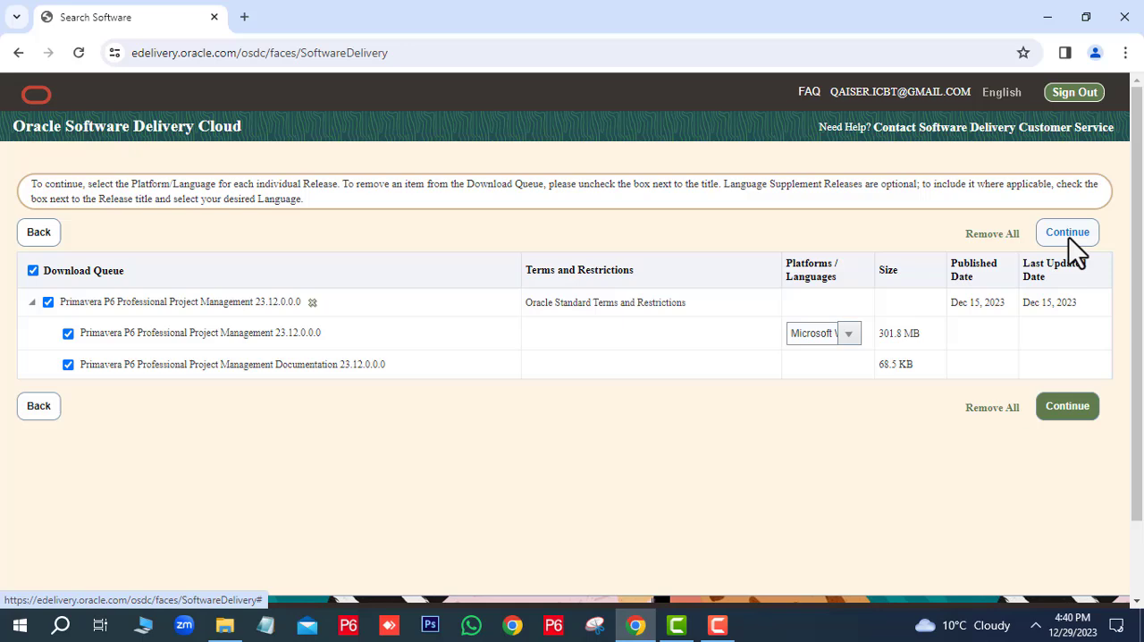
Step: Review the Oracle Standard Terms, tick the license acceptance box, and continue
{"action": "left_click", "coordinate": [1067, 233]}
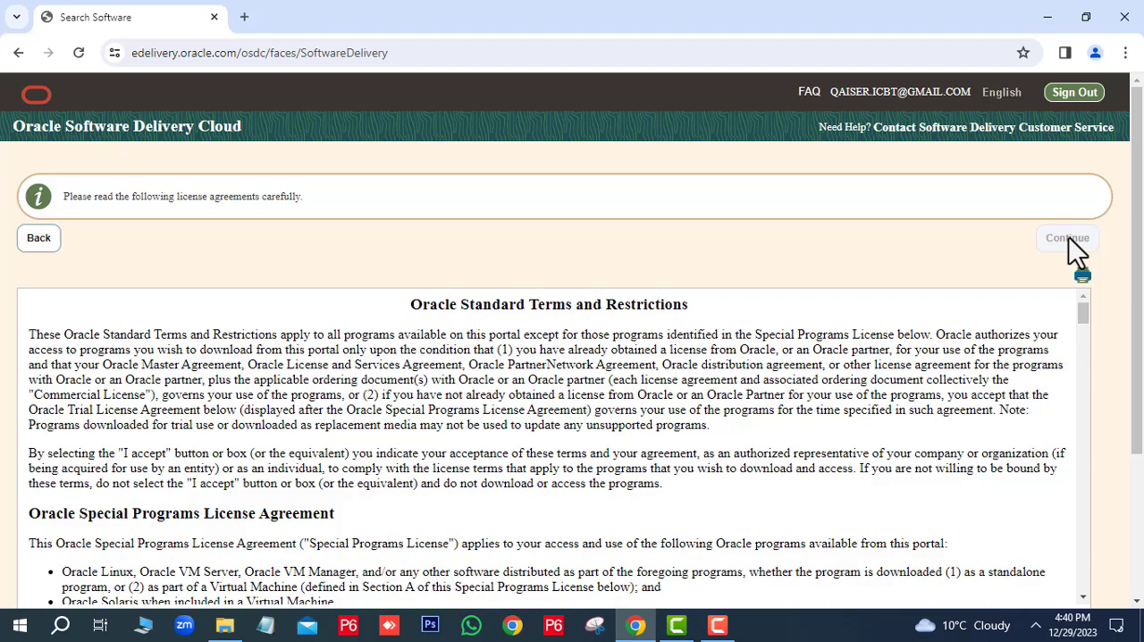
{"action": "mouse_move", "coordinate": [1137, 295]}
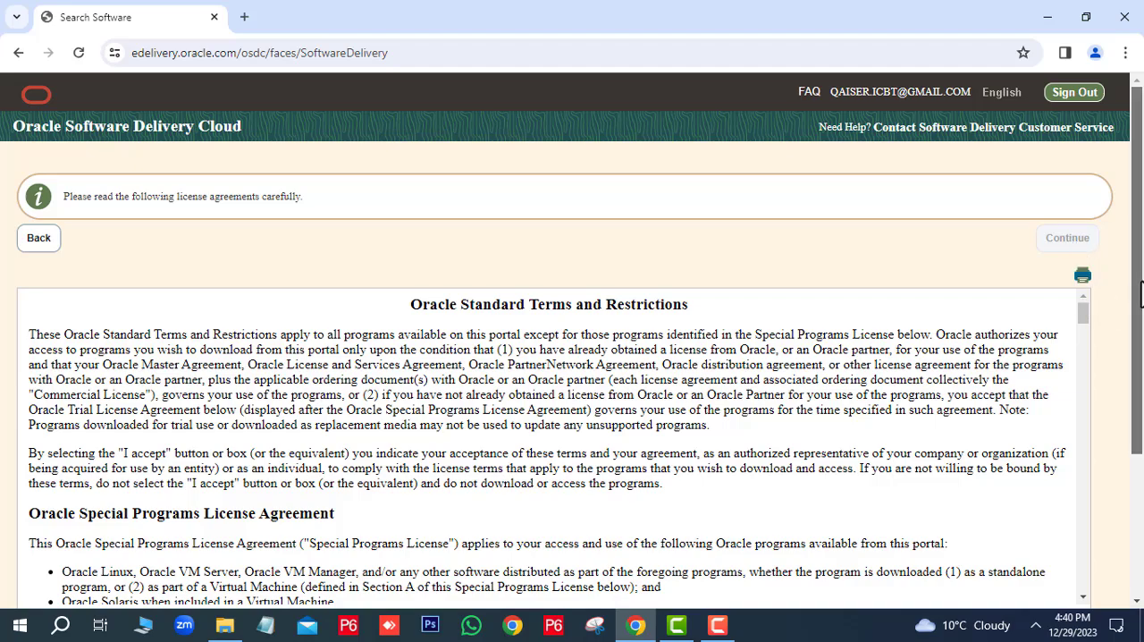
{"action": "scroll", "scroll_direction": "down", "scroll_amount": 3}
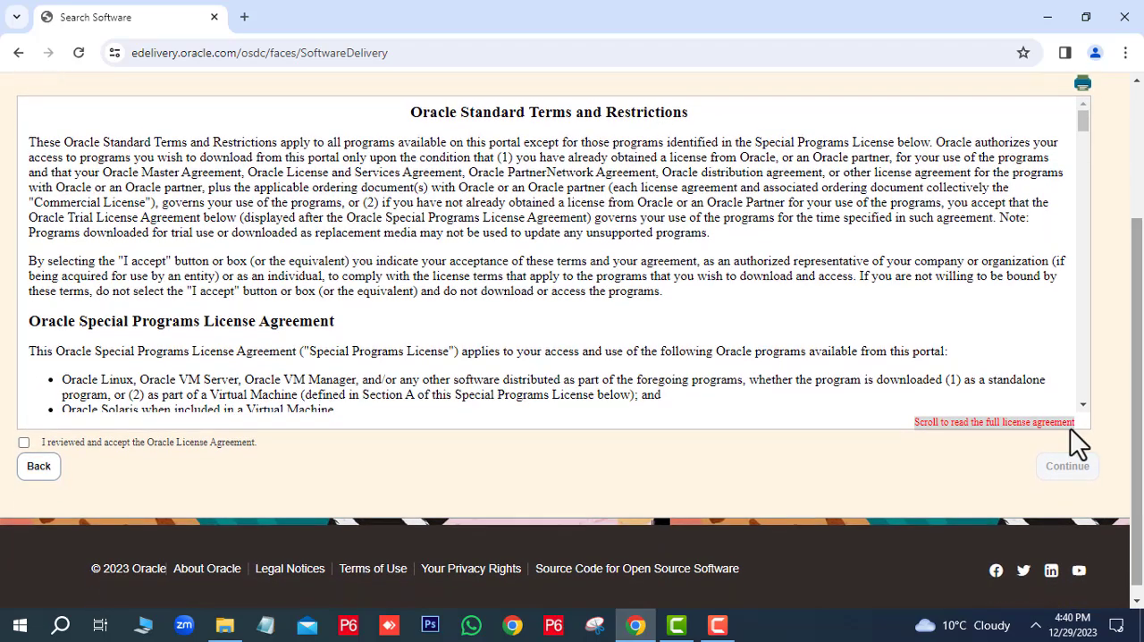
{"action": "mouse_move", "coordinate": [118, 483]}
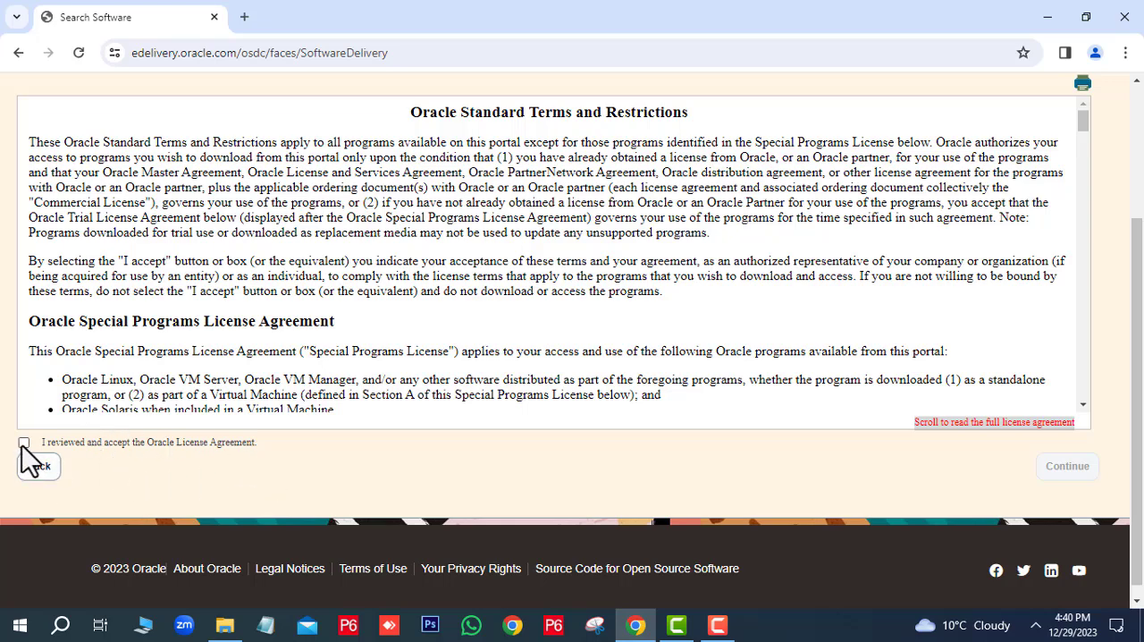
{"action": "left_click", "coordinate": [23, 441]}
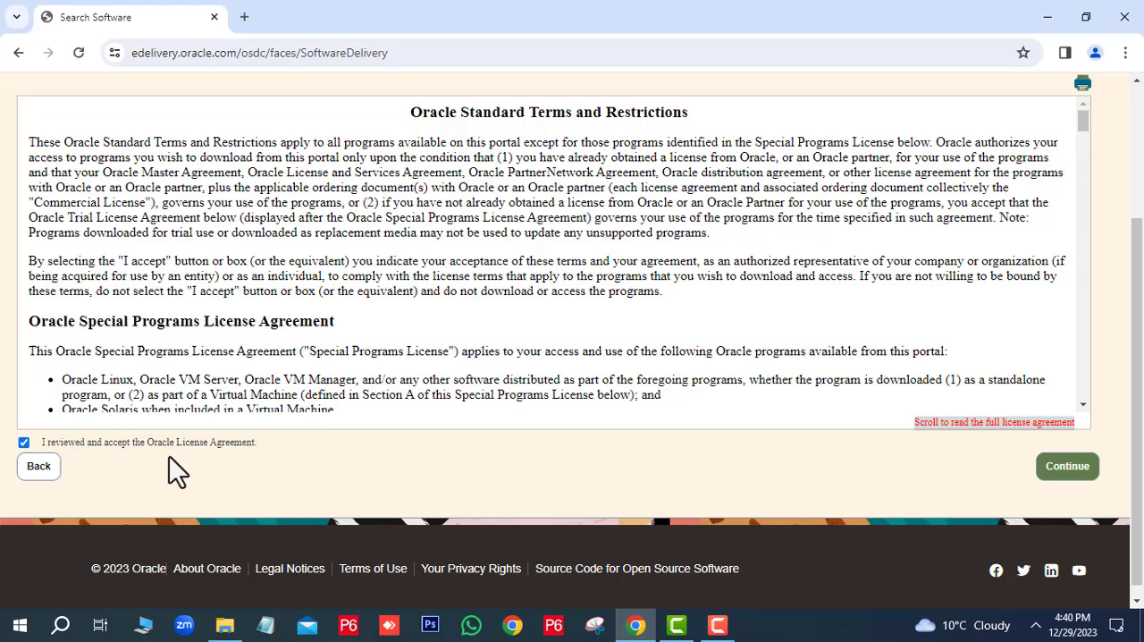
{"action": "mouse_move", "coordinate": [244, 469]}
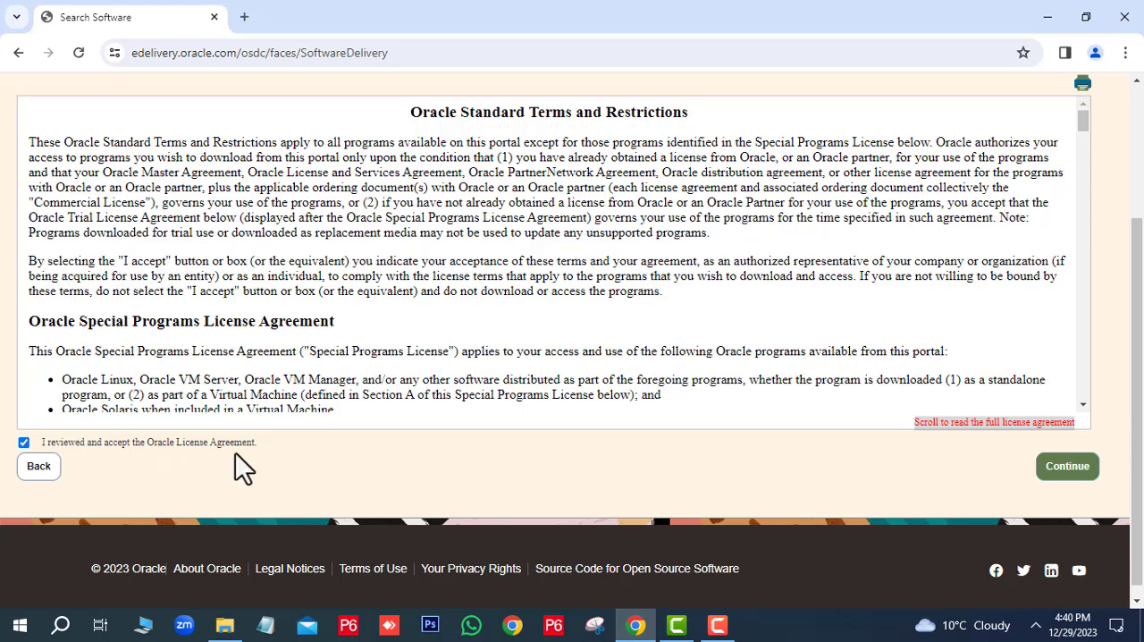
{"action": "mouse_move", "coordinate": [1066, 466]}
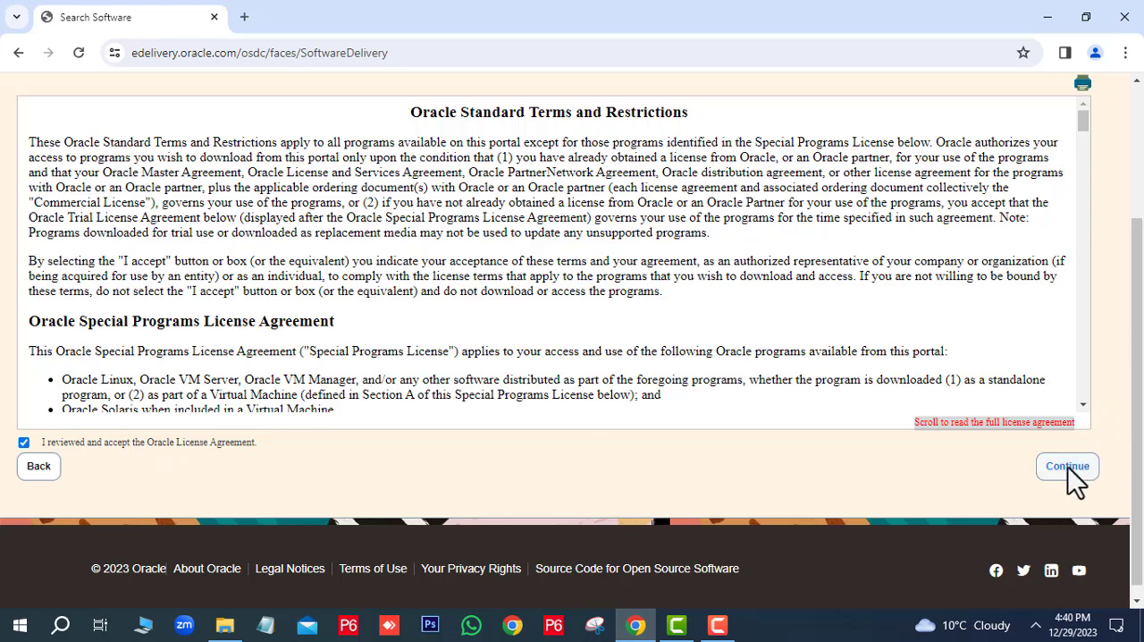
{"action": "left_click", "coordinate": [1066, 465]}
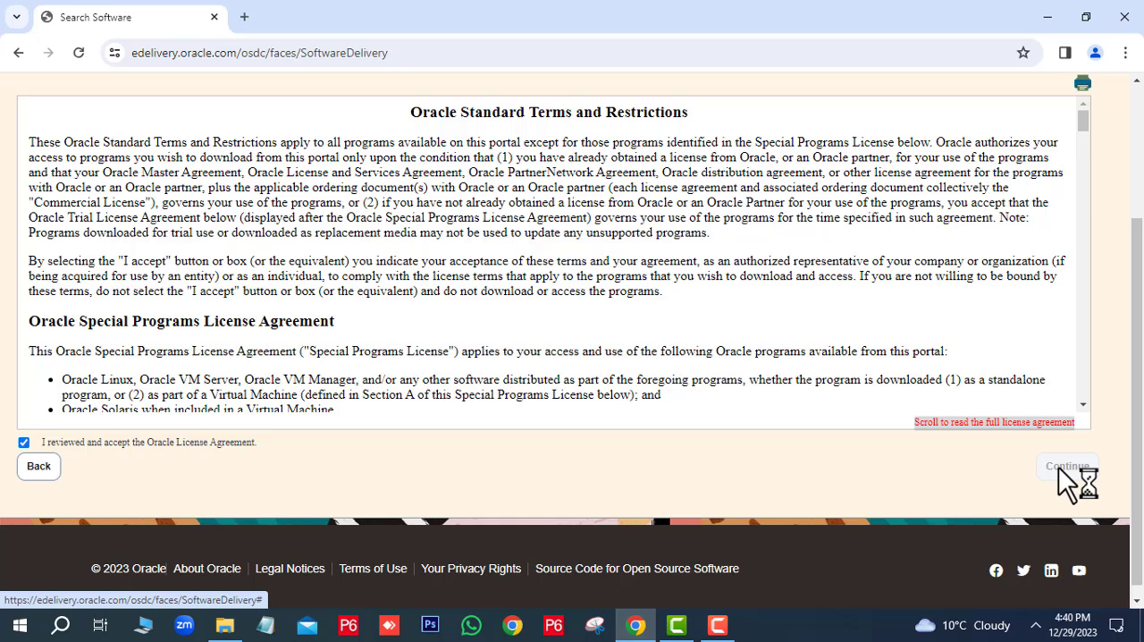
Step: Download V1039527-01.zip (P6 Professional Applications 23) and check its progress in the browser
{"action": "left_click", "coordinate": [1065, 465]}
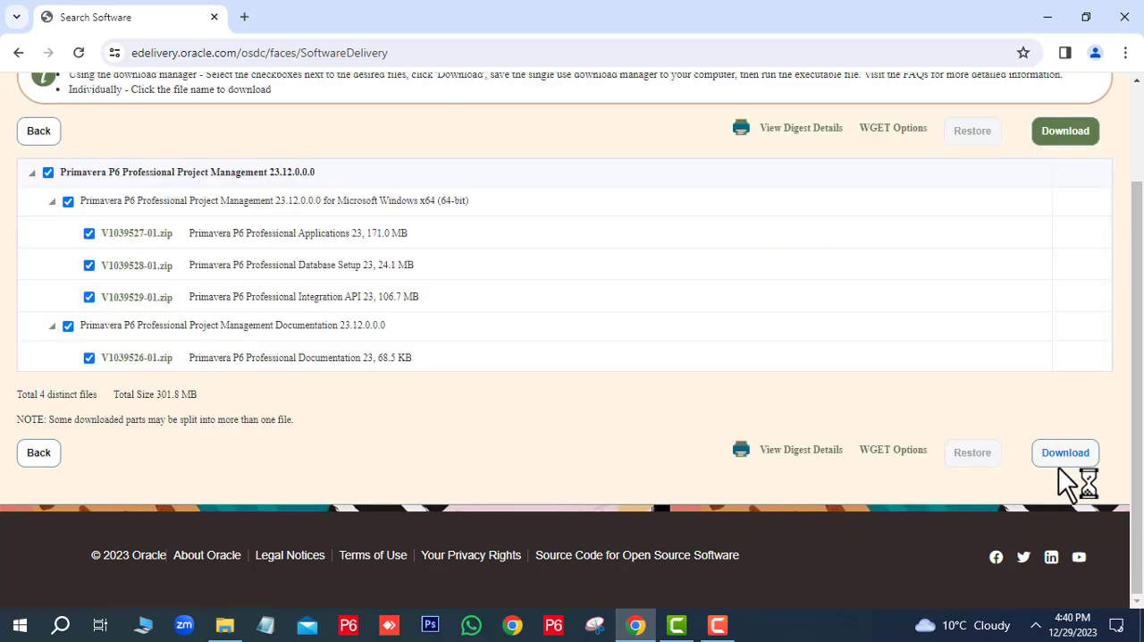
{"action": "mouse_move", "coordinate": [247, 480]}
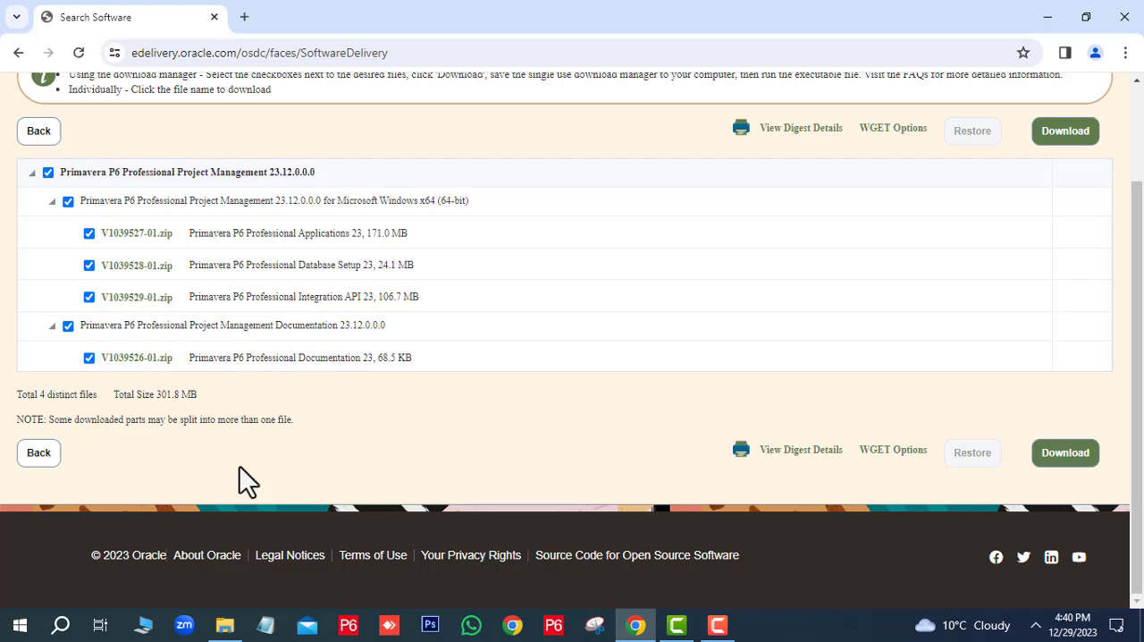
{"action": "mouse_move", "coordinate": [514, 432]}
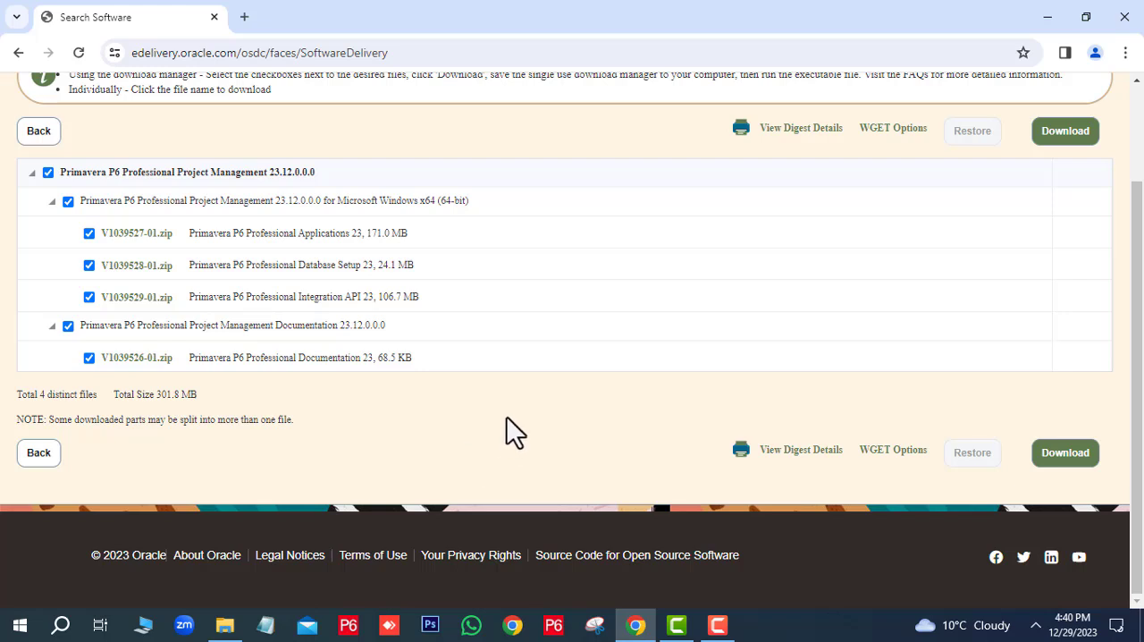
{"action": "mouse_move", "coordinate": [878, 370]}
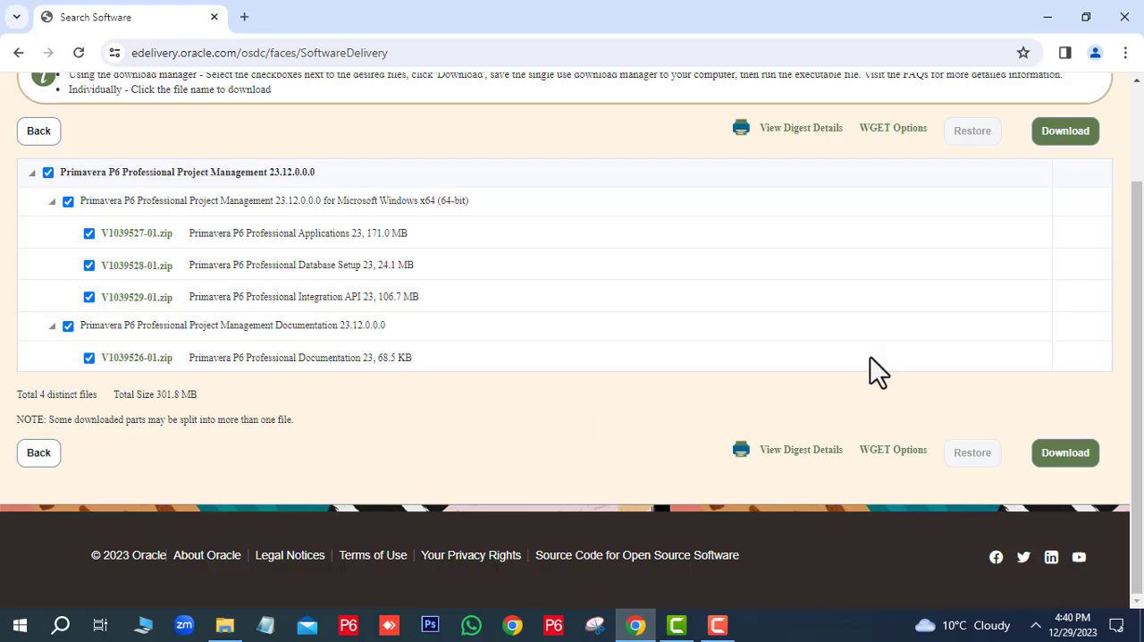
{"action": "mouse_move", "coordinate": [164, 260]}
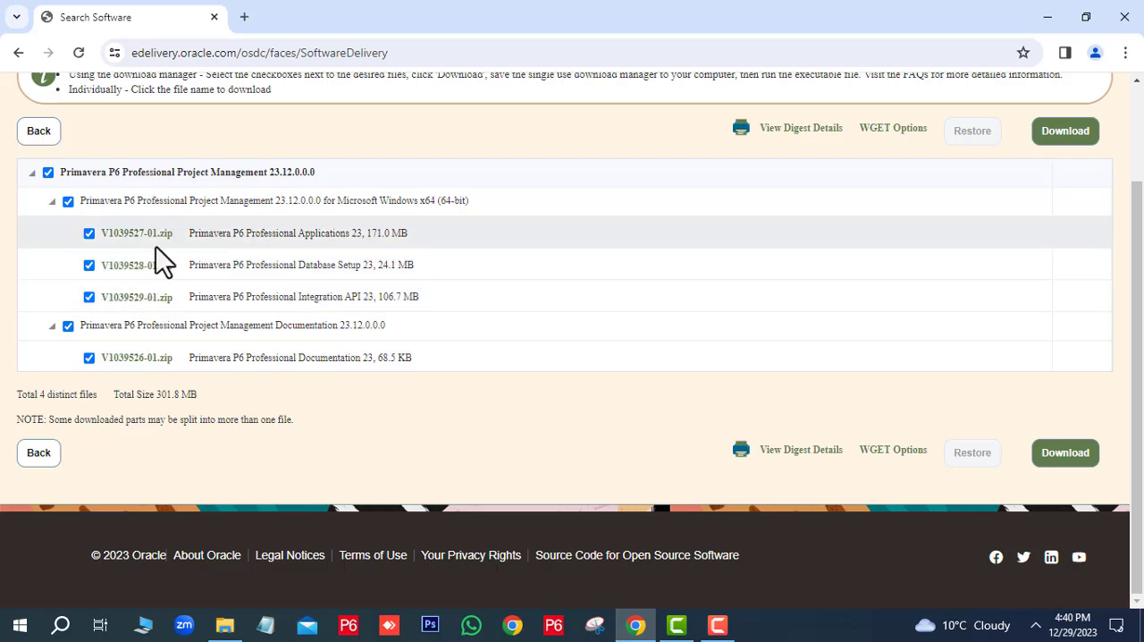
{"action": "mouse_move", "coordinate": [135, 233]}
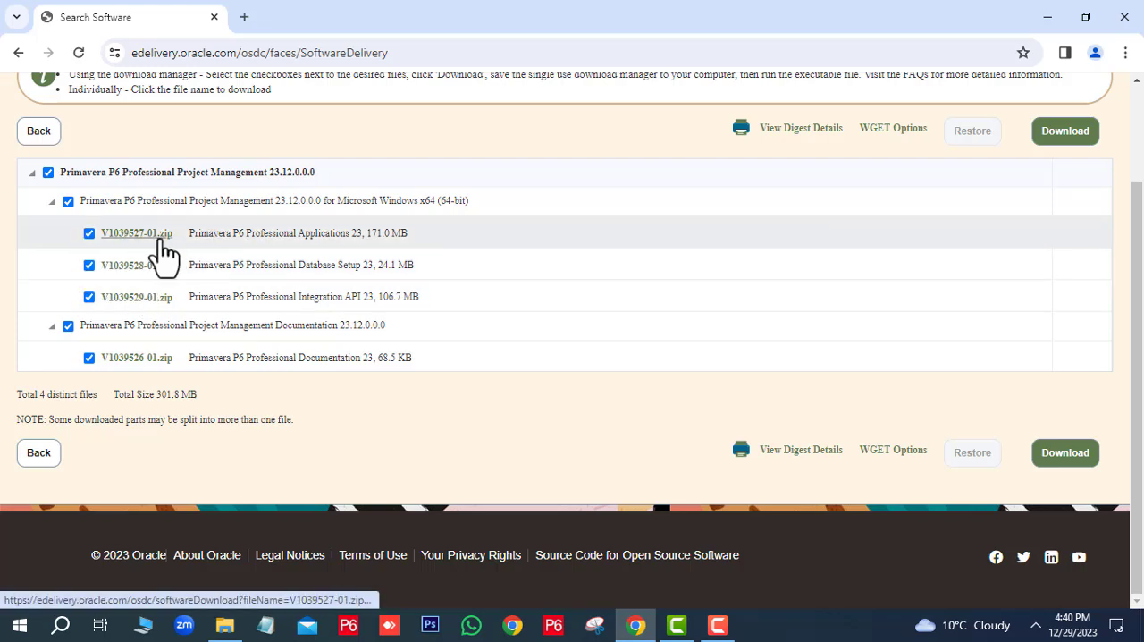
{"action": "mouse_move", "coordinate": [300, 237]}
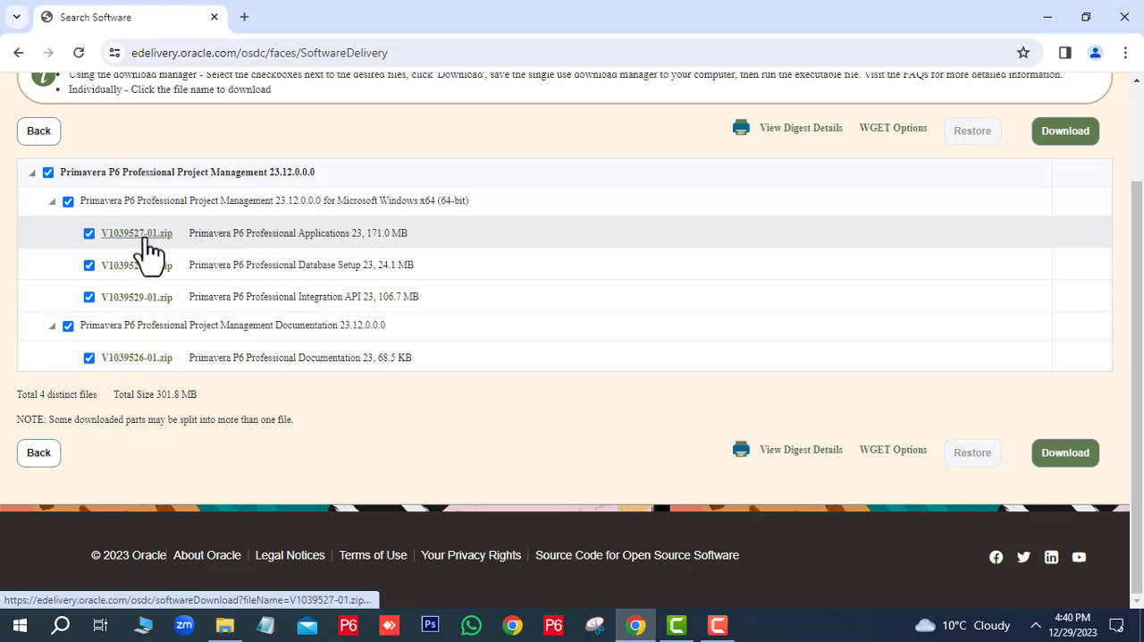
{"action": "left_click", "coordinate": [135, 233]}
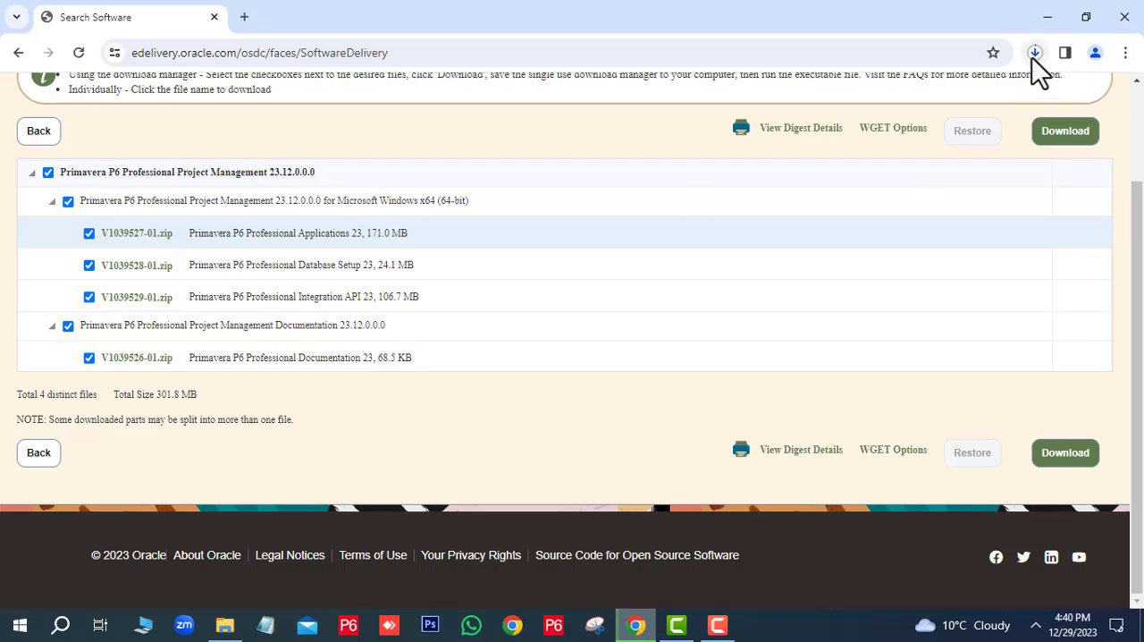
{"action": "left_click", "coordinate": [1035, 52]}
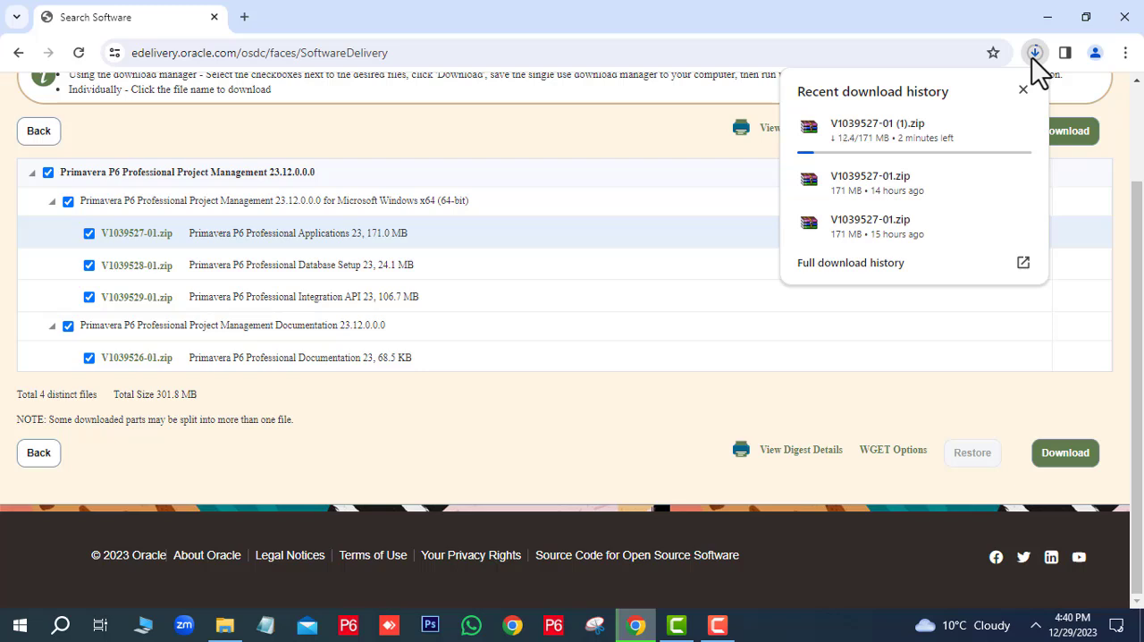
{"action": "mouse_move", "coordinate": [666, 156]}
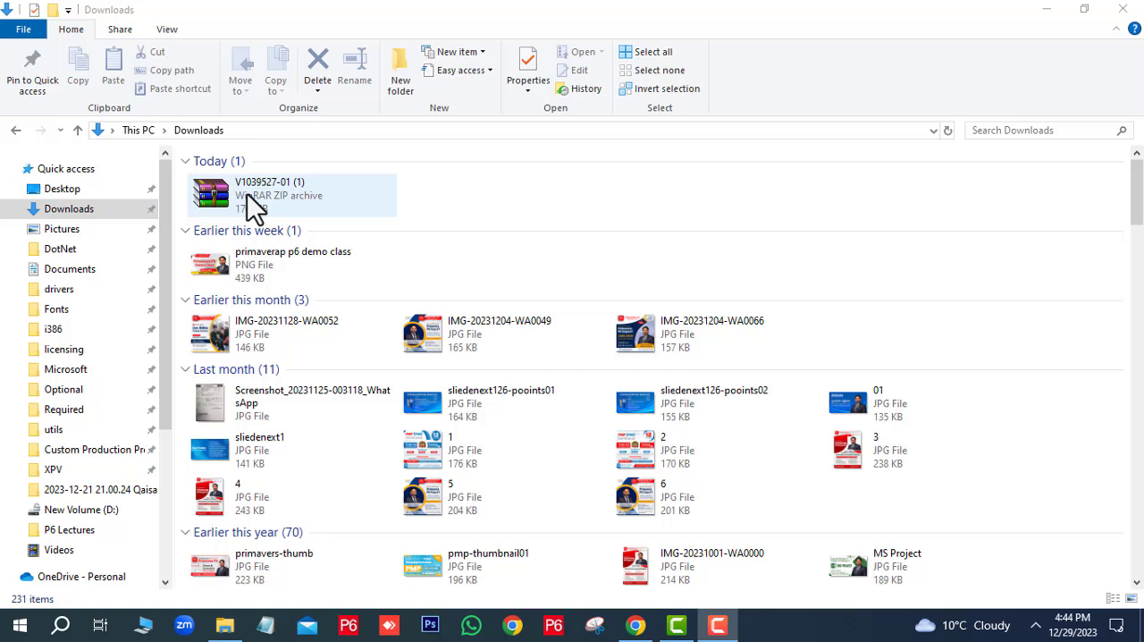
{"action": "left_click", "coordinate": [286, 195]}
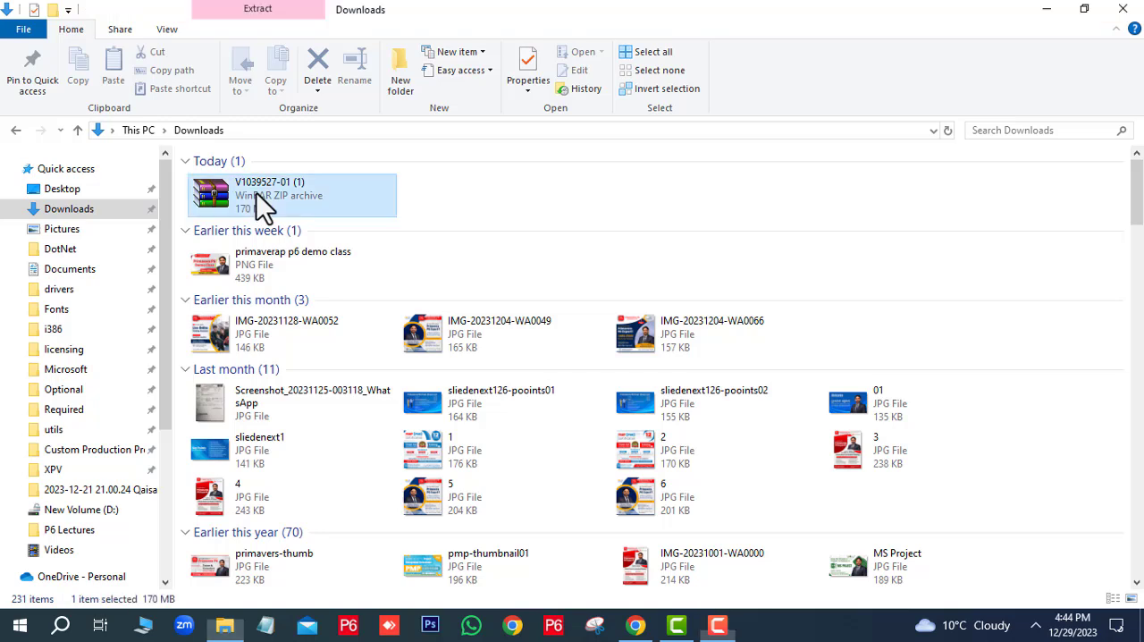
{"action": "right_click", "coordinate": [268, 195]}
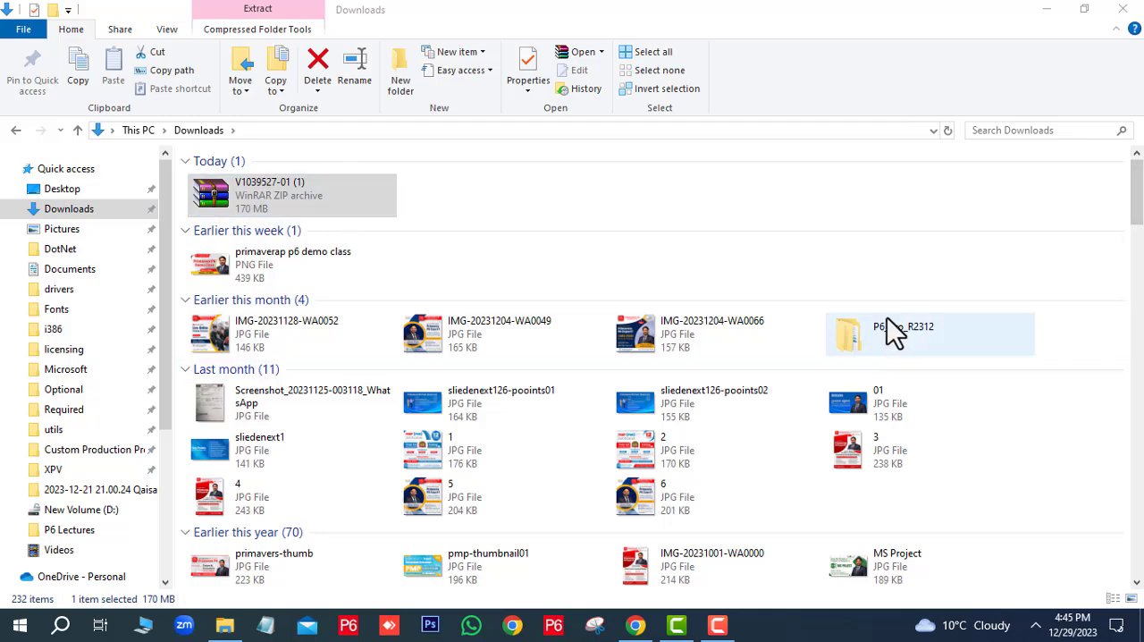
{"action": "double_click", "coordinate": [929, 334]}
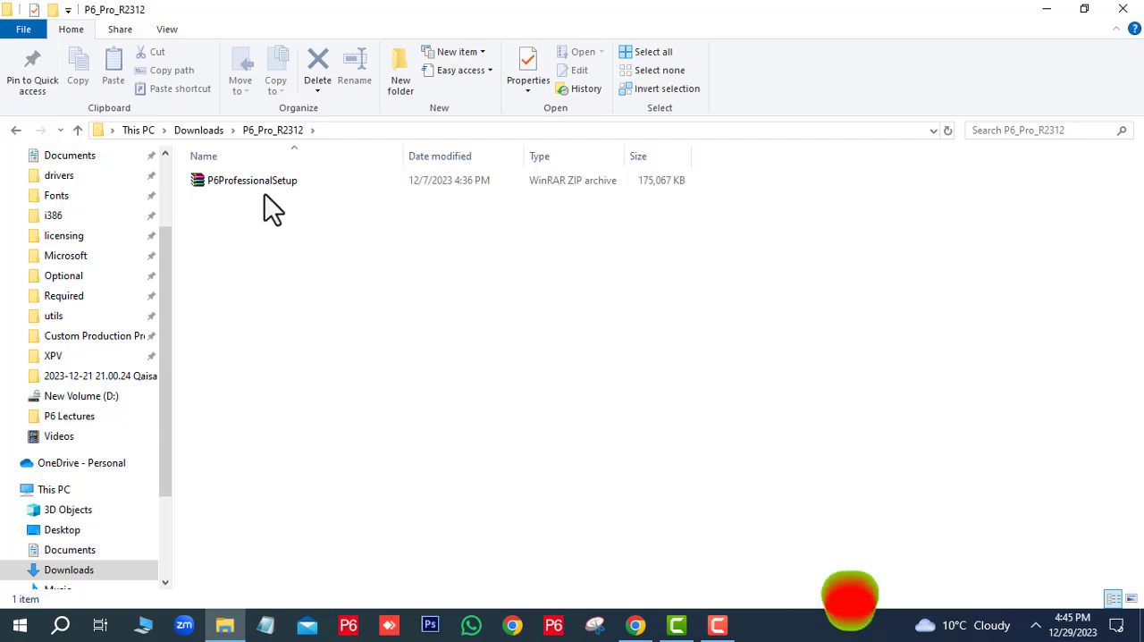
Step: Extract the P6ProfessionalSetup archive here and select the setup application
{"action": "left_click", "coordinate": [252, 179]}
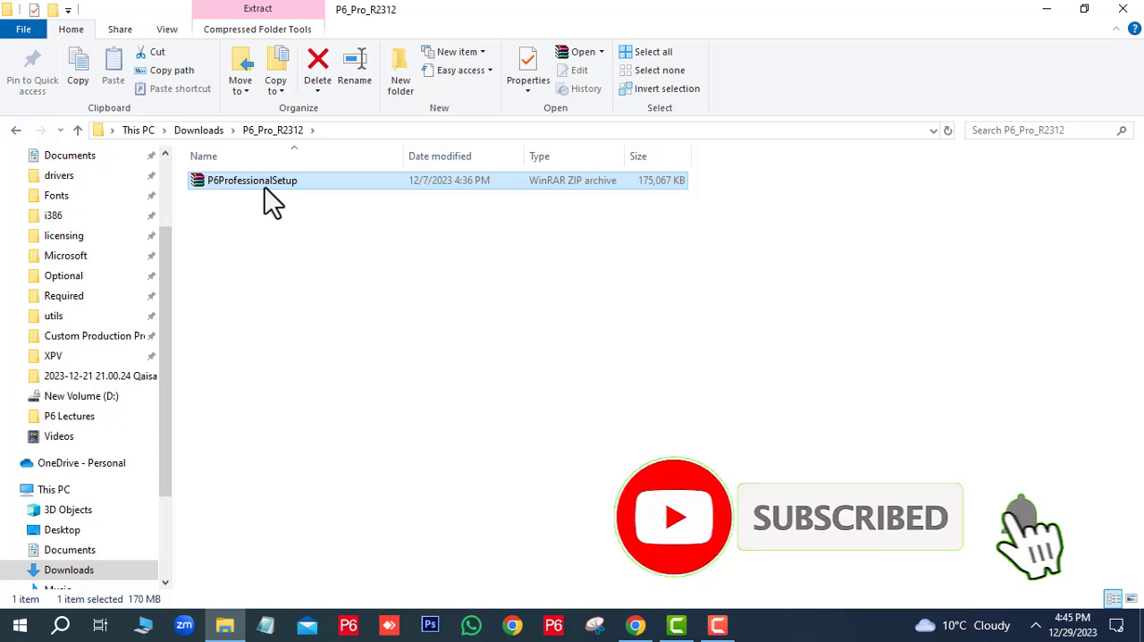
{"action": "right_click", "coordinate": [252, 180]}
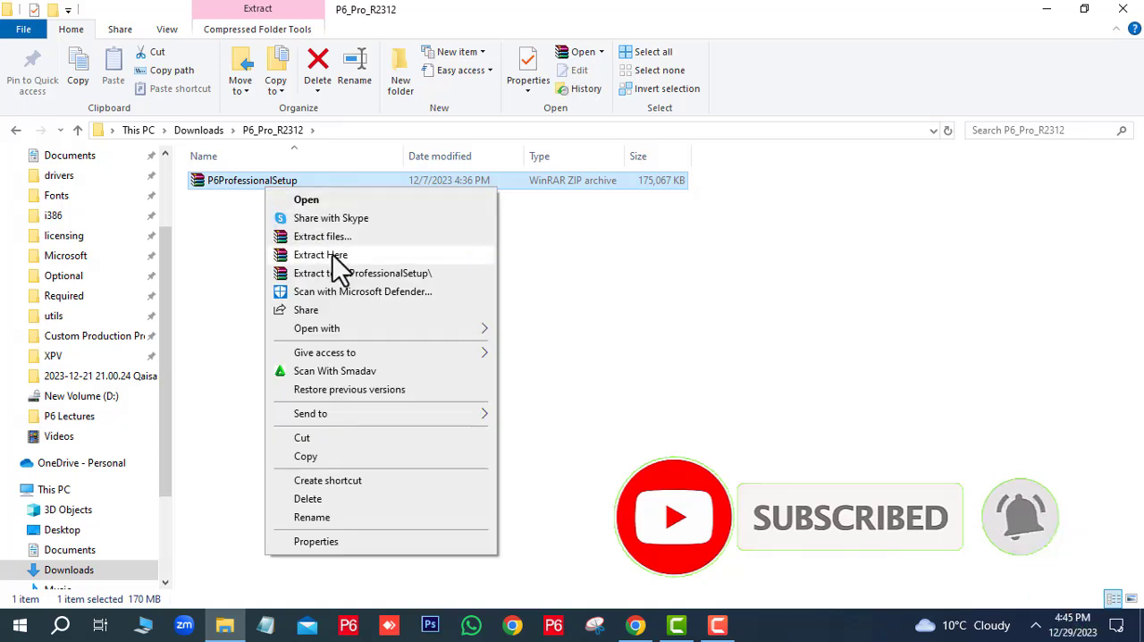
{"action": "left_click", "coordinate": [320, 255]}
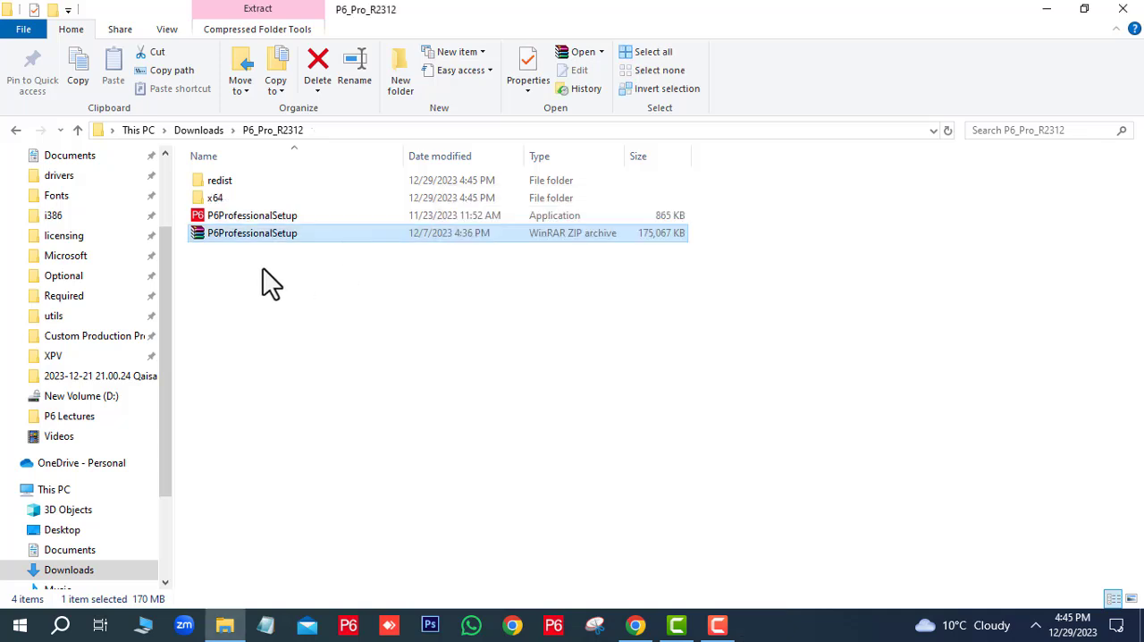
{"action": "mouse_move", "coordinate": [335, 180]}
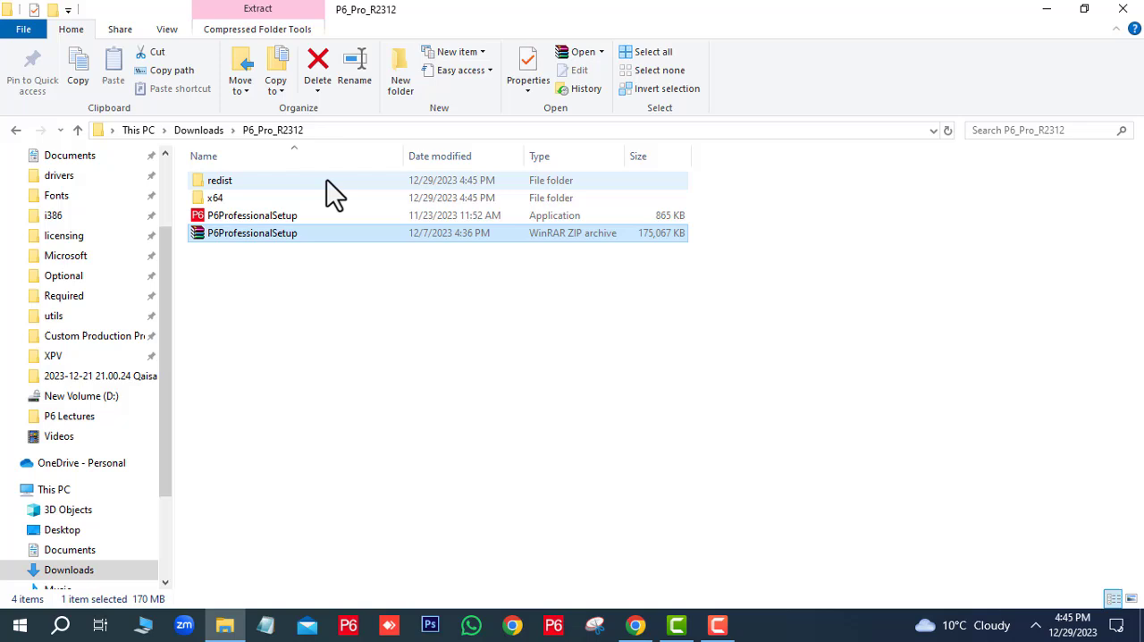
{"action": "left_click", "coordinate": [252, 214]}
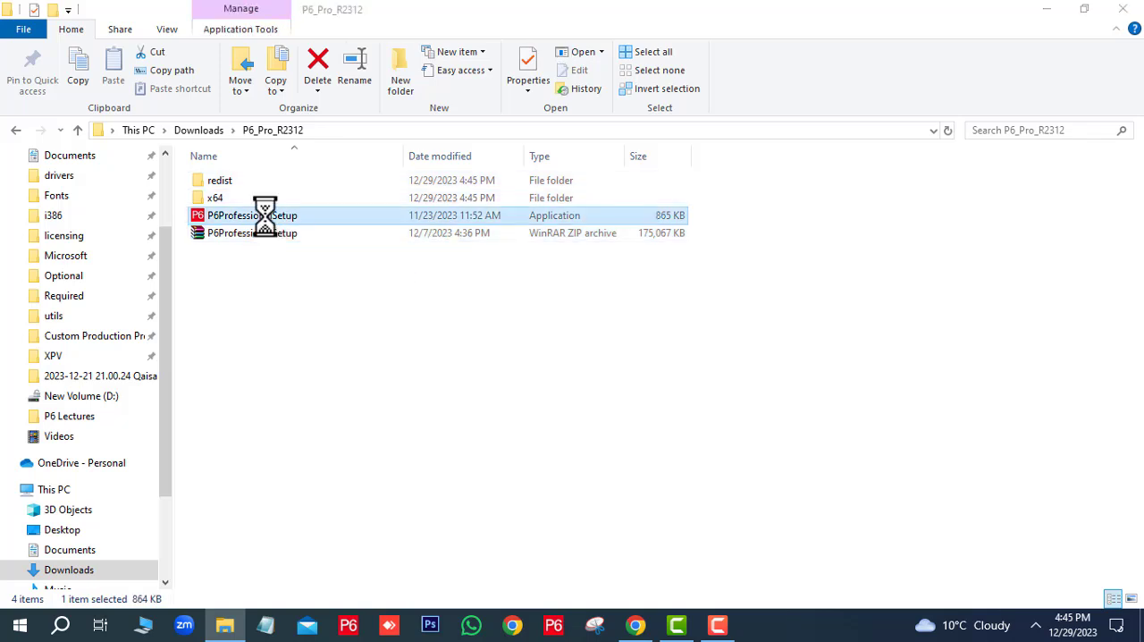
Step: Launch P6ProfessionalSetup and accept Typical with Replace existing version unticked
{"action": "double_click", "coordinate": [252, 214]}
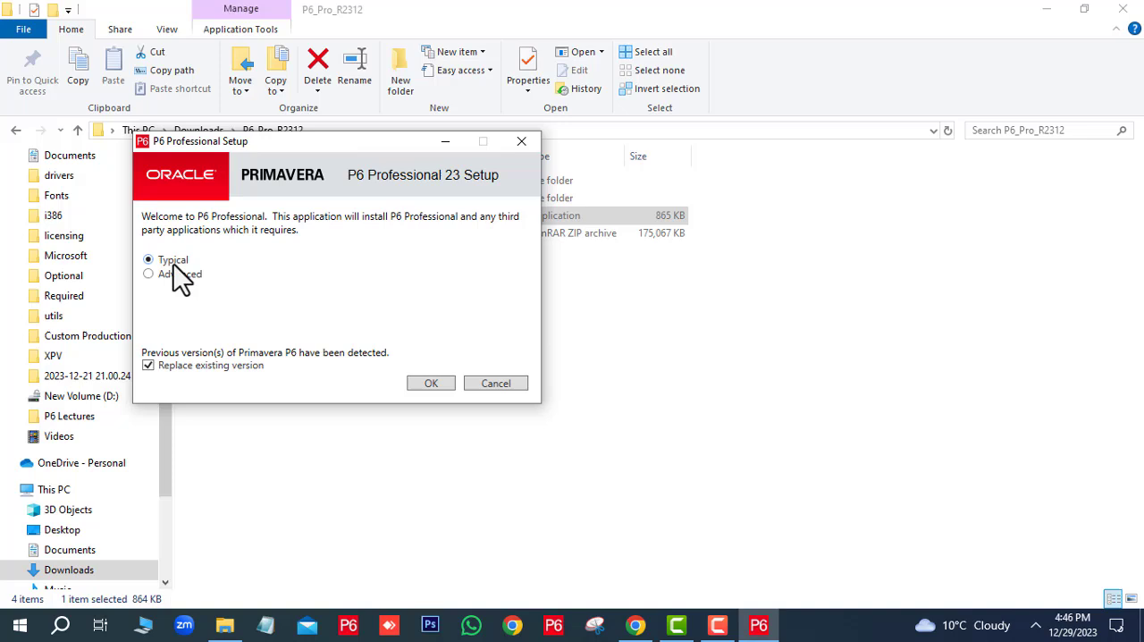
{"action": "mouse_move", "coordinate": [188, 371]}
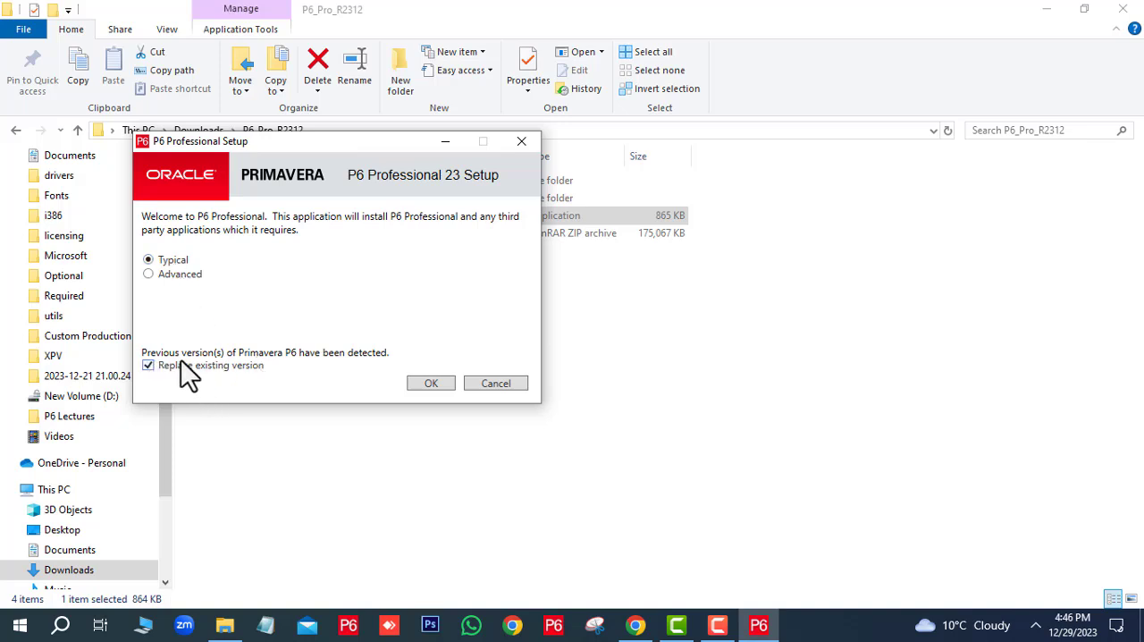
{"action": "mouse_move", "coordinate": [260, 370]}
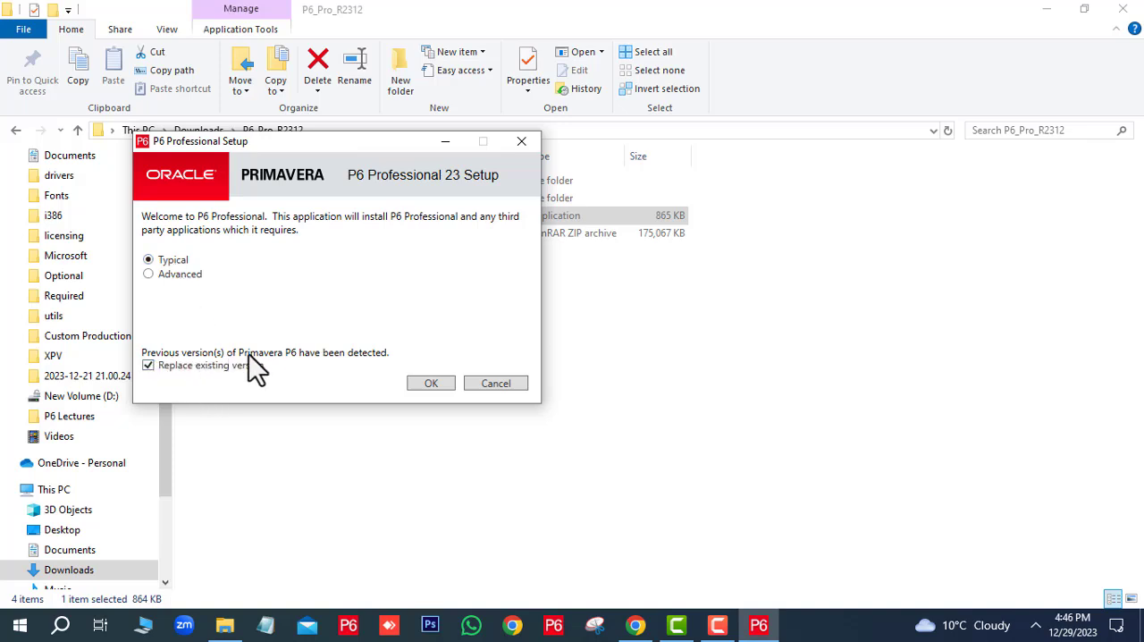
{"action": "mouse_move", "coordinate": [392, 371]}
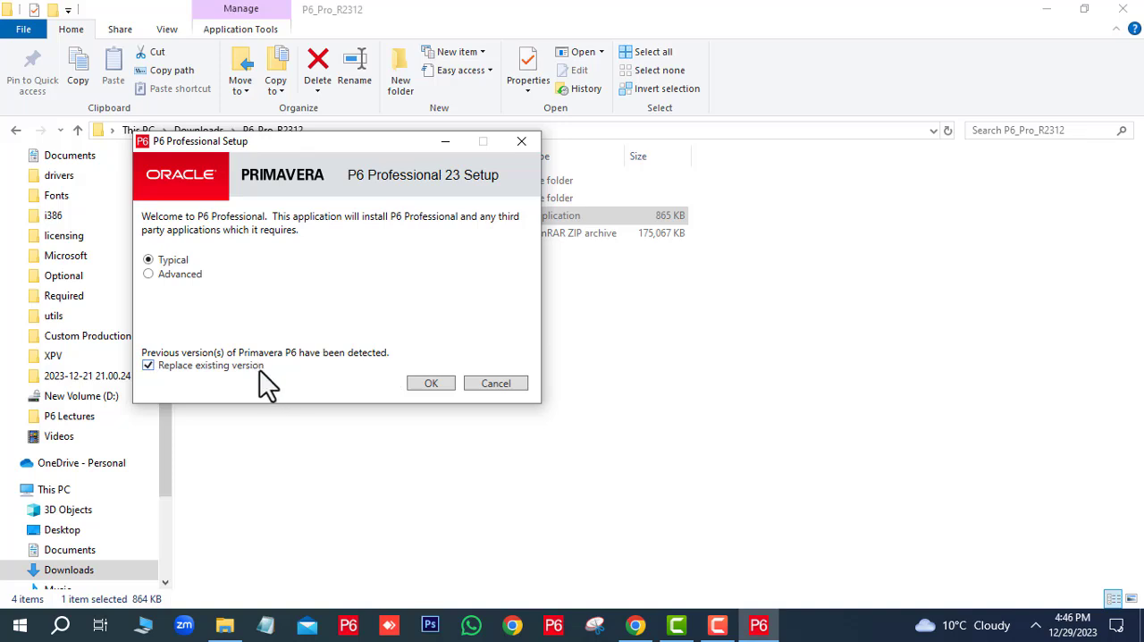
{"action": "mouse_move", "coordinate": [304, 322]}
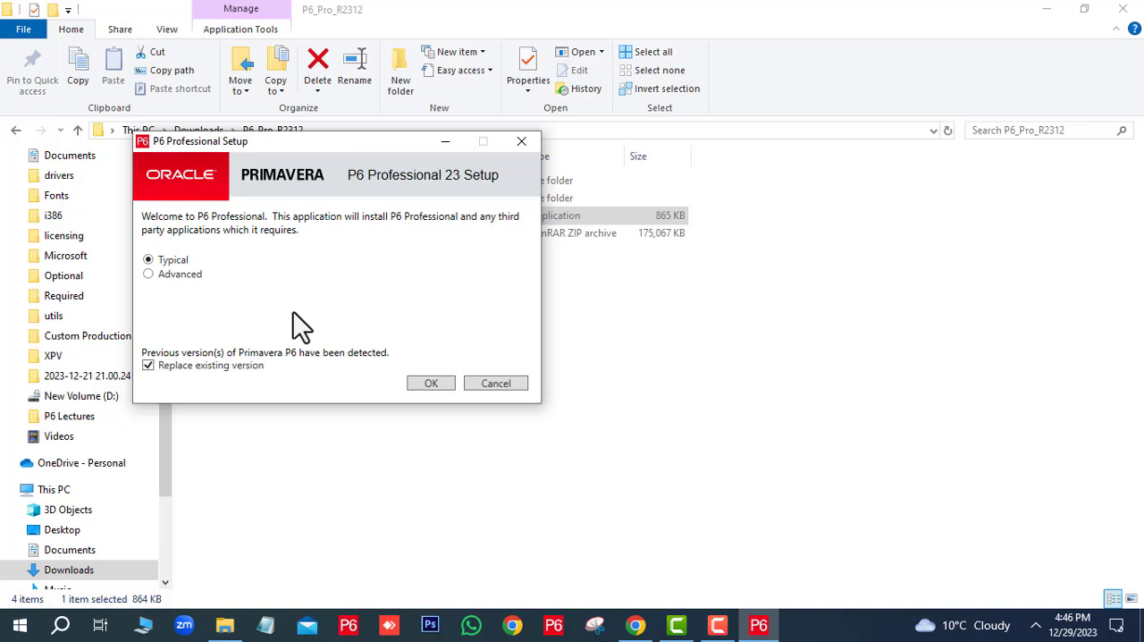
{"action": "mouse_move", "coordinate": [319, 368]}
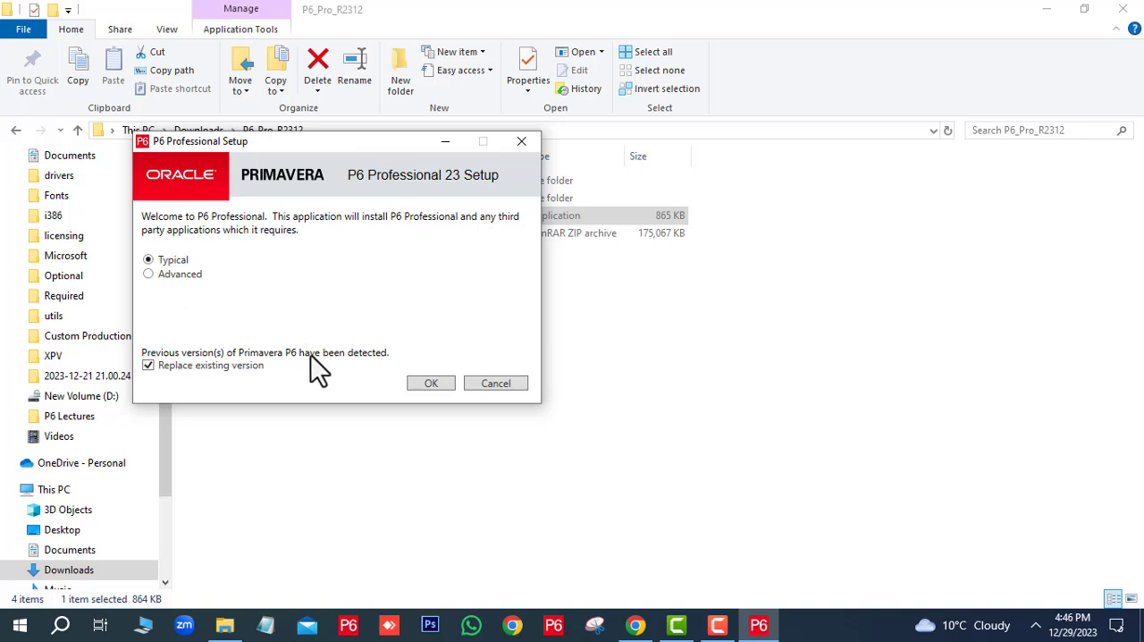
{"action": "mouse_move", "coordinate": [230, 321]}
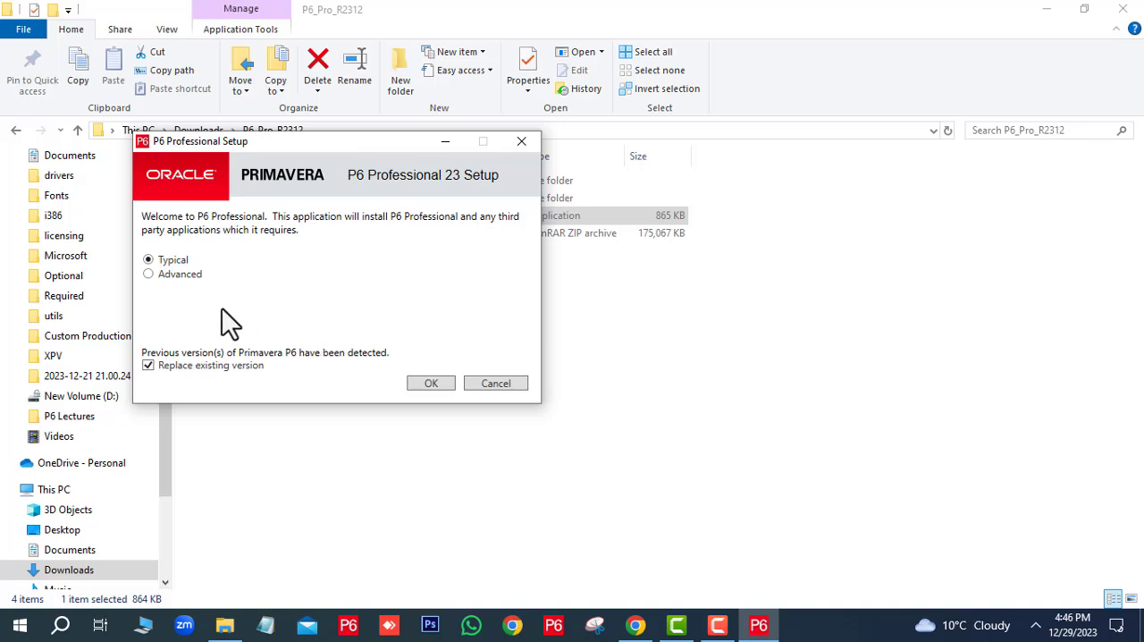
{"action": "mouse_move", "coordinate": [308, 344]}
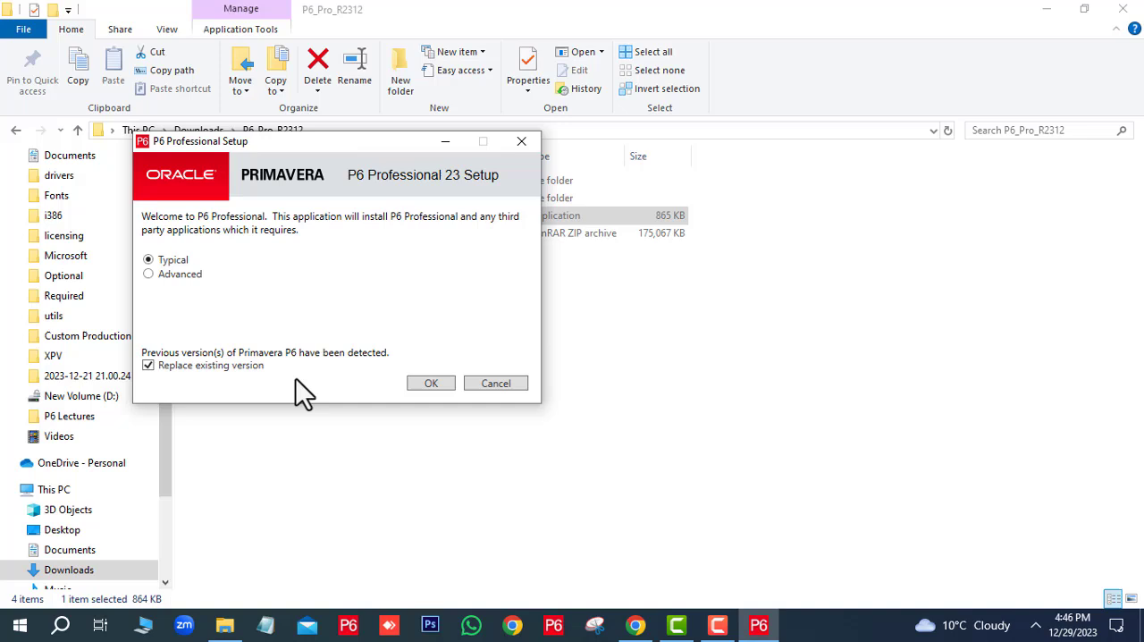
{"action": "mouse_move", "coordinate": [199, 324]}
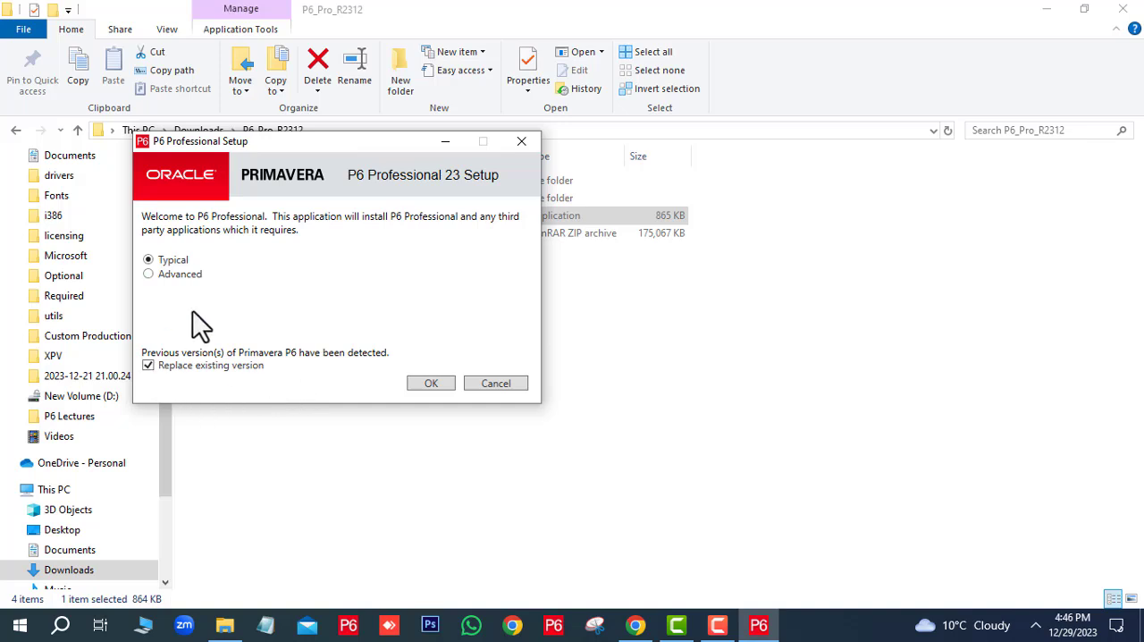
{"action": "left_click", "coordinate": [149, 366]}
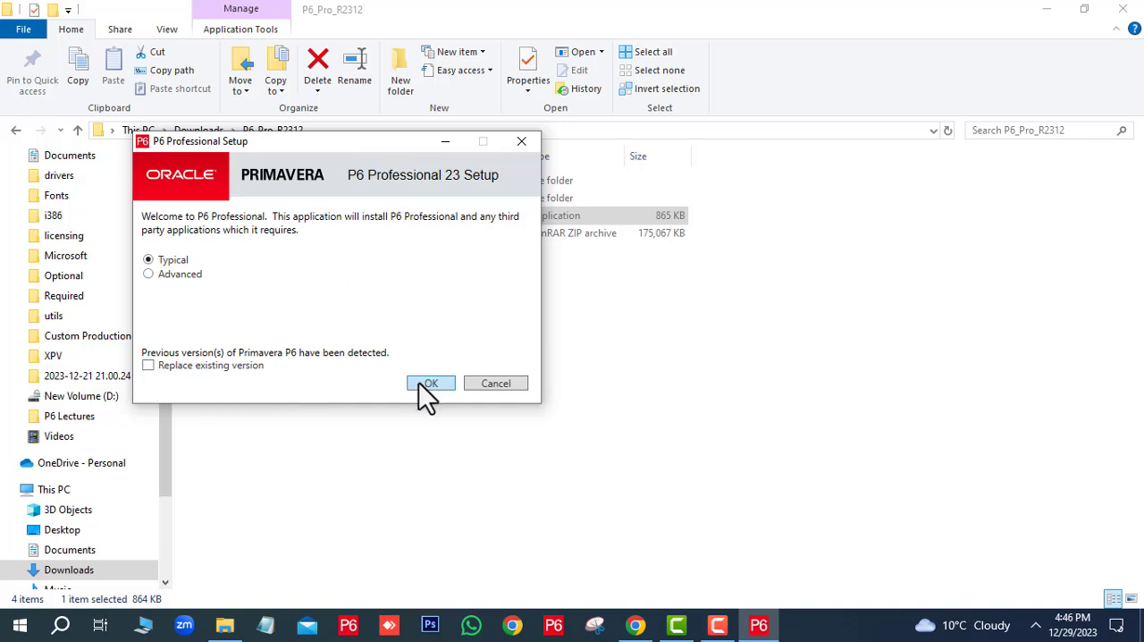
{"action": "left_click", "coordinate": [430, 382]}
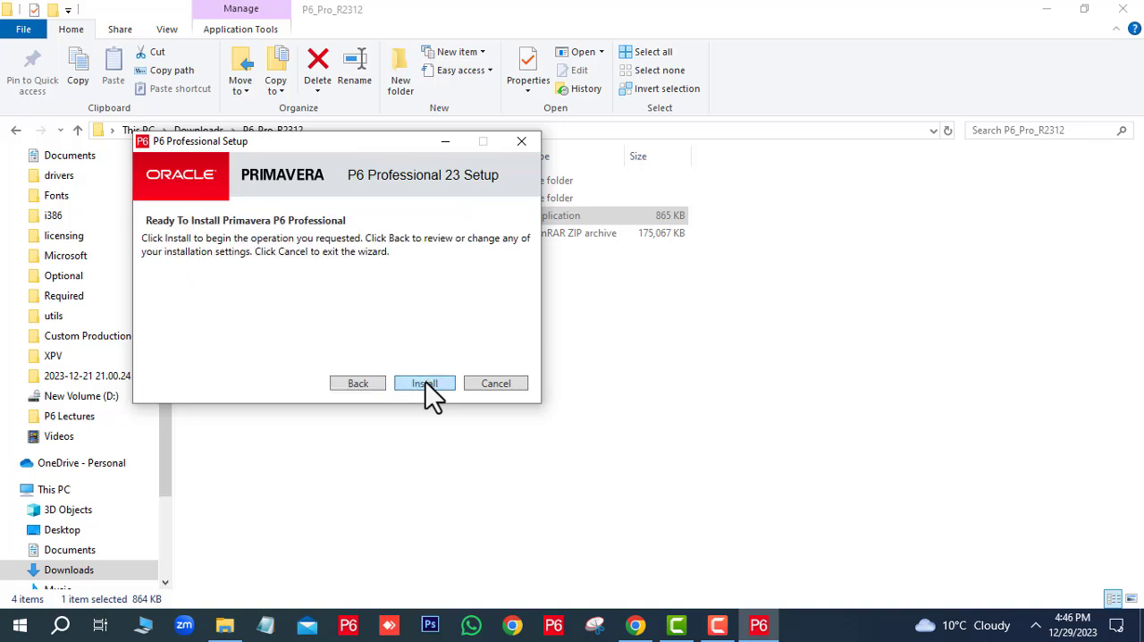
Step: Start the P6 Professional installation
{"action": "left_click", "coordinate": [424, 382]}
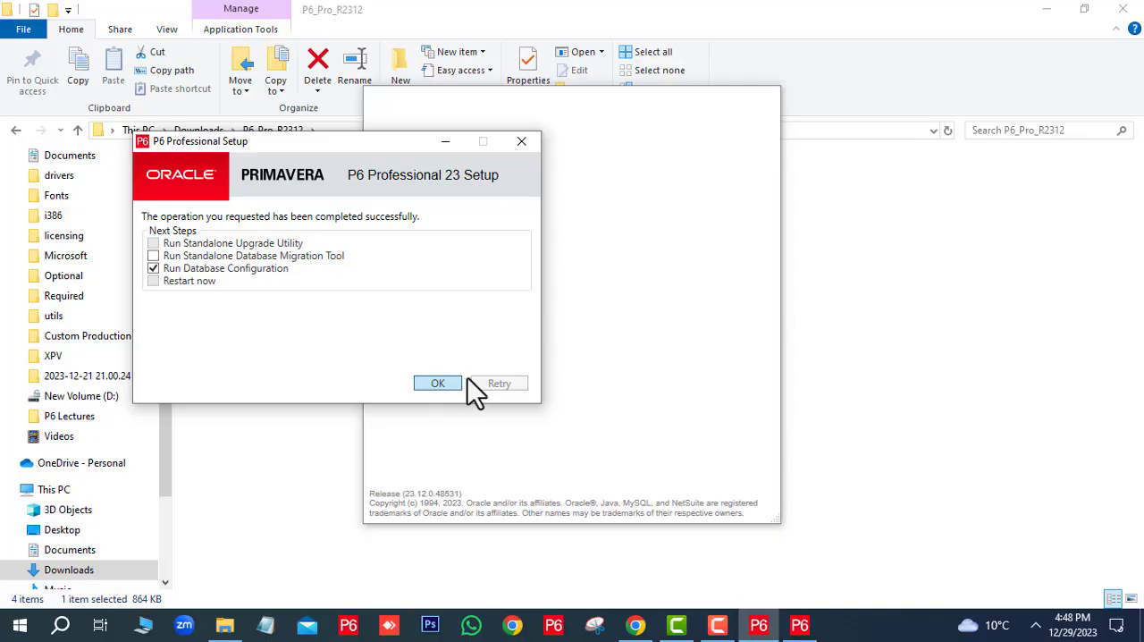
Step: Add a Standalone (SQLite) connection aliased 'Primavera 23' that creates a new standalone database
{"action": "left_click", "coordinate": [437, 382]}
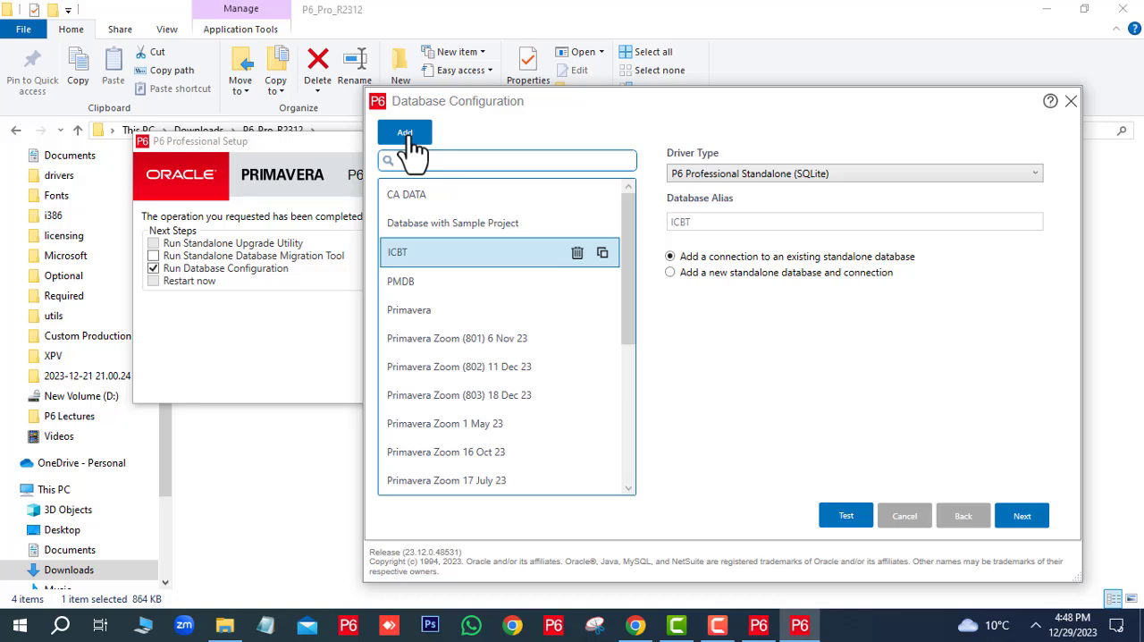
{"action": "left_click", "coordinate": [404, 132]}
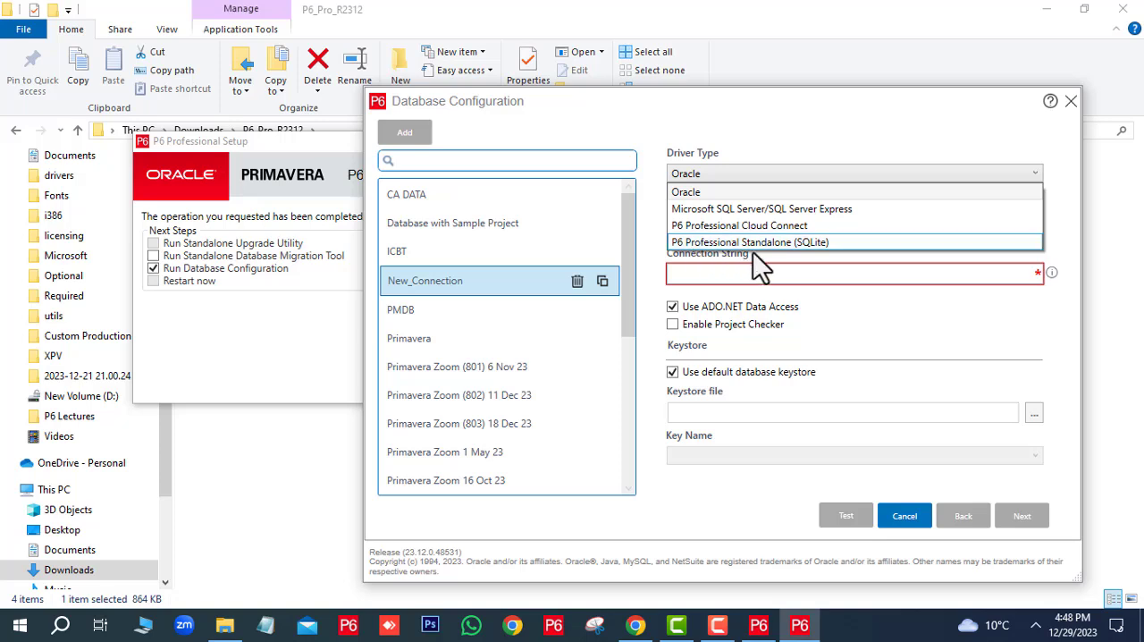
{"action": "mouse_move", "coordinate": [802, 242]}
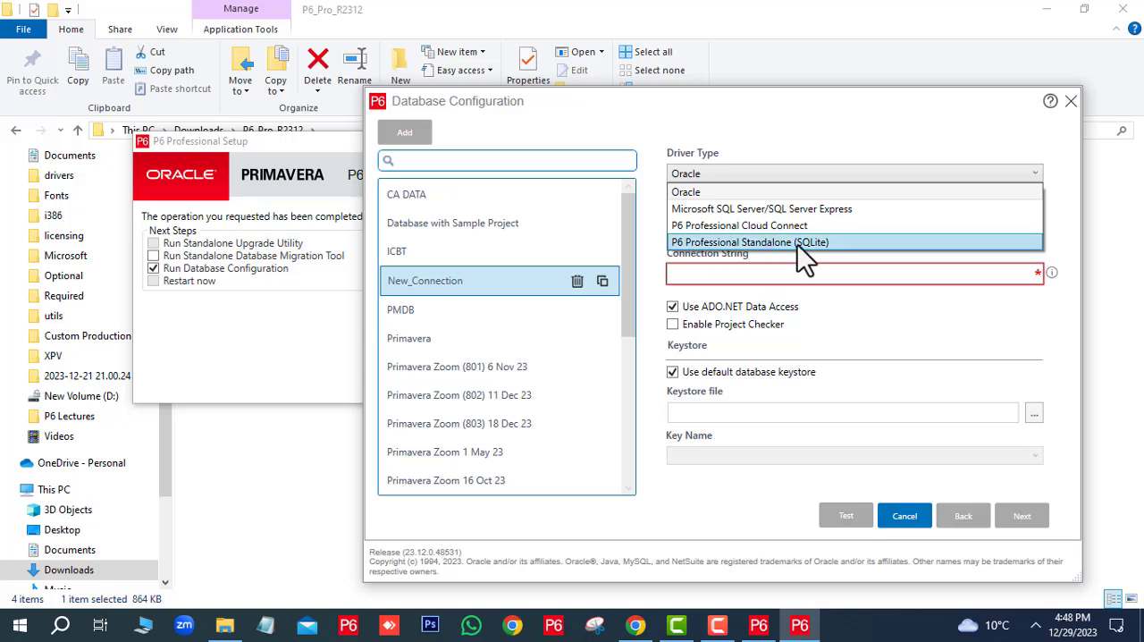
{"action": "left_click", "coordinate": [749, 242]}
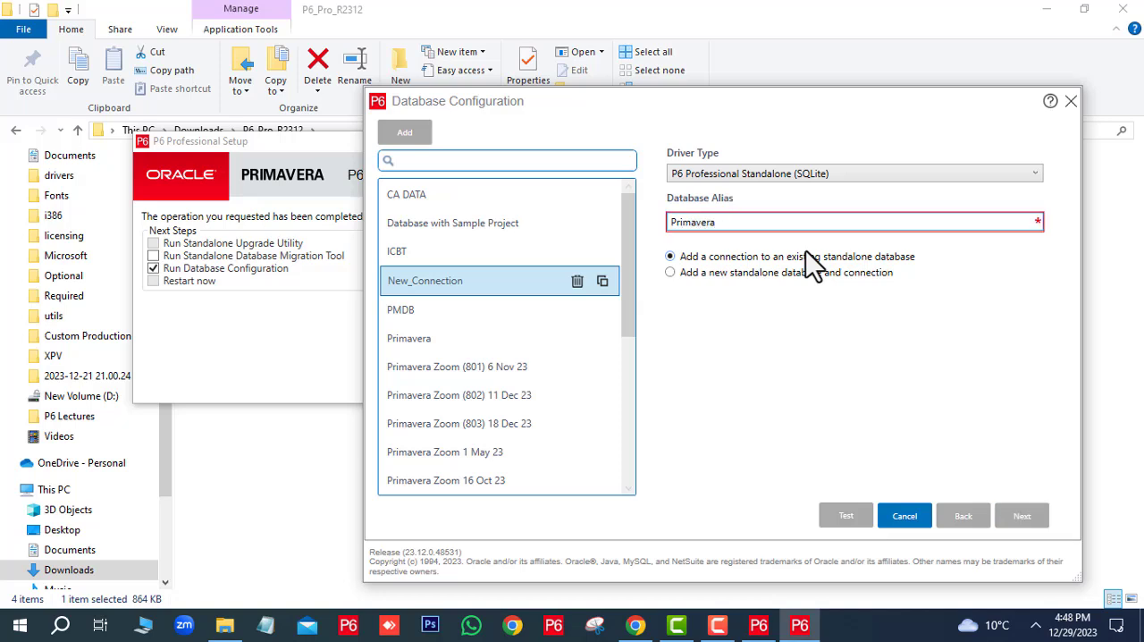
{"action": "type", "text": "23"}
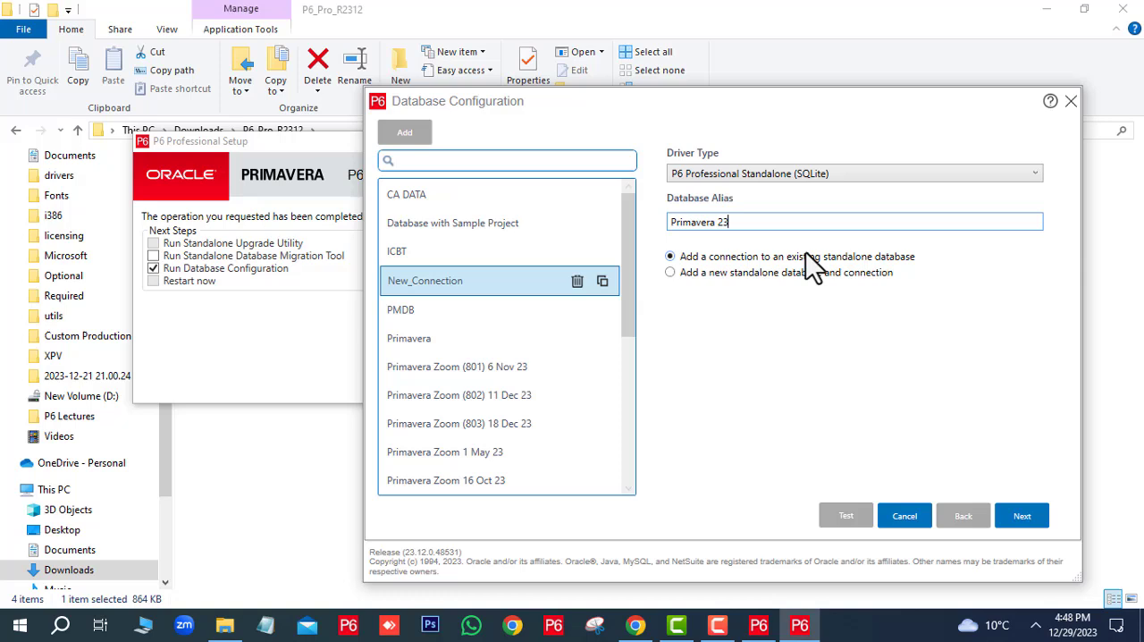
{"action": "mouse_move", "coordinate": [706, 281]}
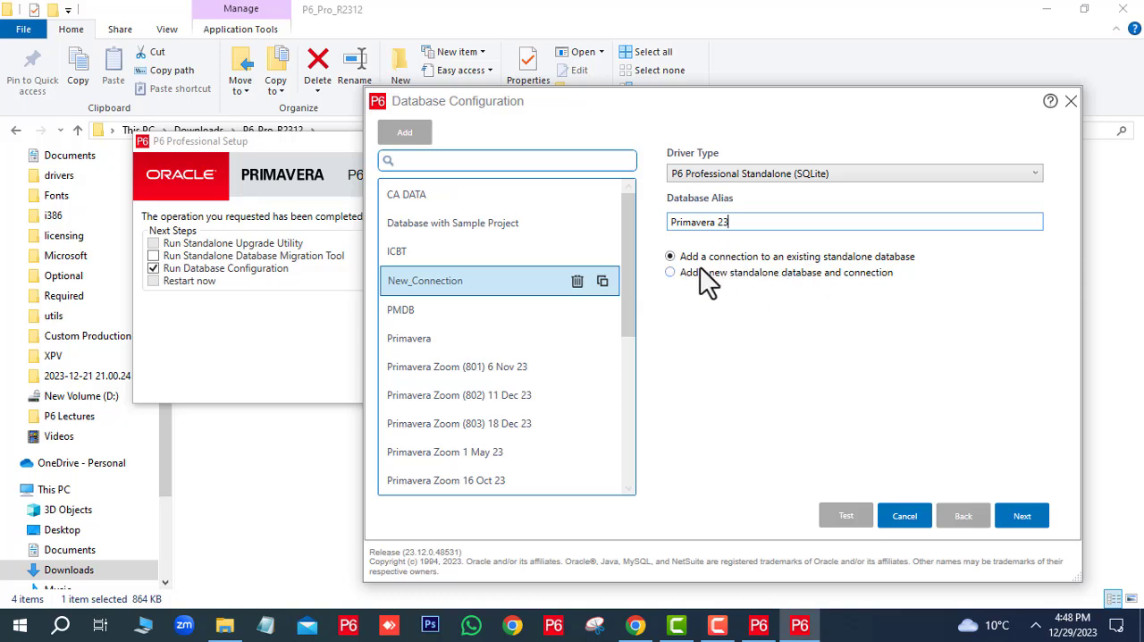
{"action": "mouse_move", "coordinate": [865, 278]}
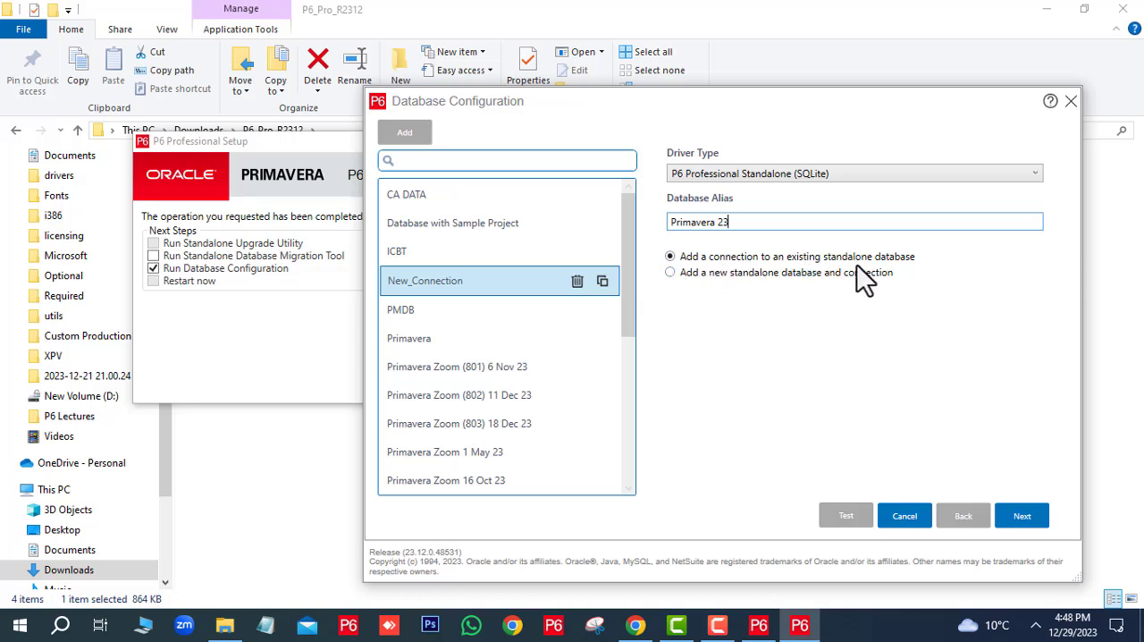
{"action": "mouse_move", "coordinate": [889, 273]}
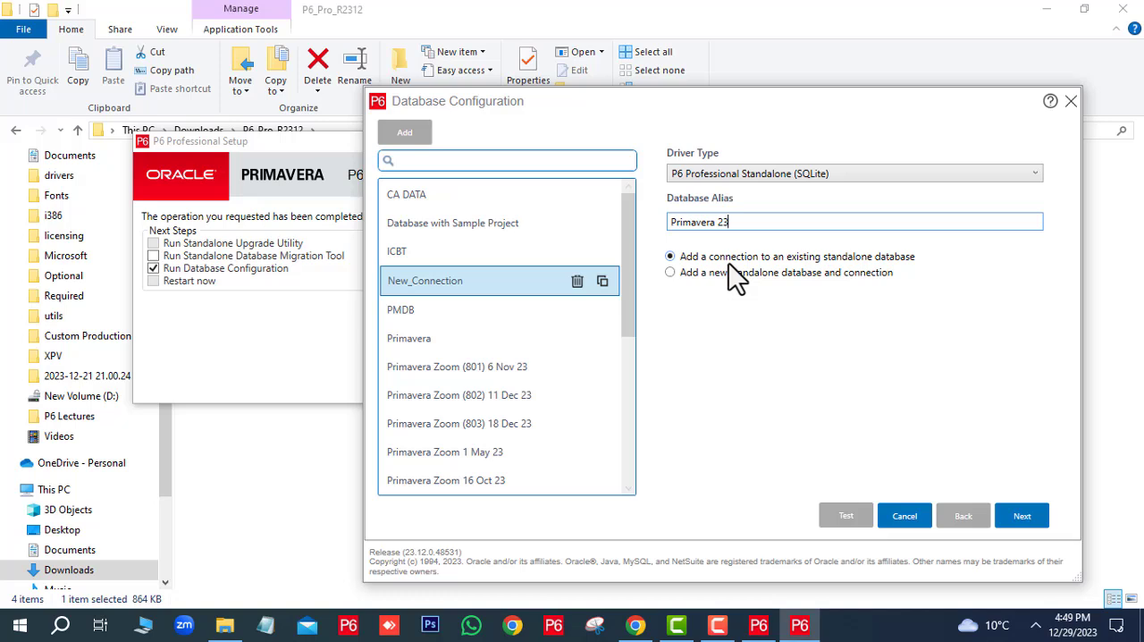
{"action": "mouse_move", "coordinate": [685, 294]}
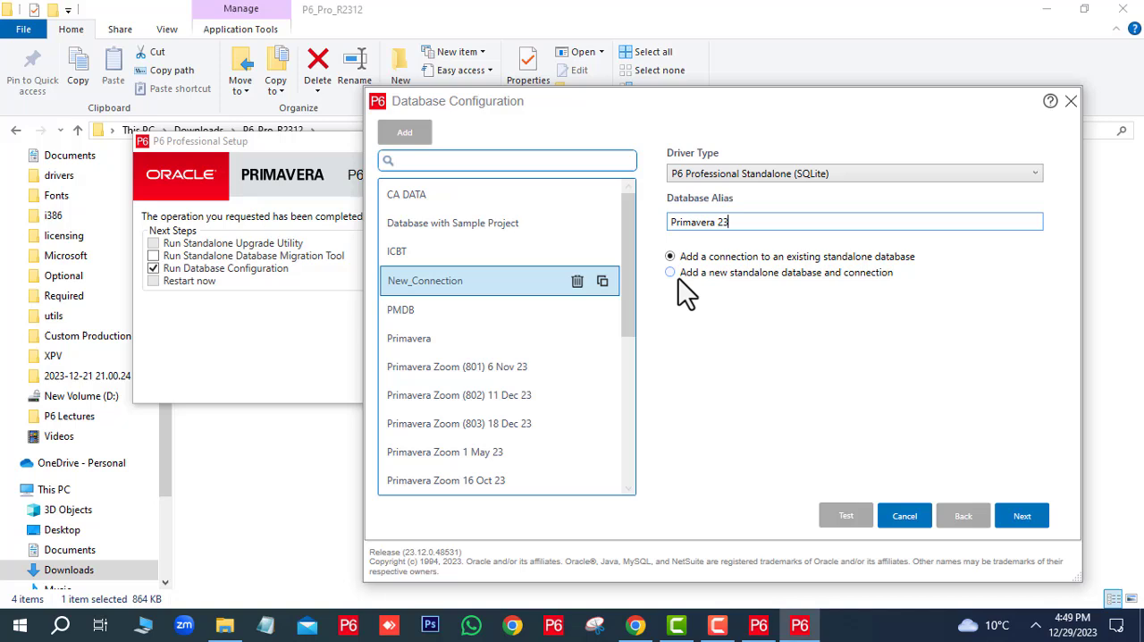
{"action": "mouse_move", "coordinate": [717, 290]}
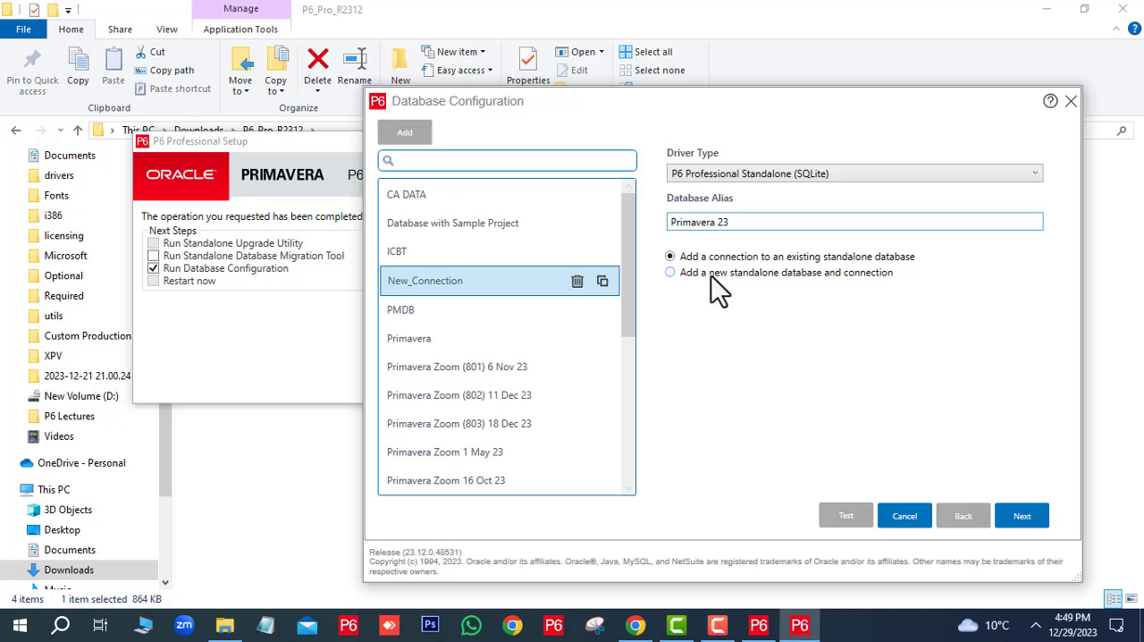
{"action": "left_click", "coordinate": [670, 273]}
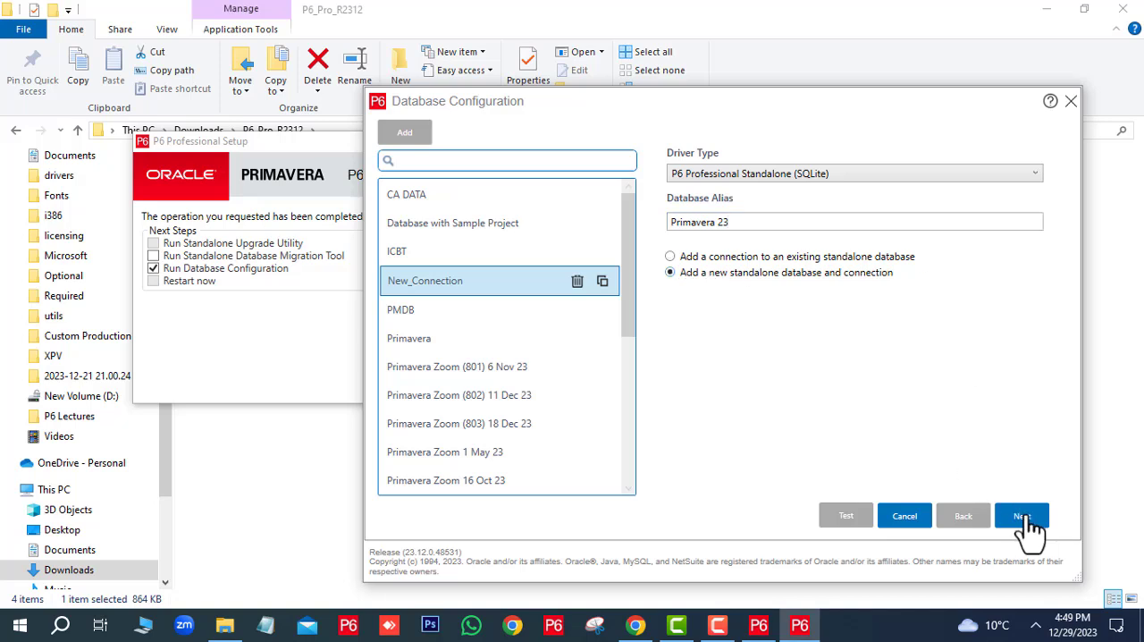
Step: Enter and confirm the admin password, then proceed to database location
{"action": "left_click", "coordinate": [1021, 515]}
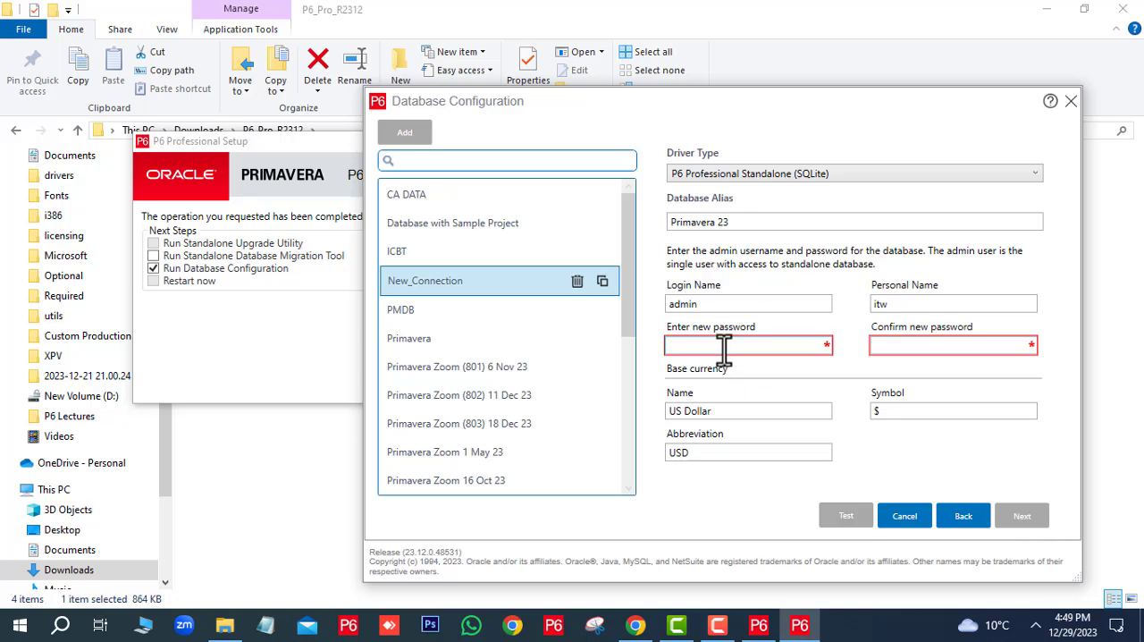
{"action": "type", "text": "••"}
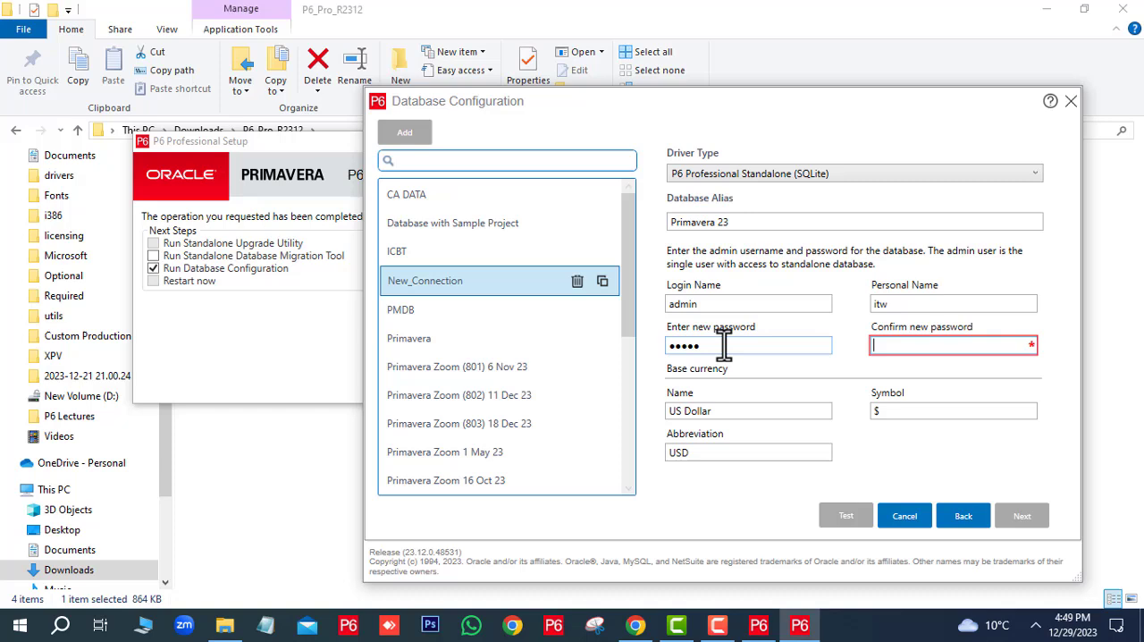
{"action": "type", "text": "•••••"}
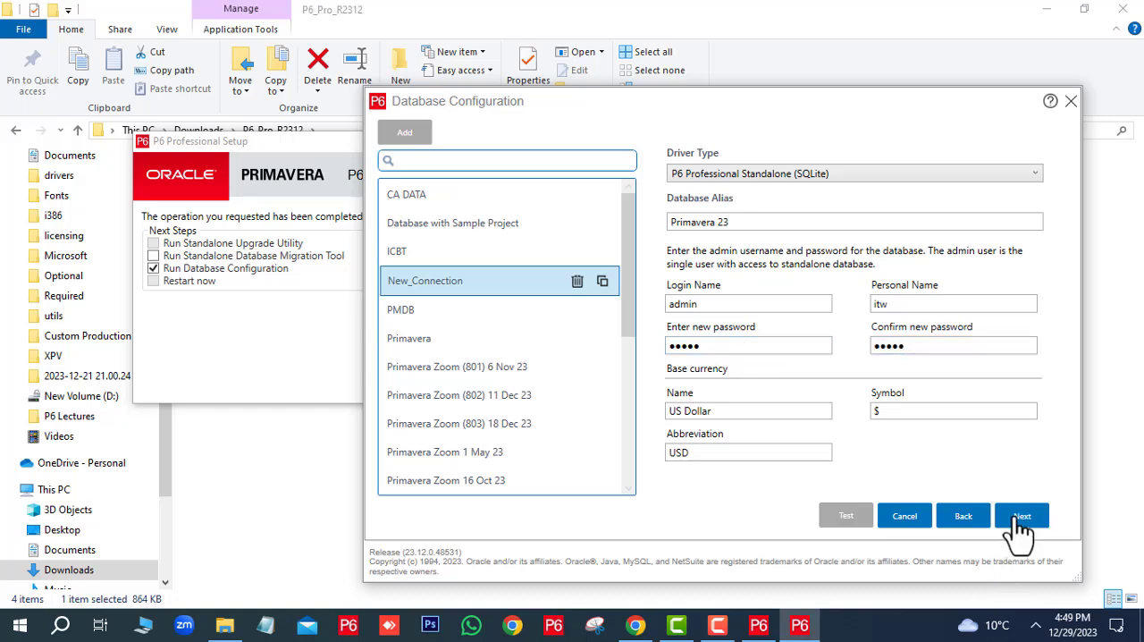
{"action": "left_click", "coordinate": [1021, 516]}
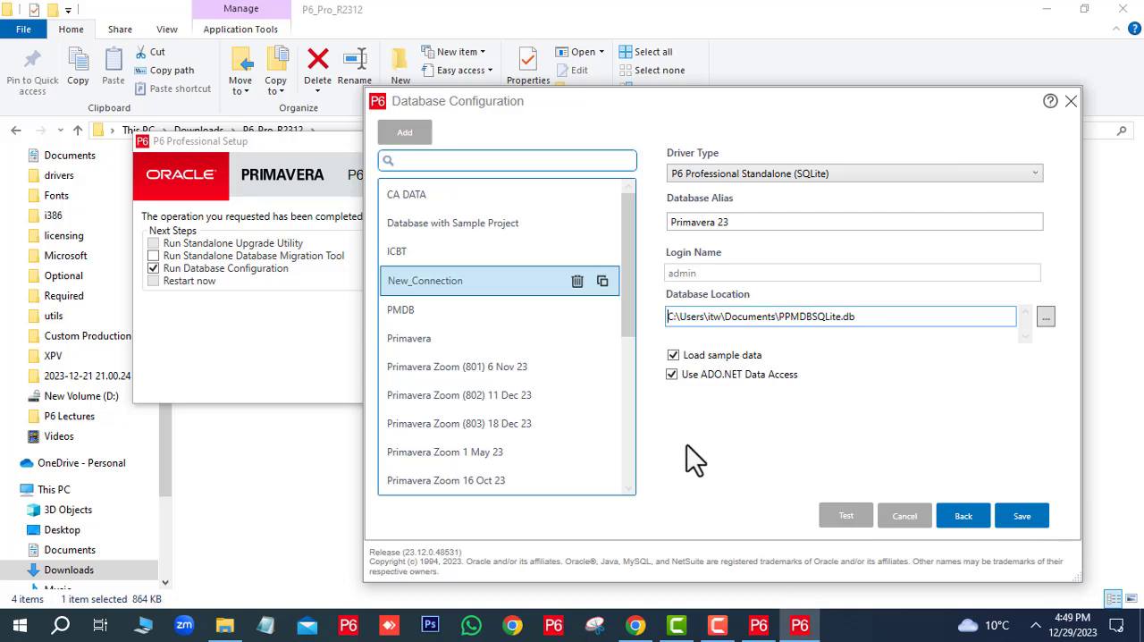
{"action": "mouse_move", "coordinate": [769, 402]}
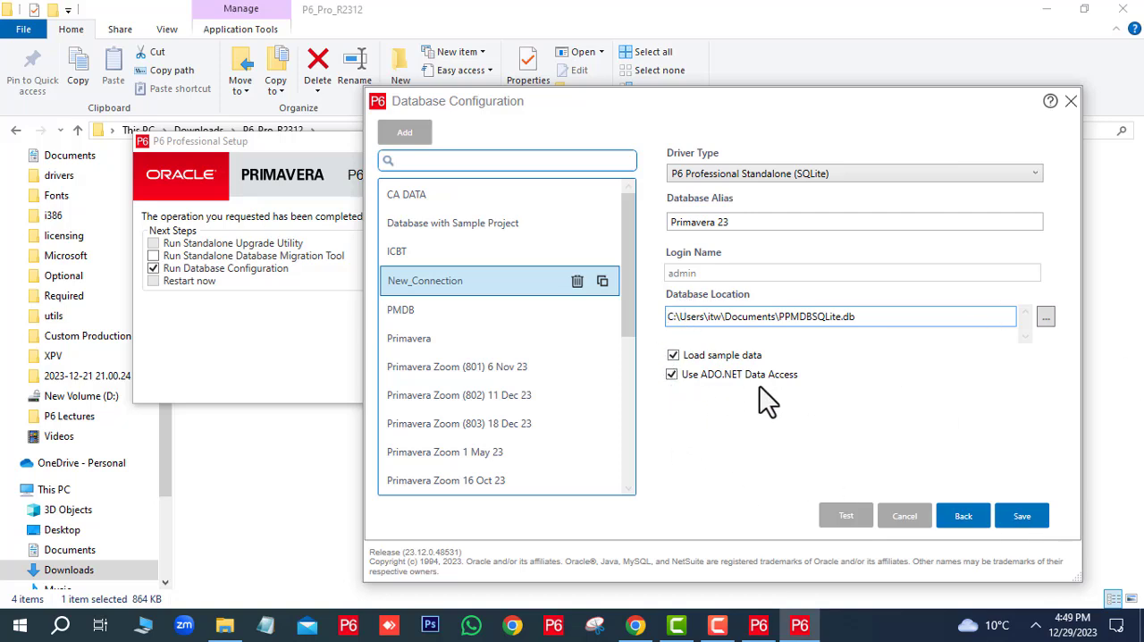
{"action": "mouse_move", "coordinate": [750, 373]}
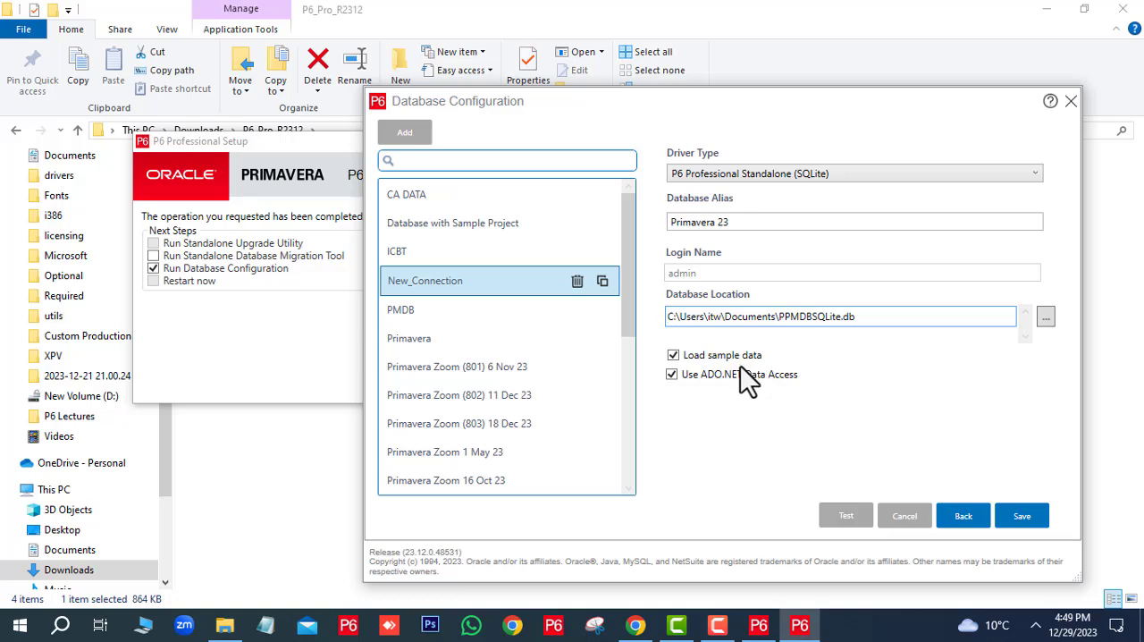
{"action": "mouse_move", "coordinate": [697, 379]}
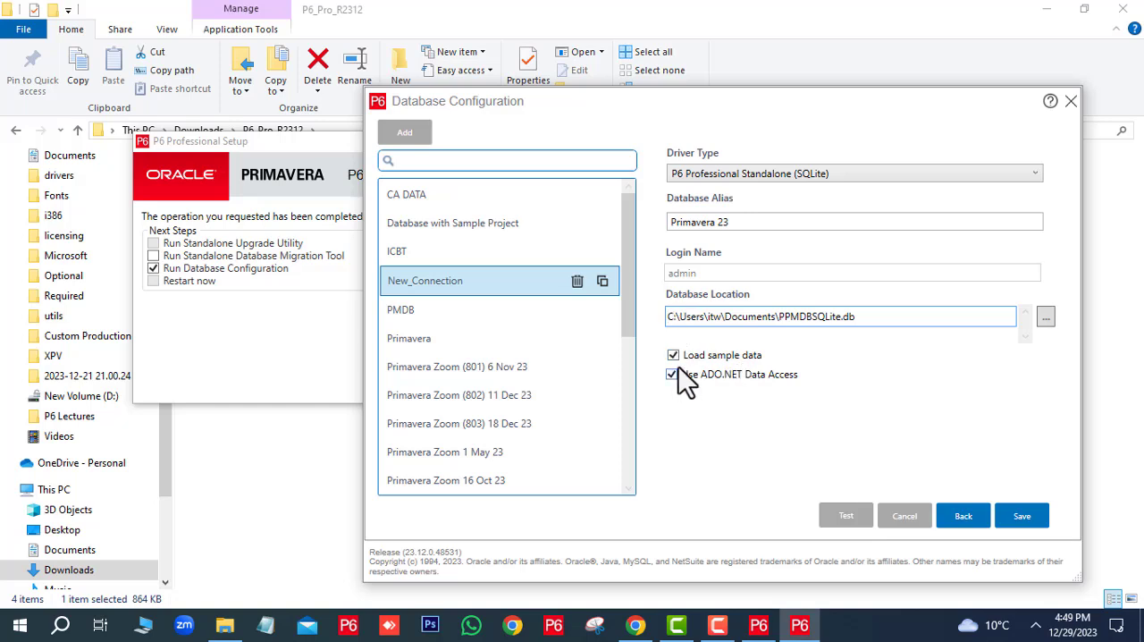
Step: Untick 'Load sample data' and 'Use ADO.NET Data Access', then browse for the database location
{"action": "left_click", "coordinate": [672, 374]}
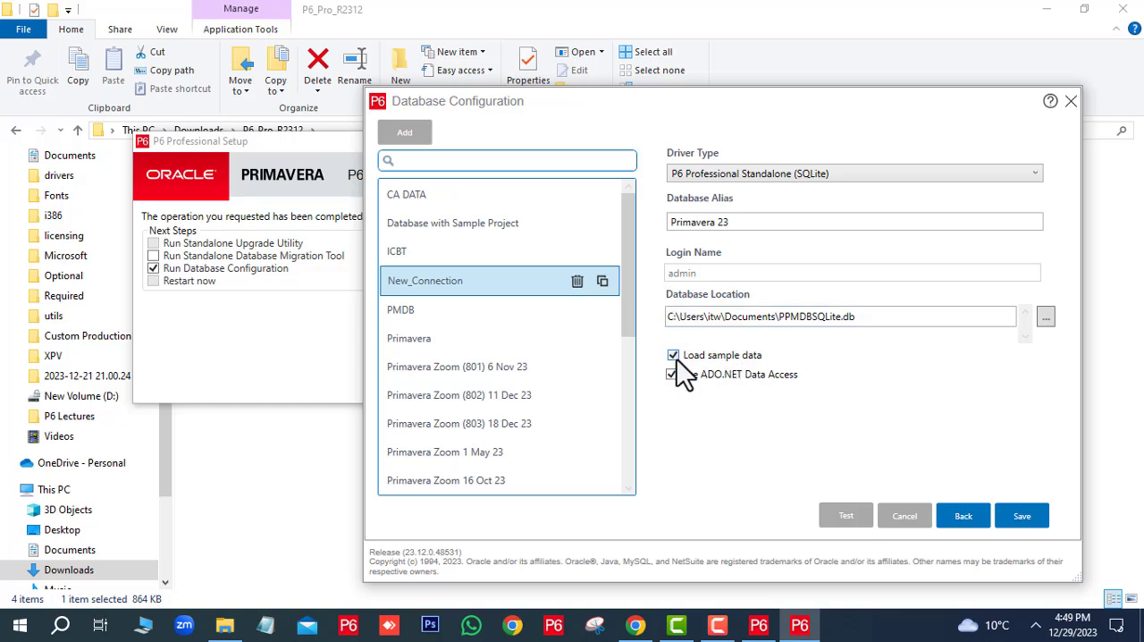
{"action": "left_click", "coordinate": [672, 354]}
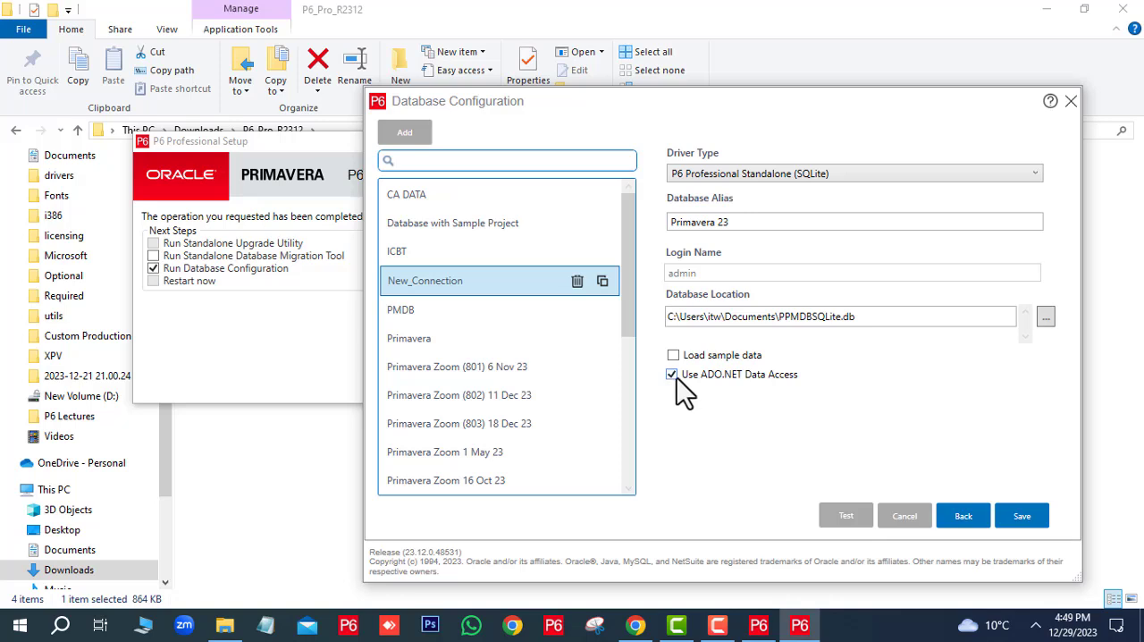
{"action": "left_click", "coordinate": [673, 374]}
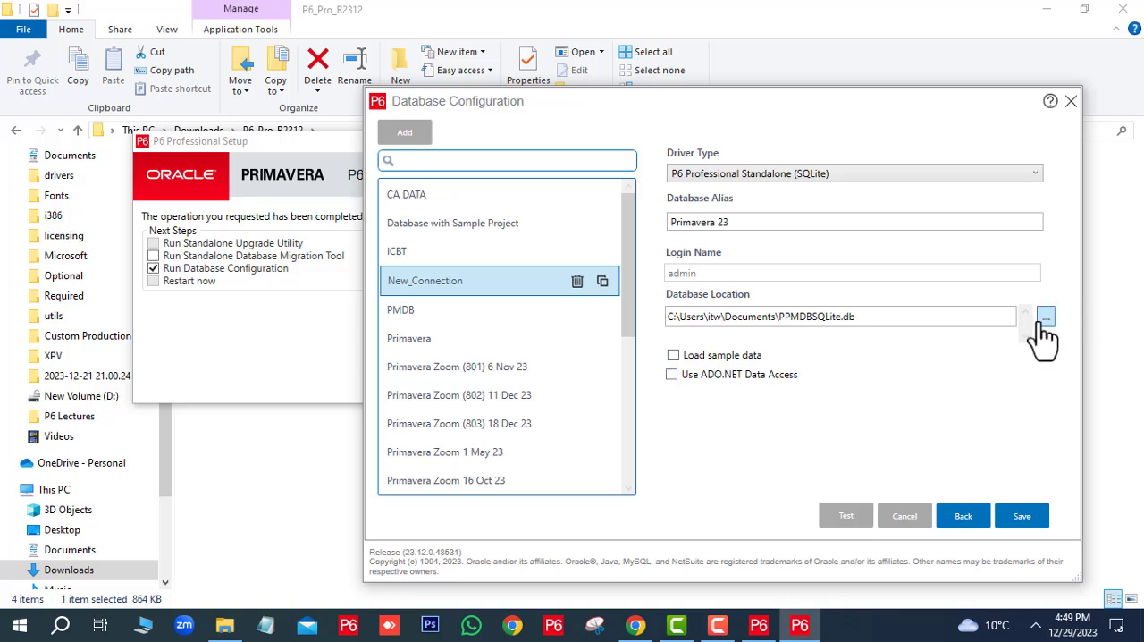
{"action": "mouse_move", "coordinate": [1045, 317]}
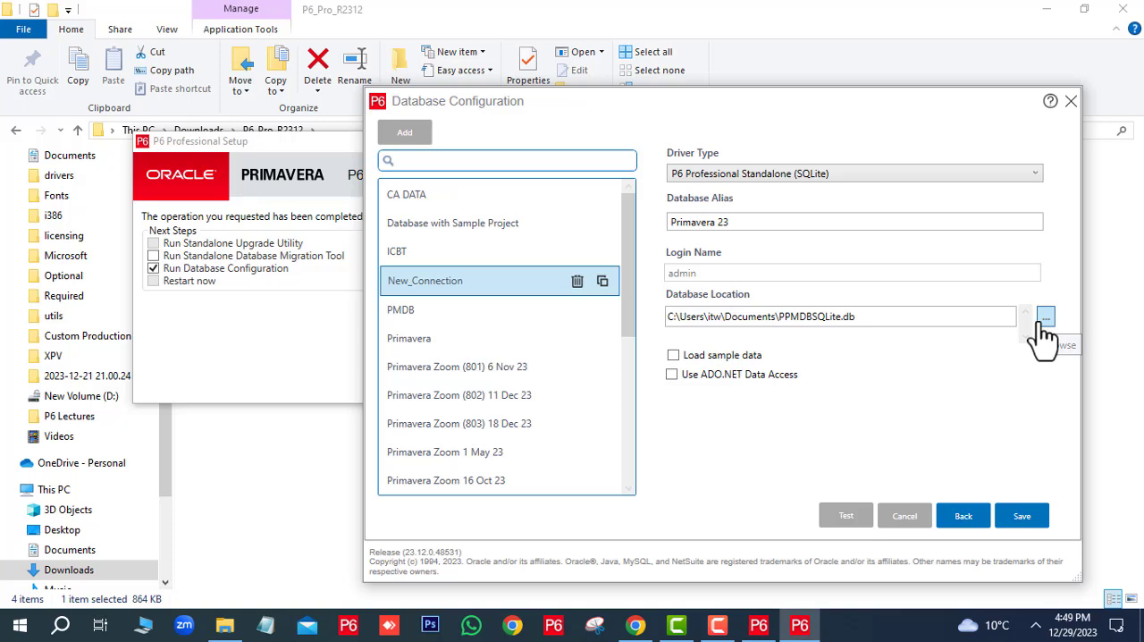
{"action": "mouse_move", "coordinate": [1044, 337]}
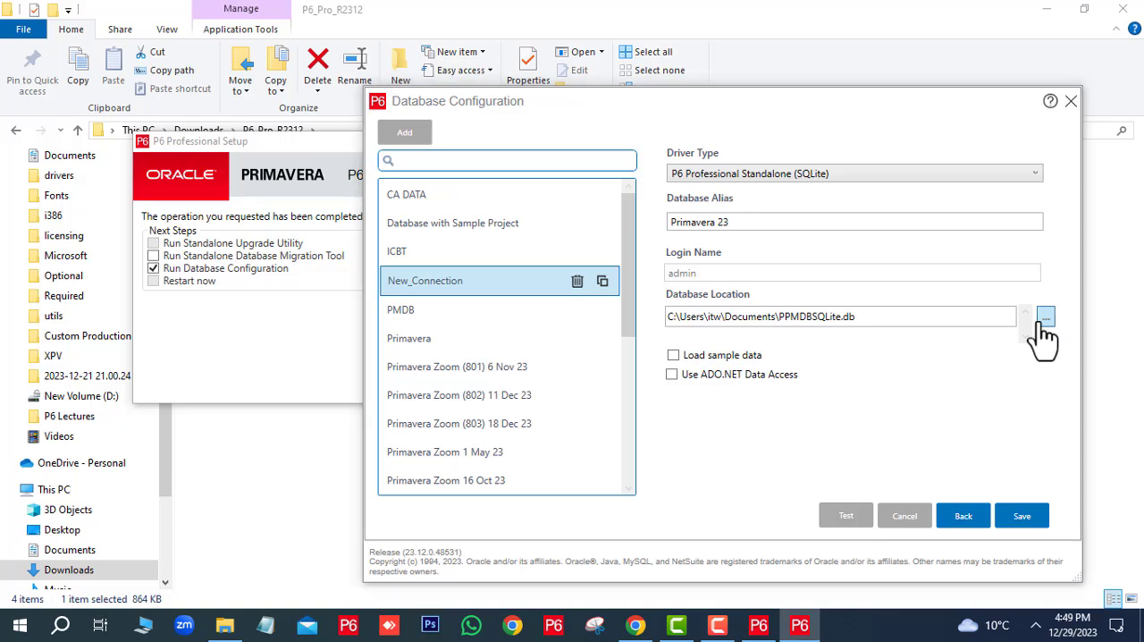
{"action": "left_click", "coordinate": [1046, 316]}
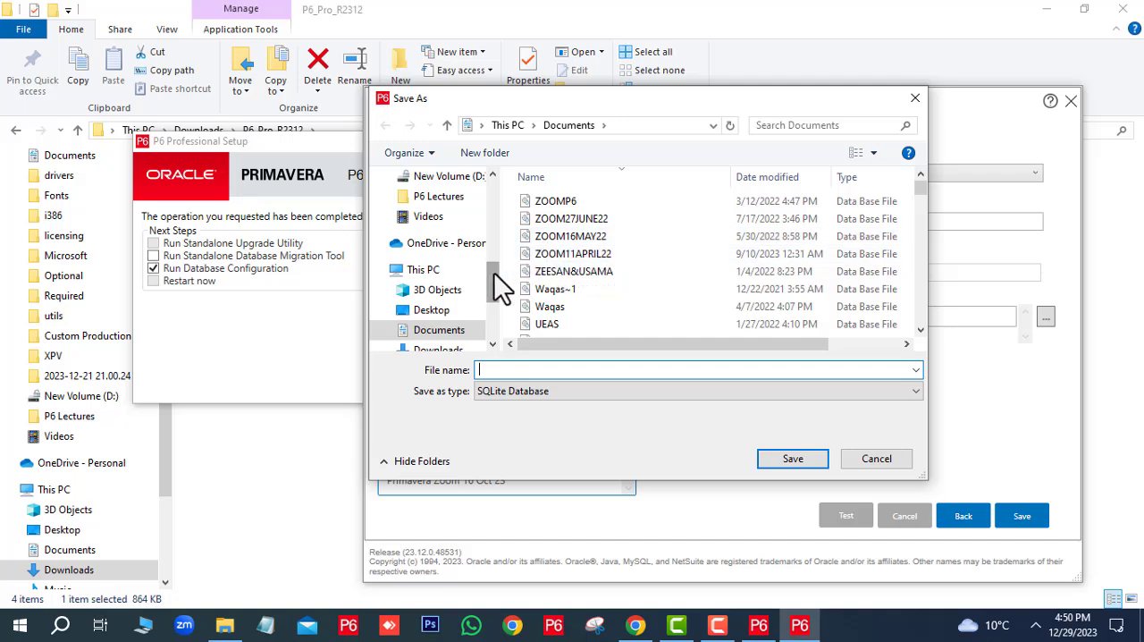
Step: Save the new database file as Primavera23 on New Volume (D:)
{"action": "scroll", "scroll_direction": "down", "scroll_amount": 3}
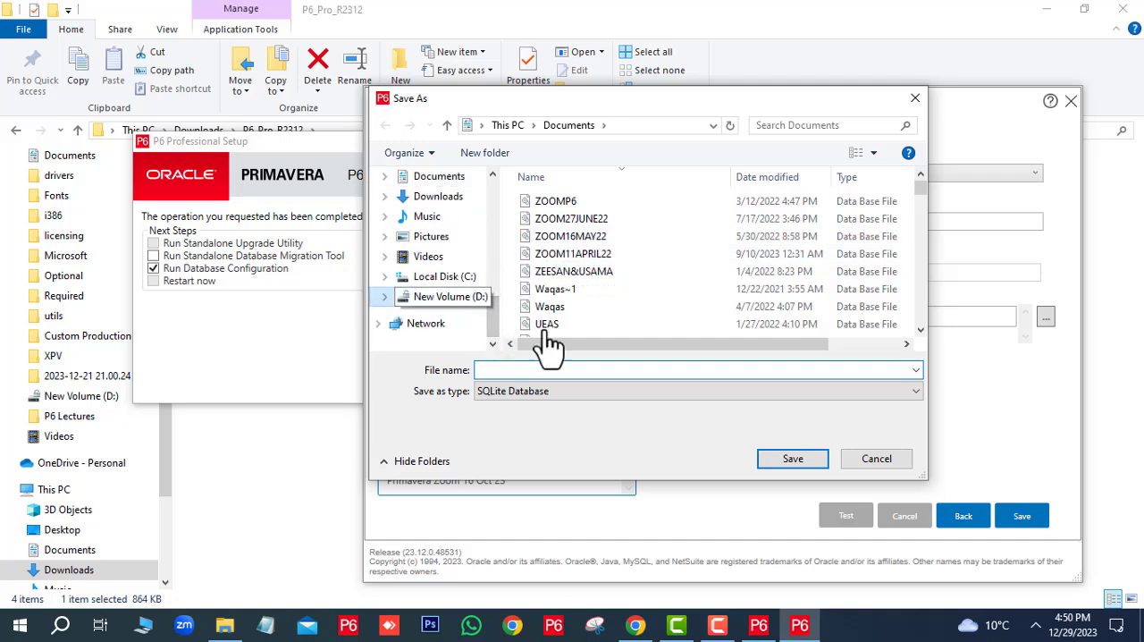
{"action": "left_click", "coordinate": [449, 296]}
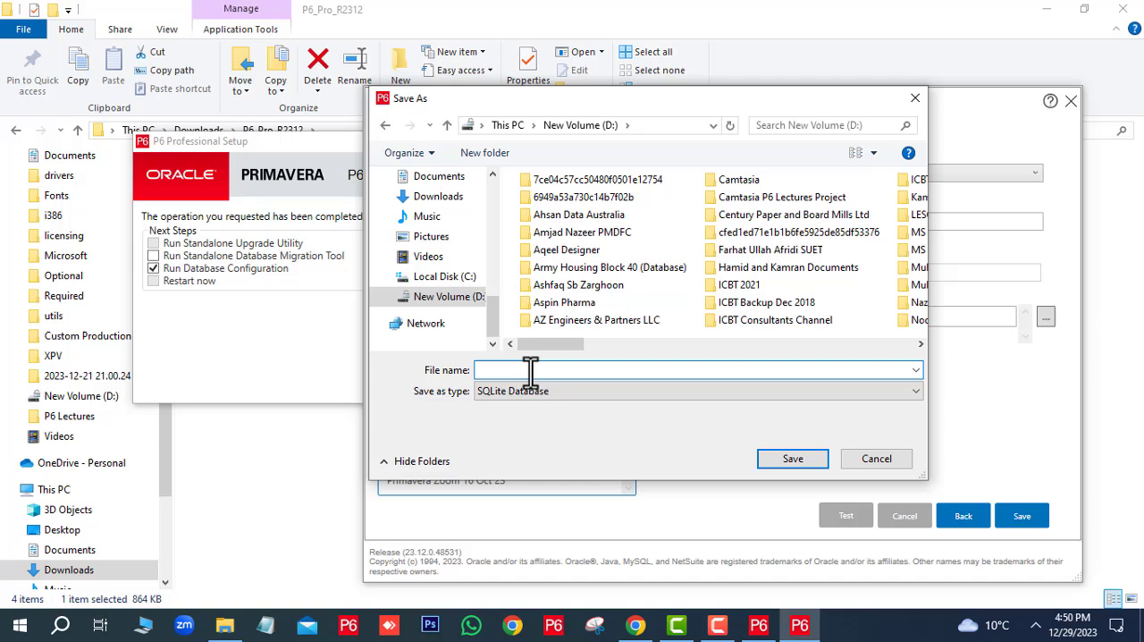
{"action": "type", "text": "Primav"}
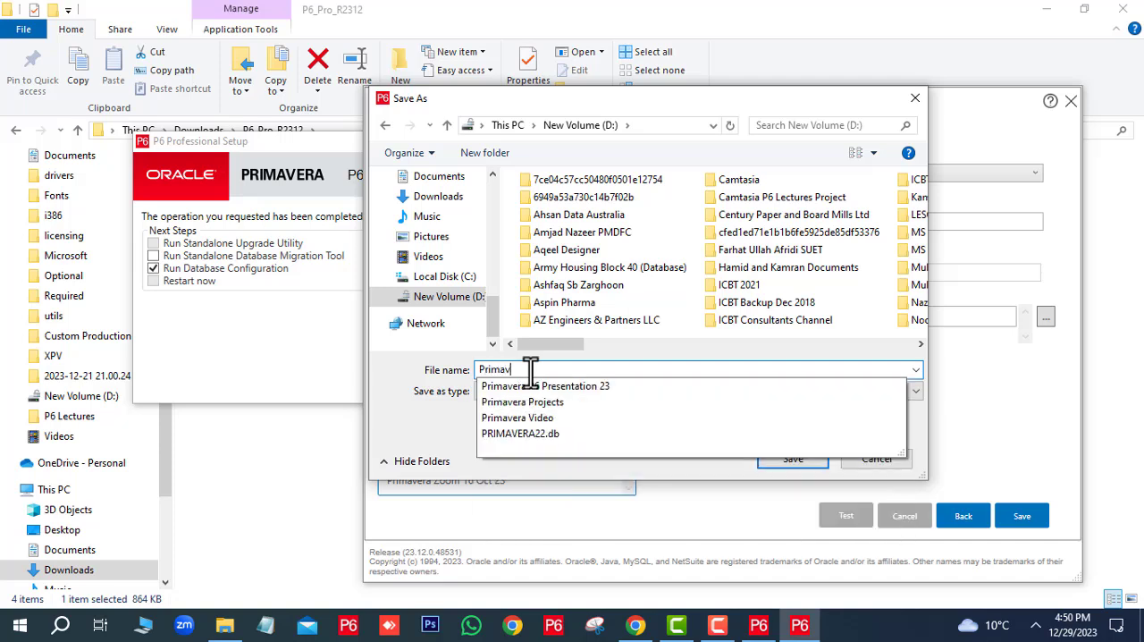
{"action": "type", "text": "era23"}
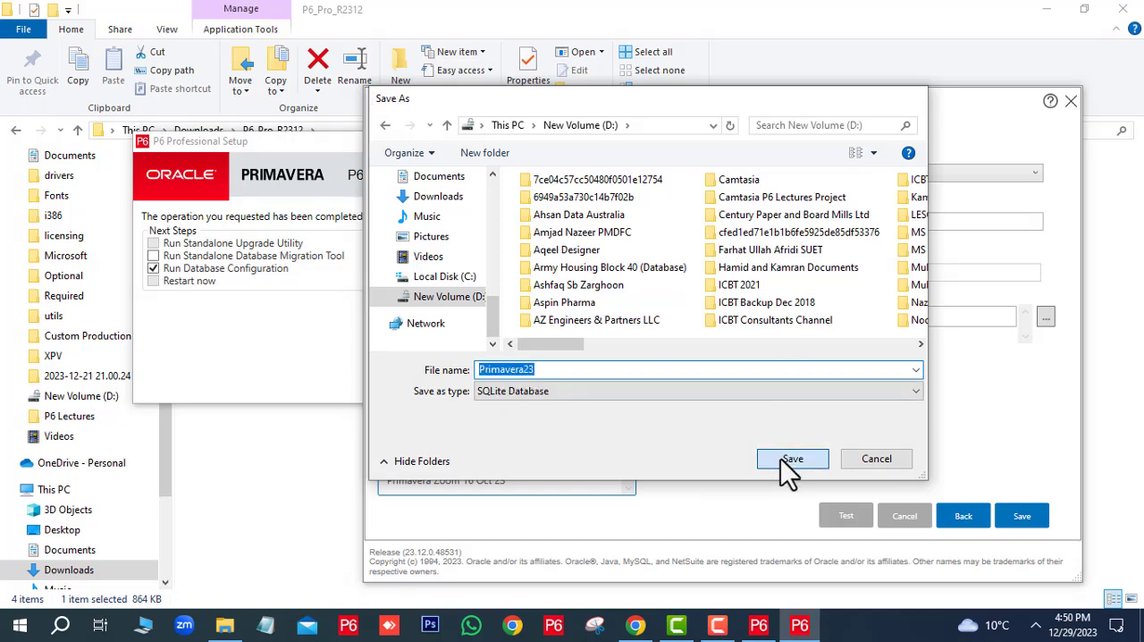
{"action": "left_click", "coordinate": [792, 458]}
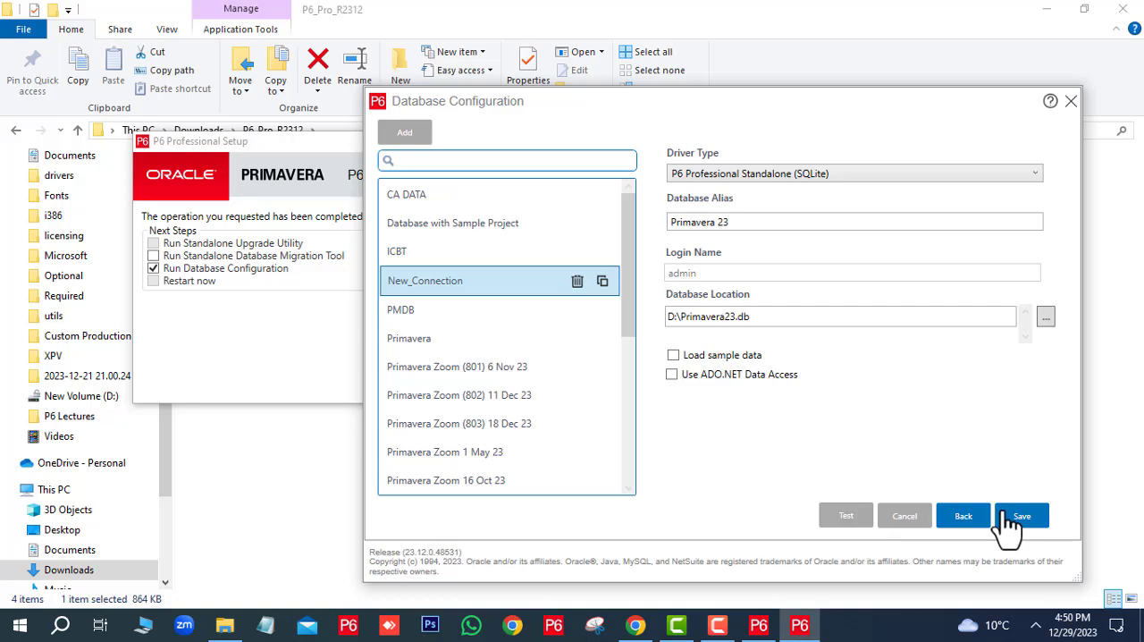
Step: Save the Primavera 23 alias, acknowledge the success message, and close P6 Professional Setup
{"action": "left_click", "coordinate": [1021, 516]}
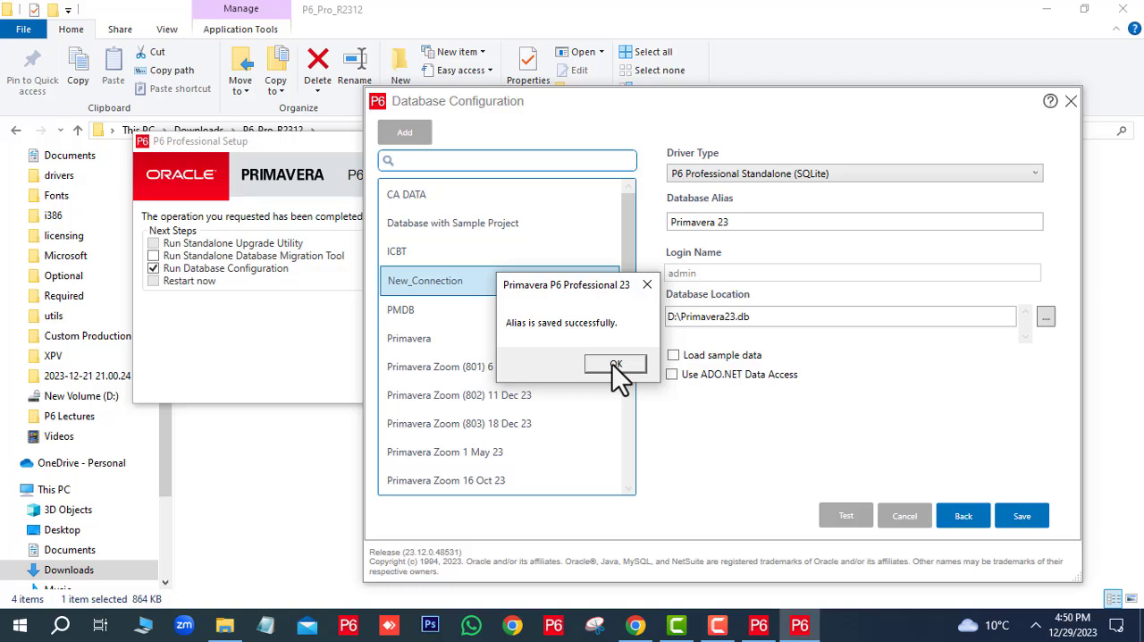
{"action": "mouse_move", "coordinate": [616, 370]}
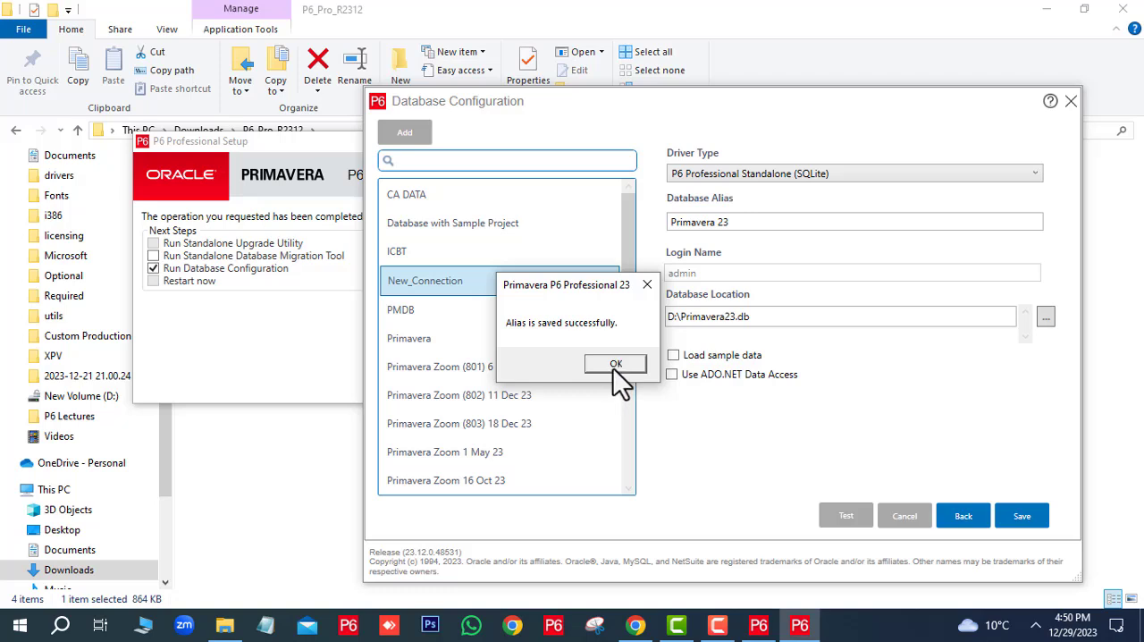
{"action": "left_click", "coordinate": [615, 363]}
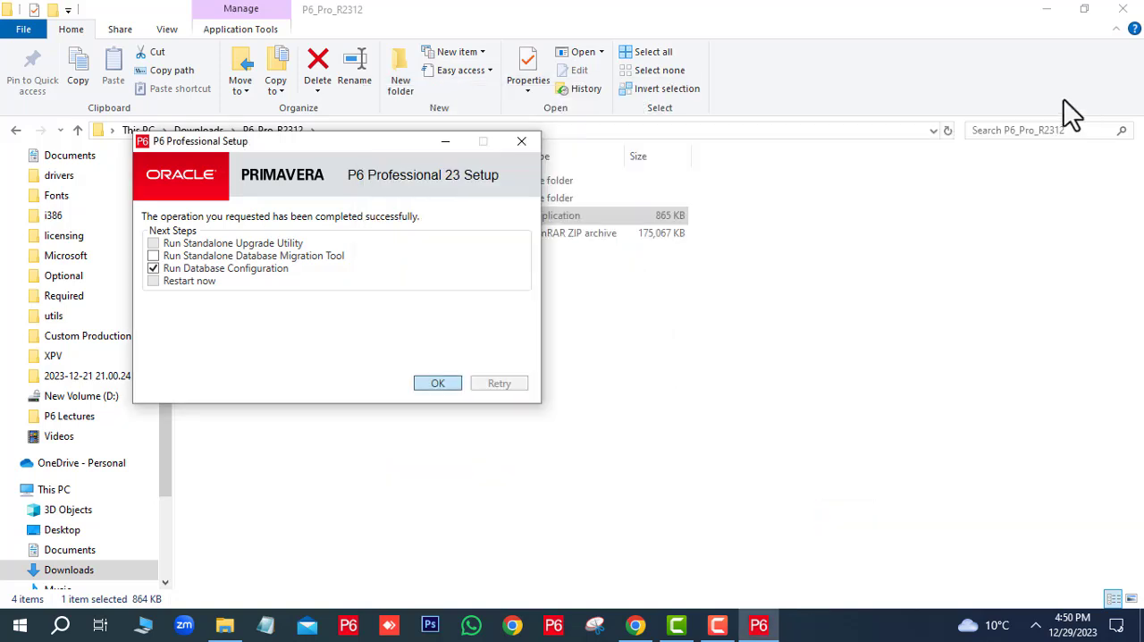
{"action": "left_click", "coordinate": [437, 382]}
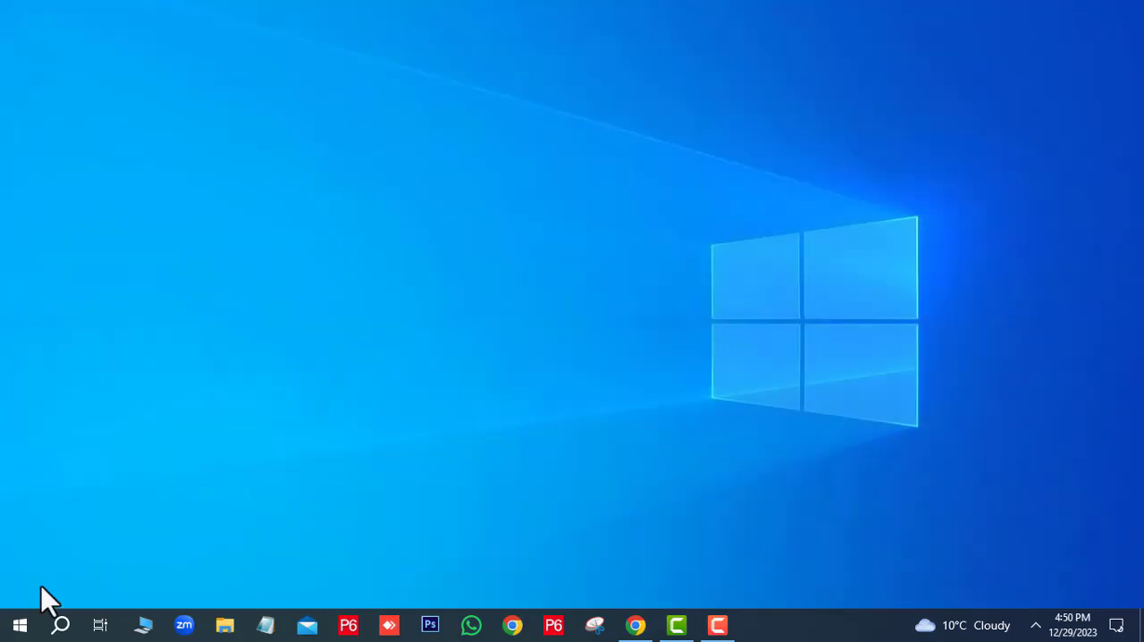
{"action": "mouse_move", "coordinate": [60, 624]}
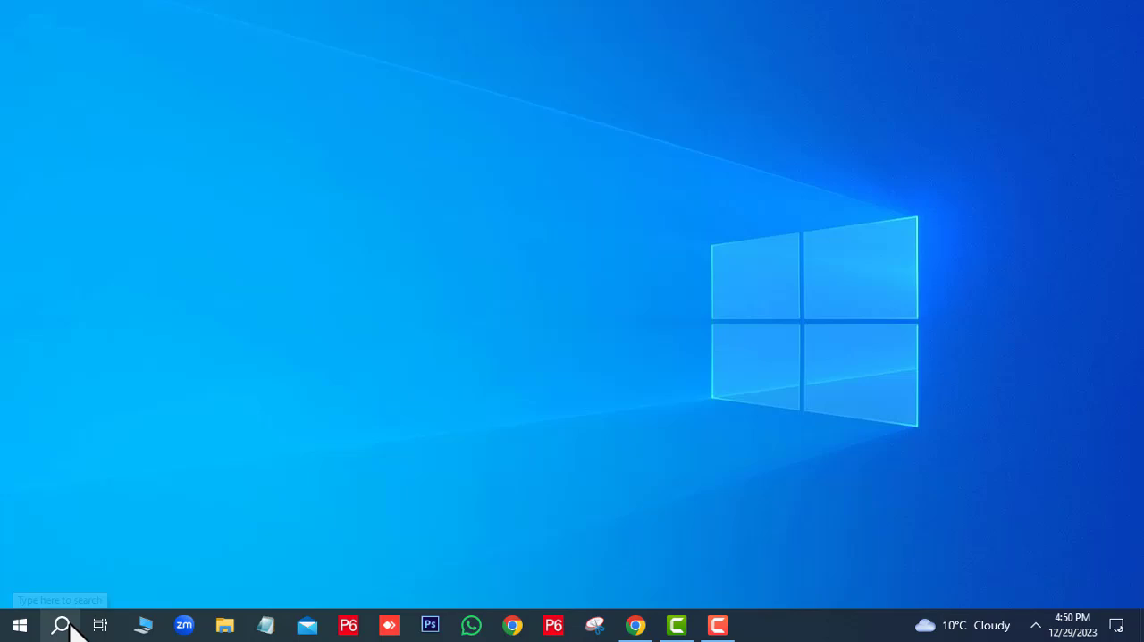
Step: Search from the taskbar and launch P6 Professional 23 to its login window
{"action": "left_click", "coordinate": [61, 625]}
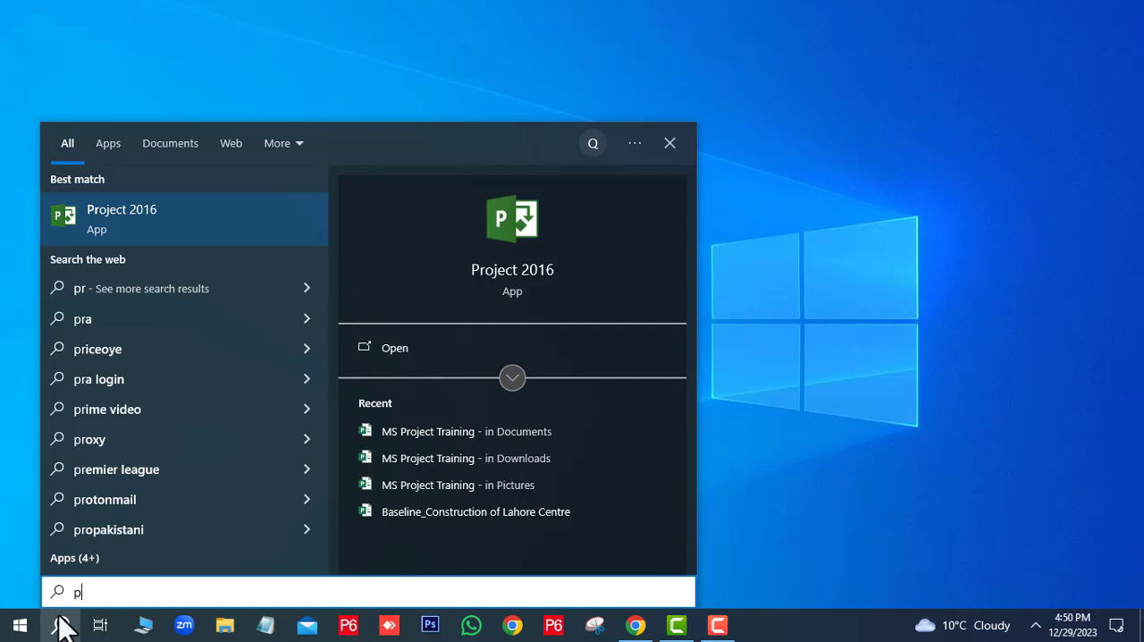
{"action": "type", "text": "owerPoint"}
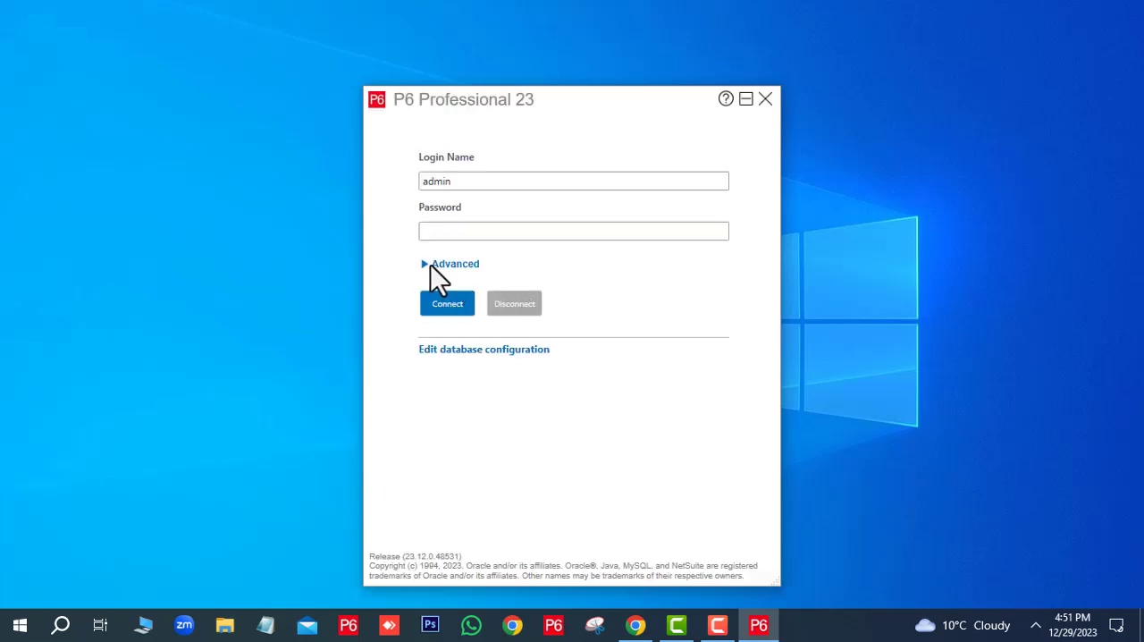
Step: Connect to the Primavera 23 database with the admin password and dismiss the no-industry warning
{"action": "left_click", "coordinate": [449, 264]}
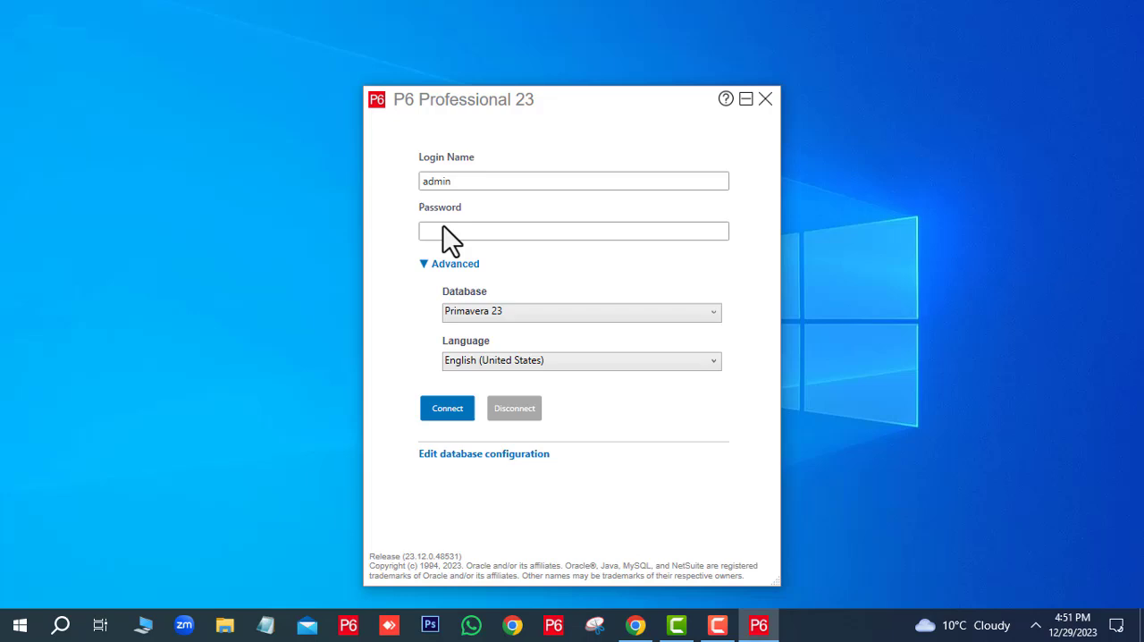
{"action": "type", "text": "•"}
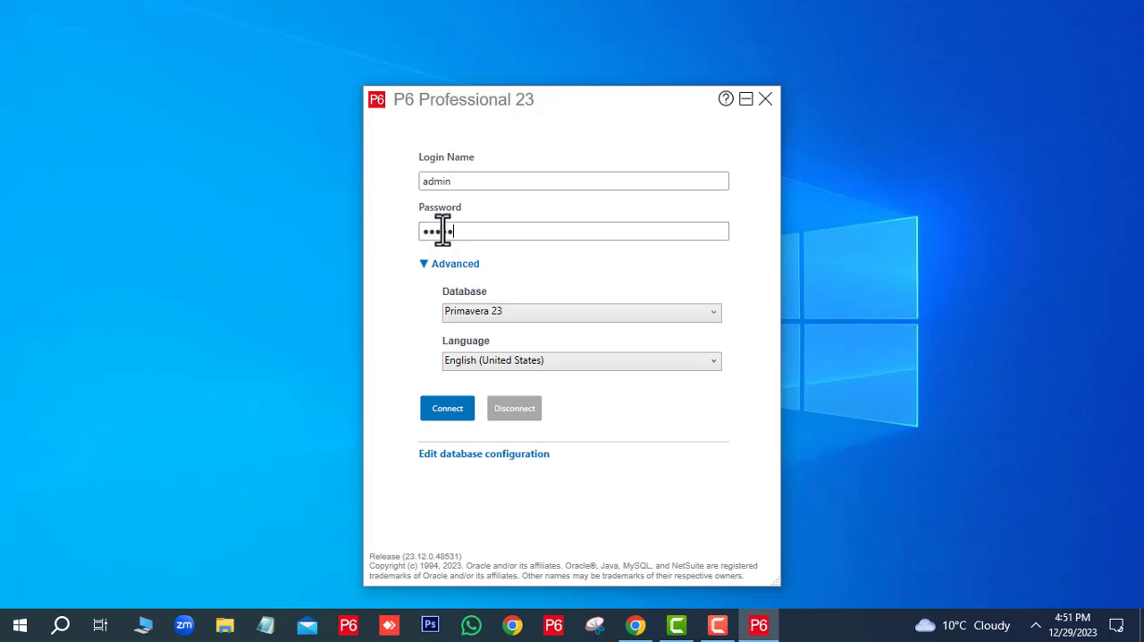
{"action": "left_click", "coordinate": [447, 408]}
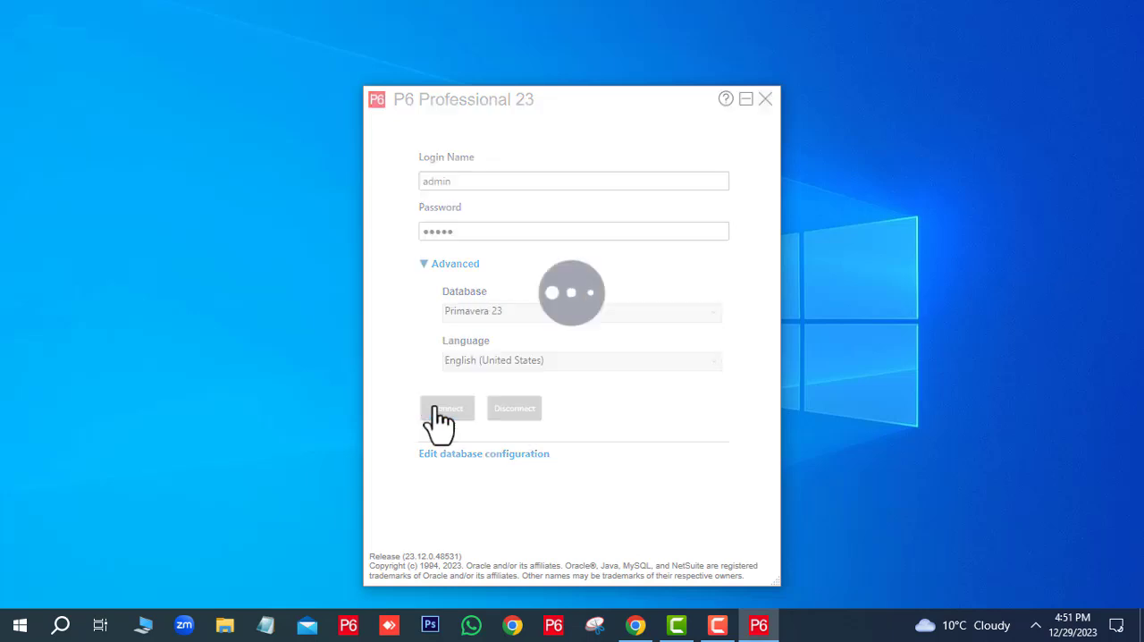
{"action": "left_click", "coordinate": [447, 407]}
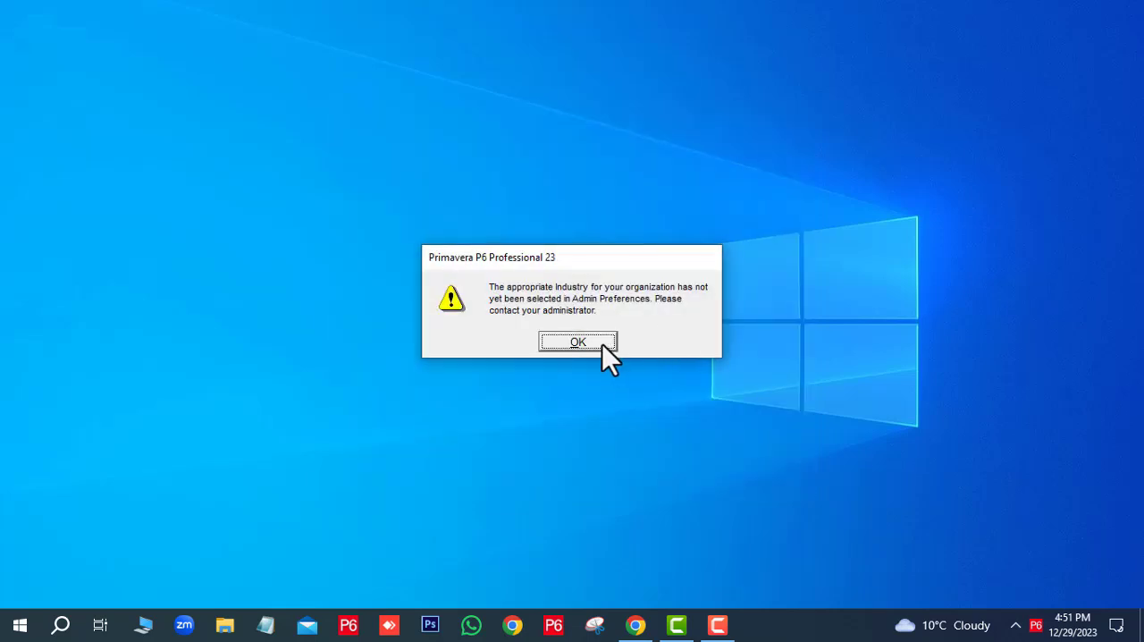
{"action": "left_click", "coordinate": [577, 341]}
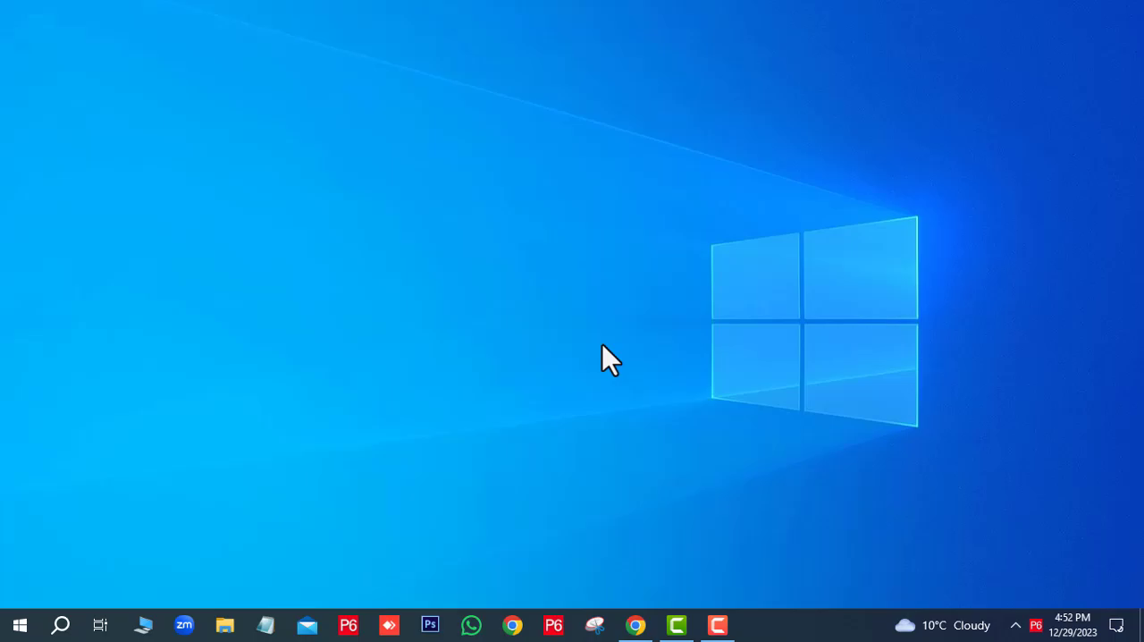
Step: Open Help > About to show P6 Professional version 23.12.0.48531
{"action": "left_click", "coordinate": [347, 624]}
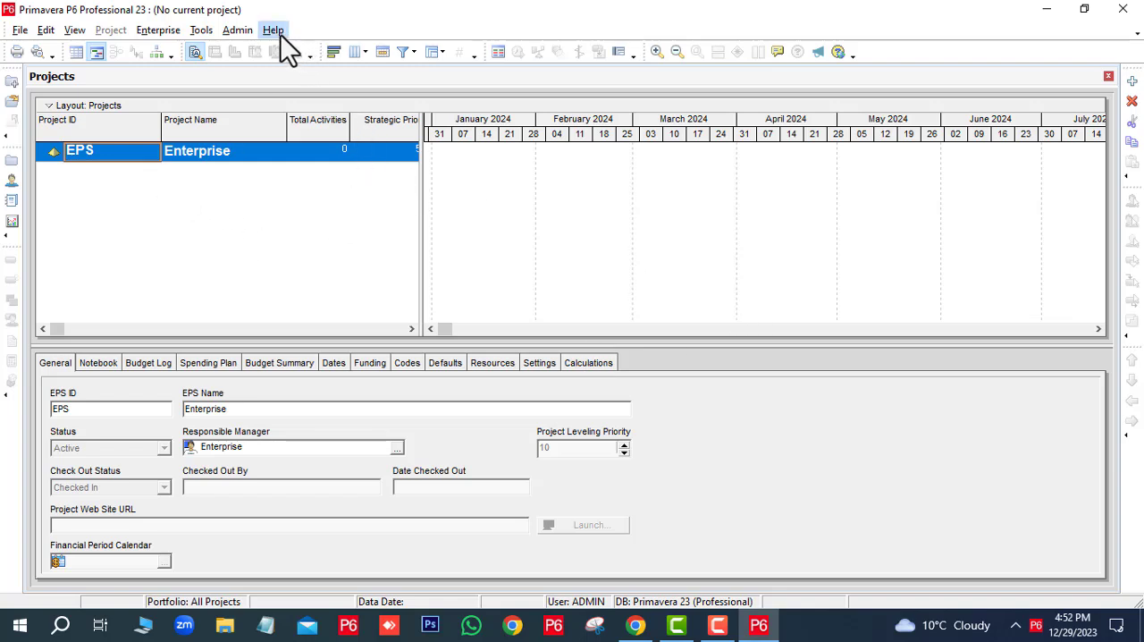
{"action": "left_click", "coordinate": [272, 30]}
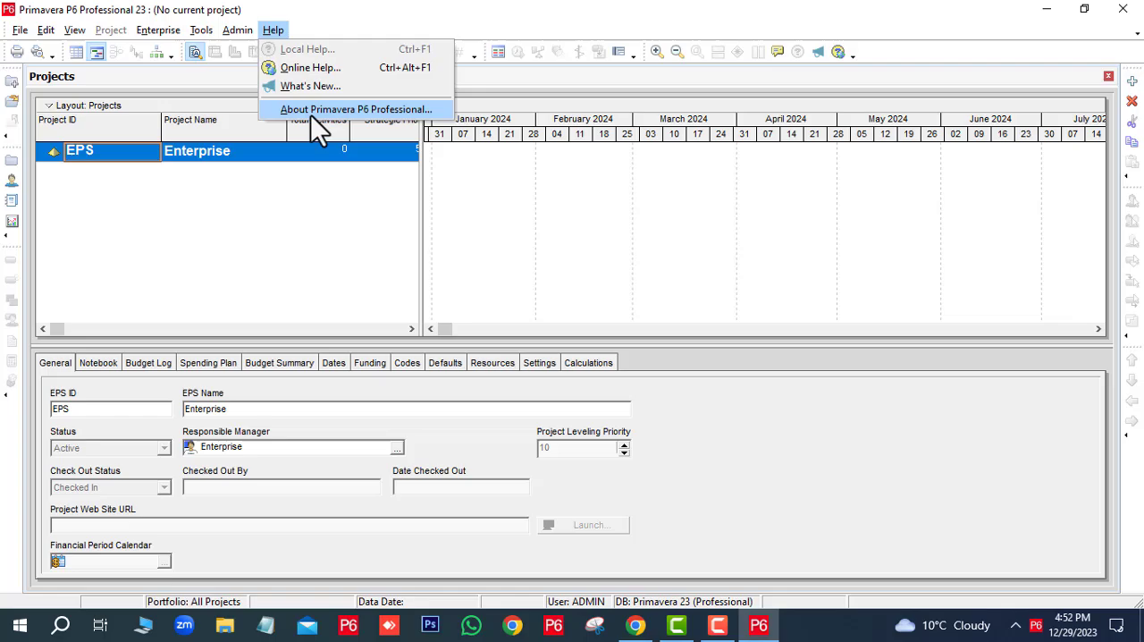
{"action": "left_click", "coordinate": [356, 108]}
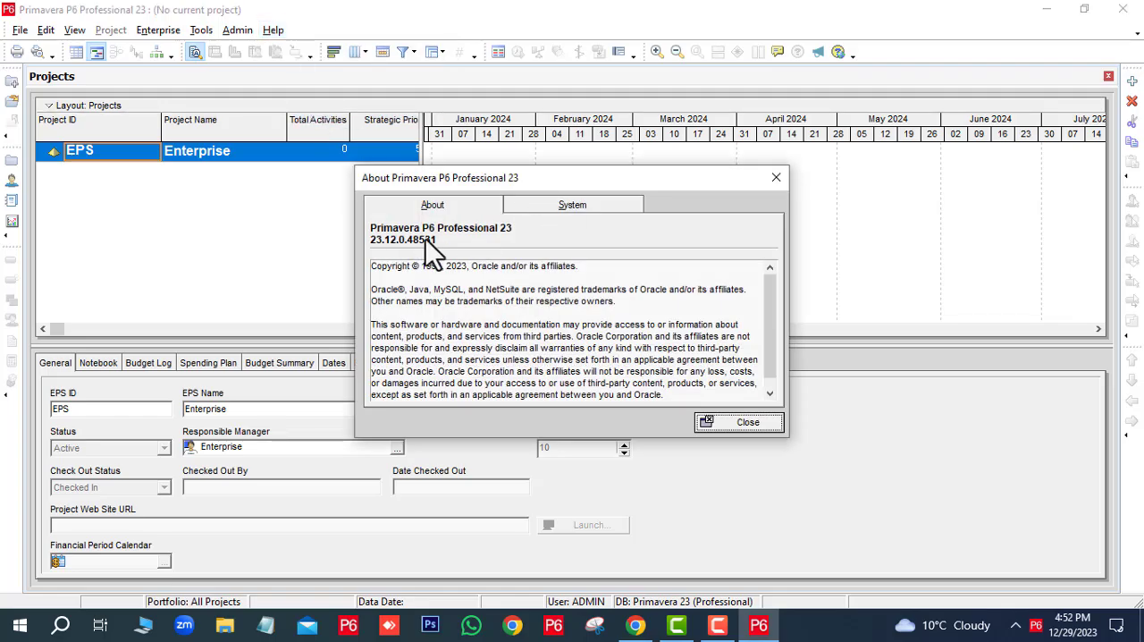